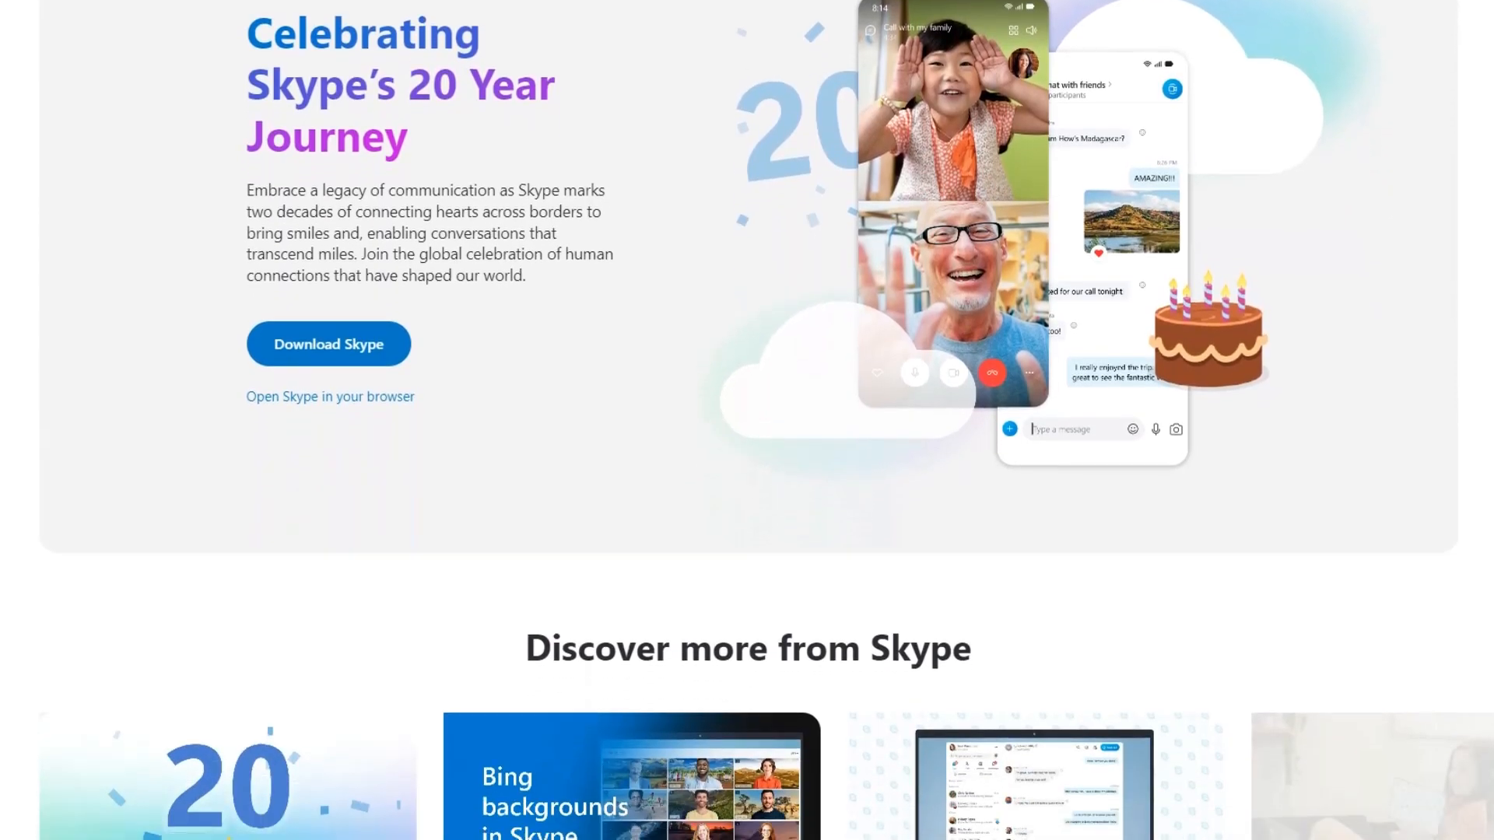
# Name the new Skype meeting 'Test Meeting'.
pyautogui.scroll(-3)
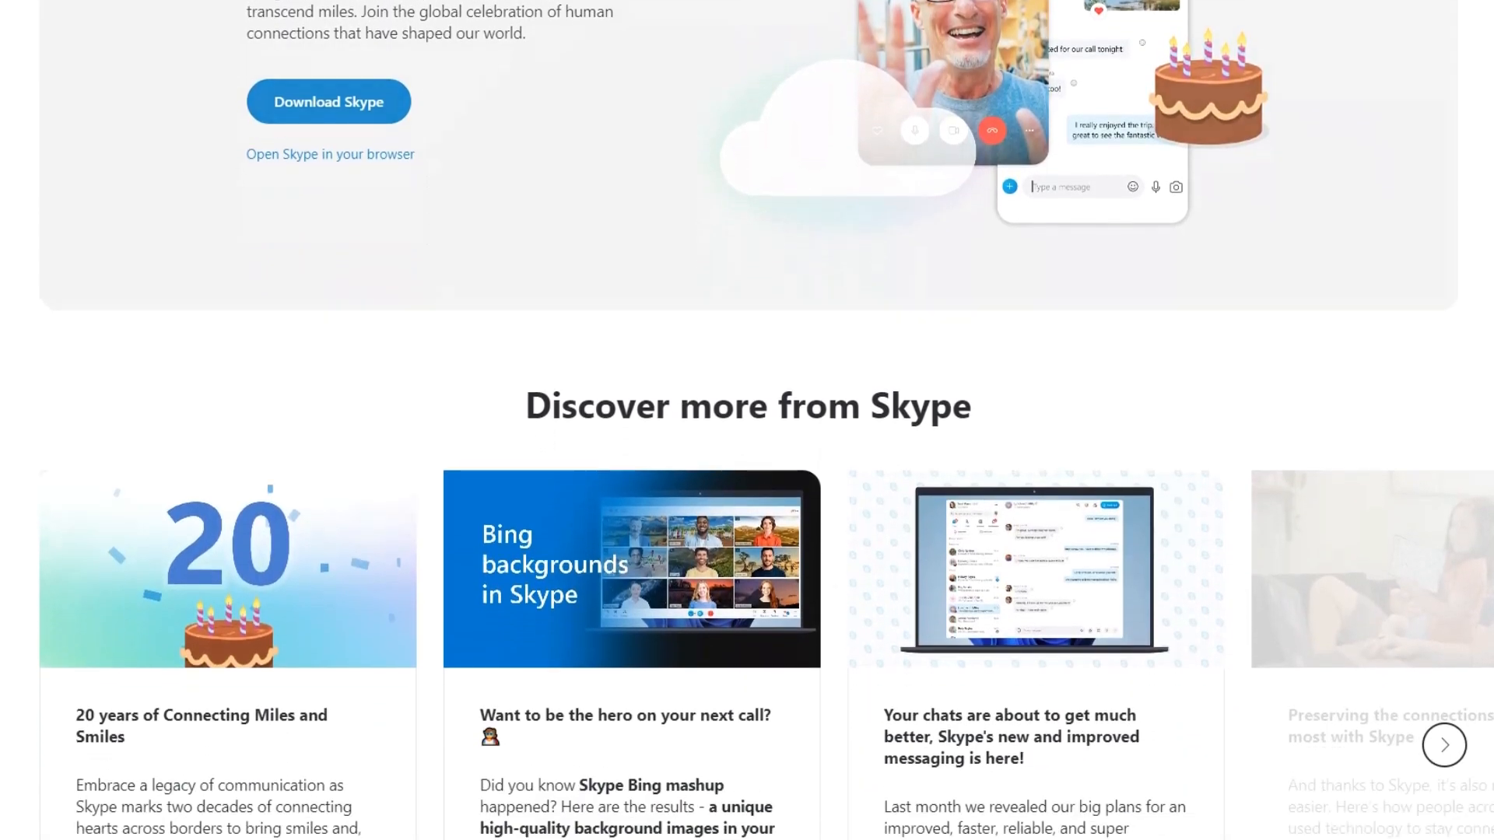
pyautogui.scroll(-3)
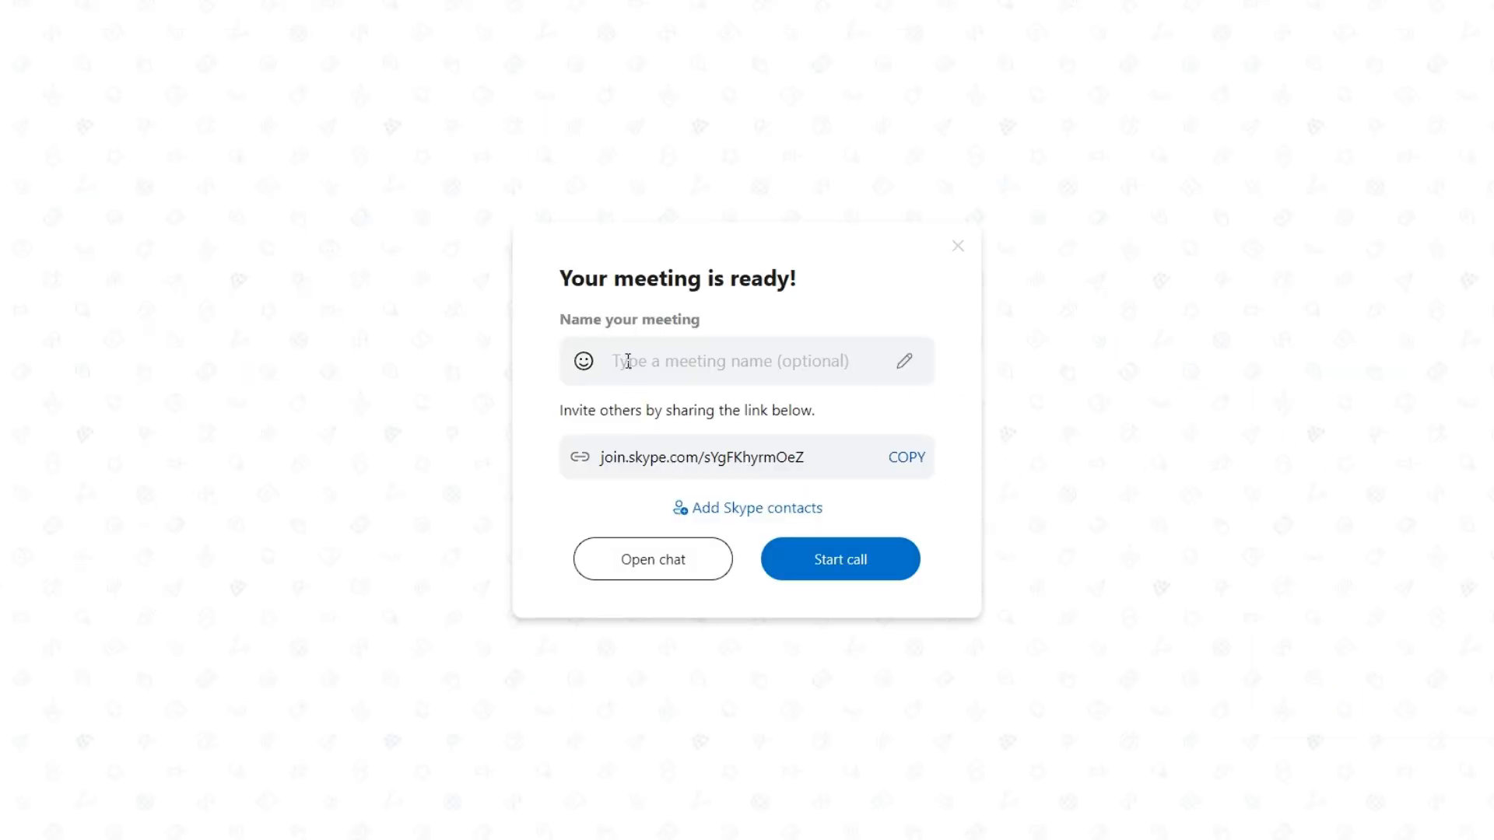
pyautogui.write('Te')
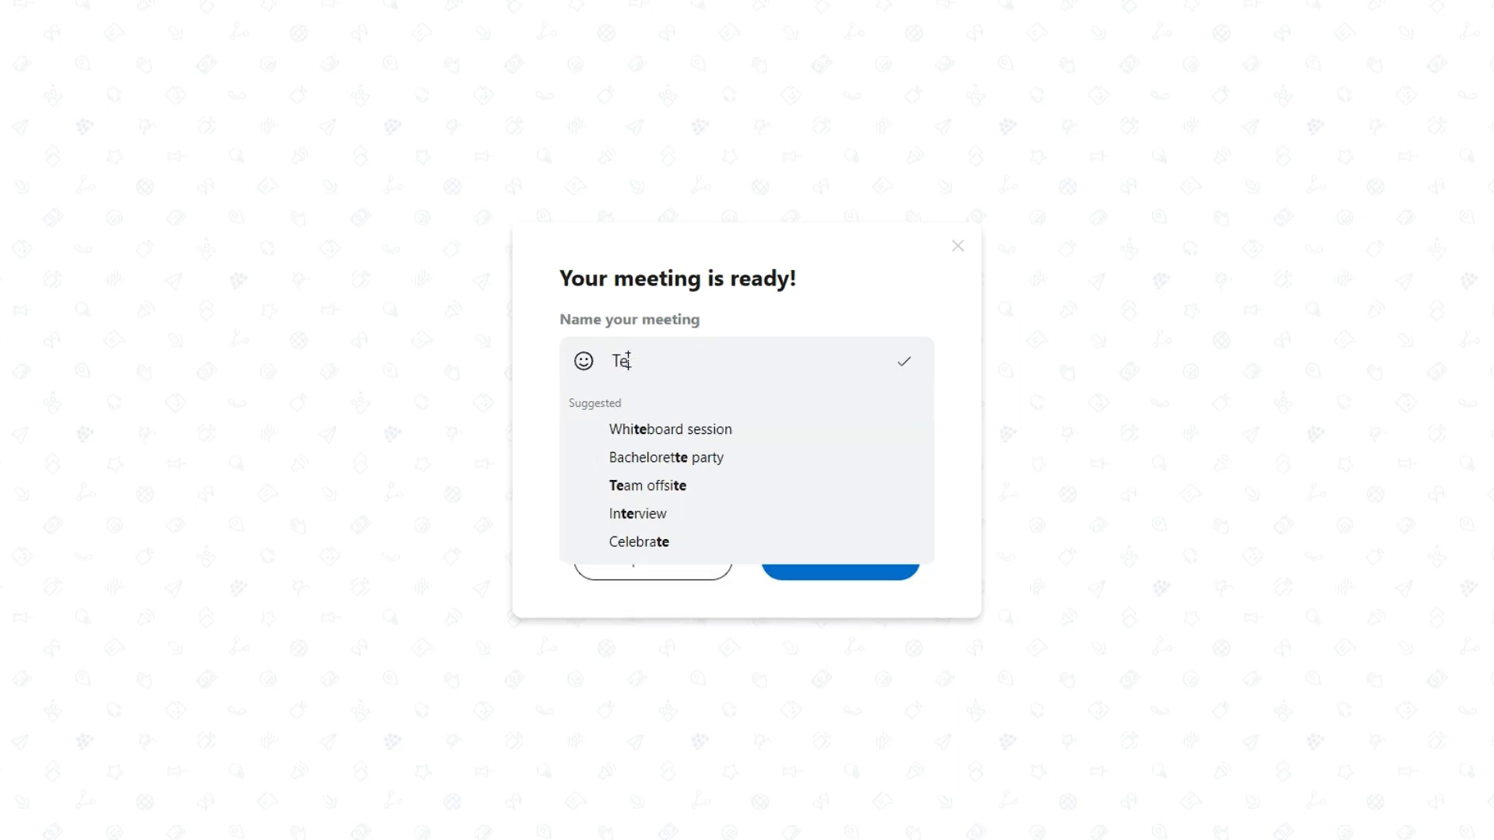
pyautogui.write('st Meeting')
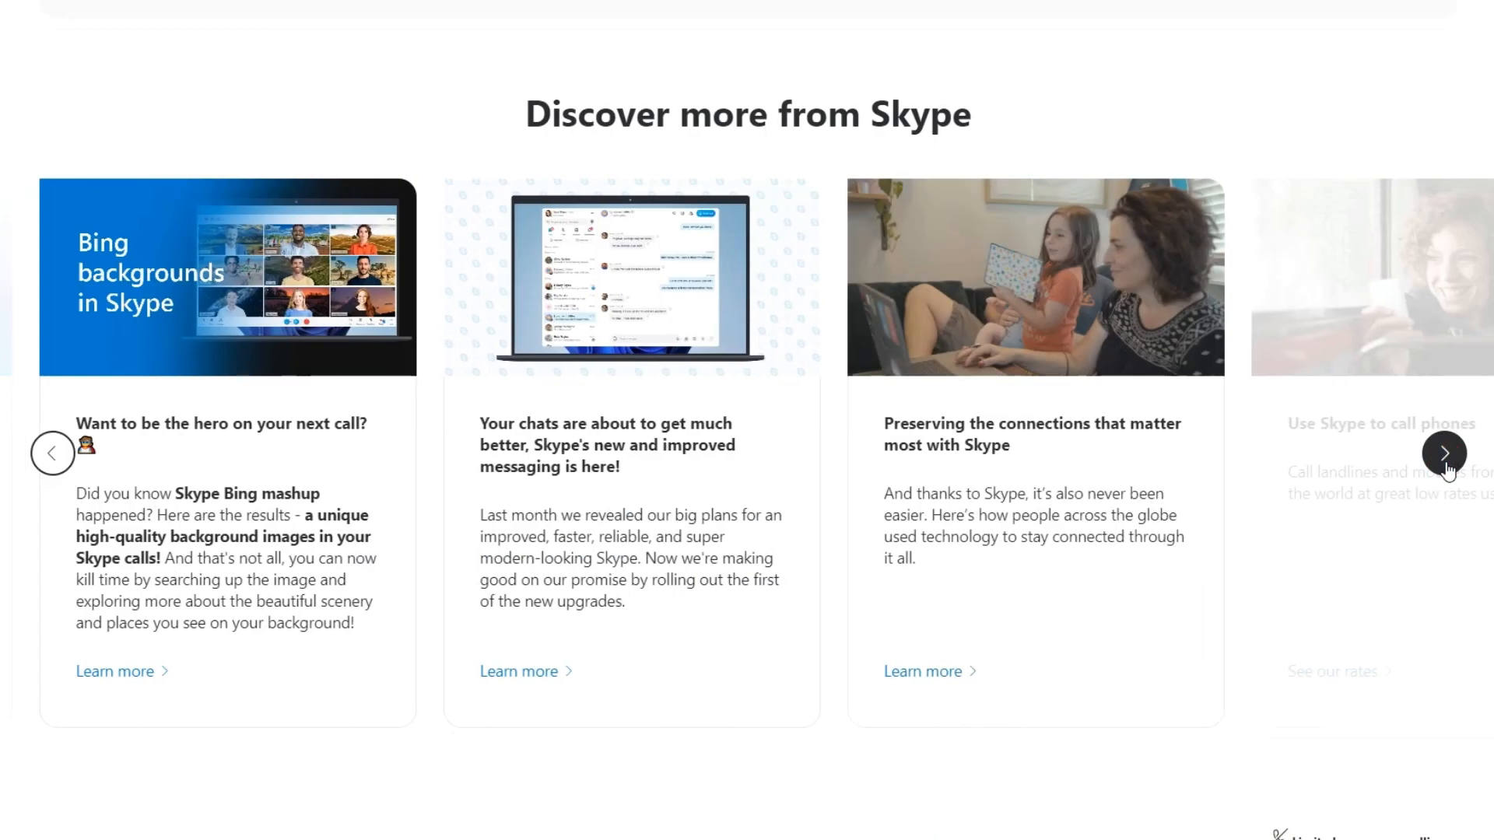
# Advance the Discover more story cards three times to the Skype Number card.
pyautogui.click(1443, 453)
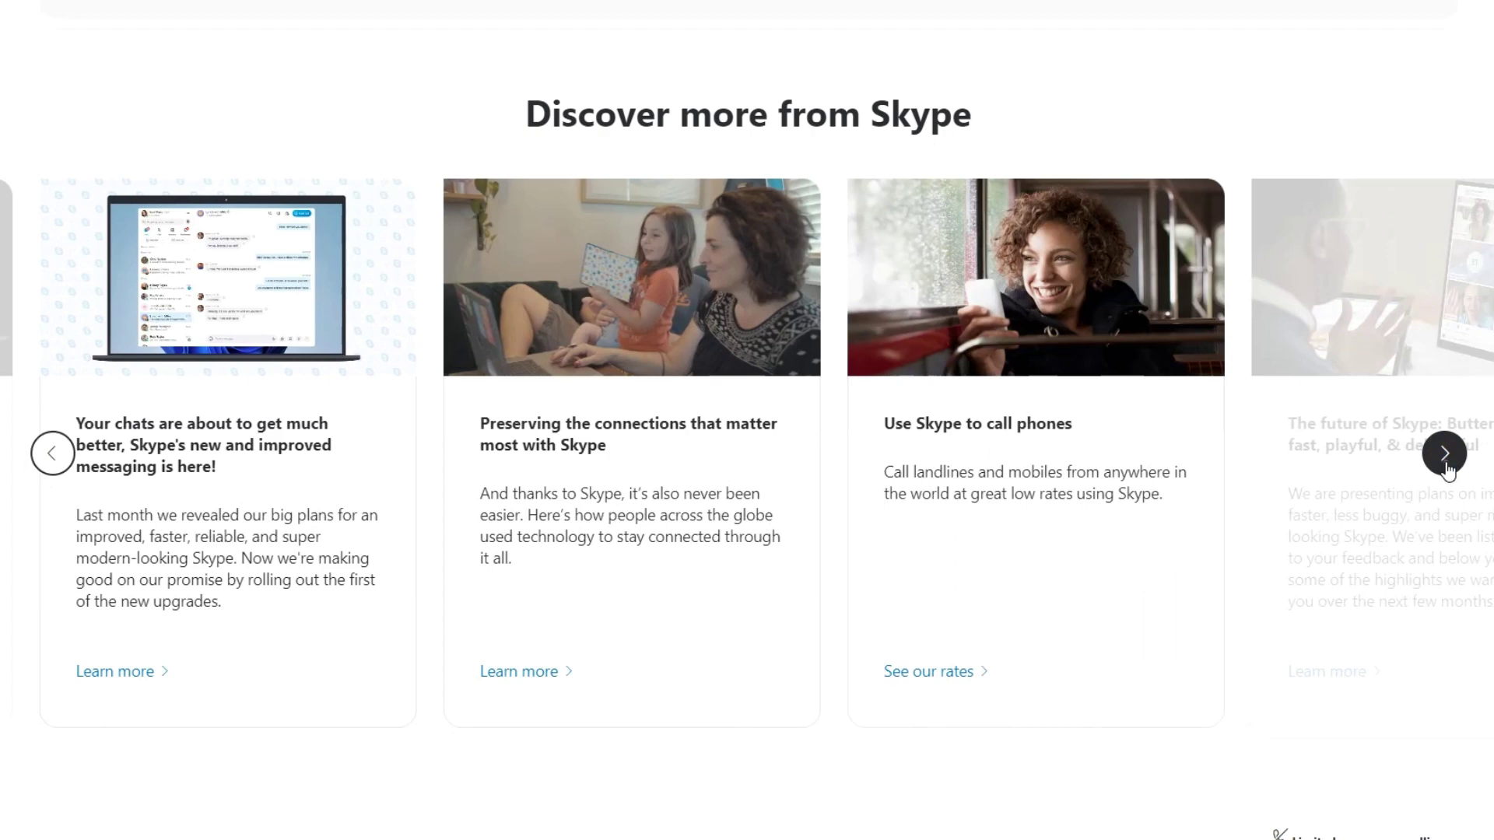
pyautogui.click(1444, 453)
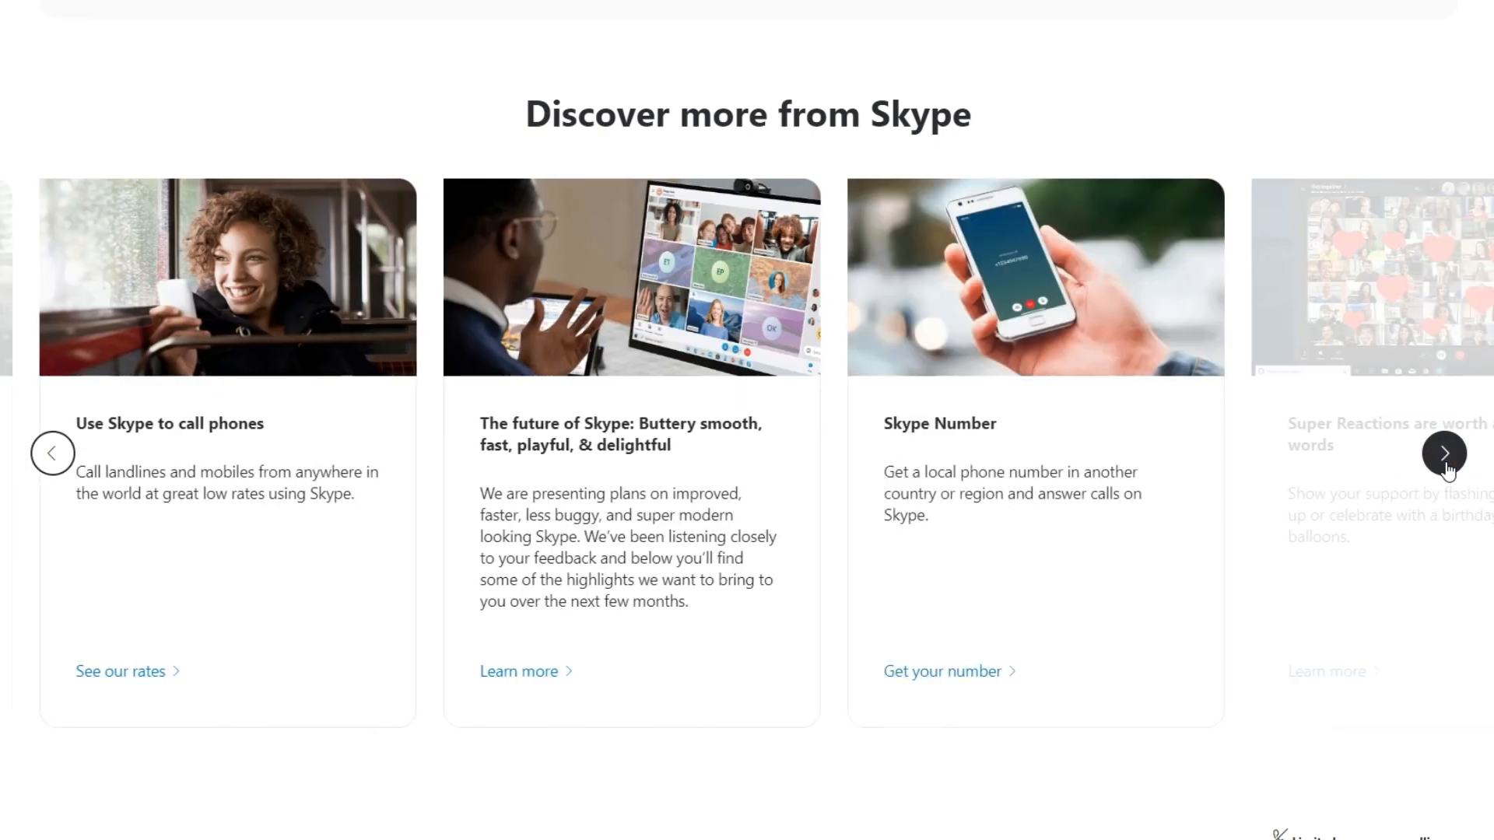
pyautogui.click(1444, 453)
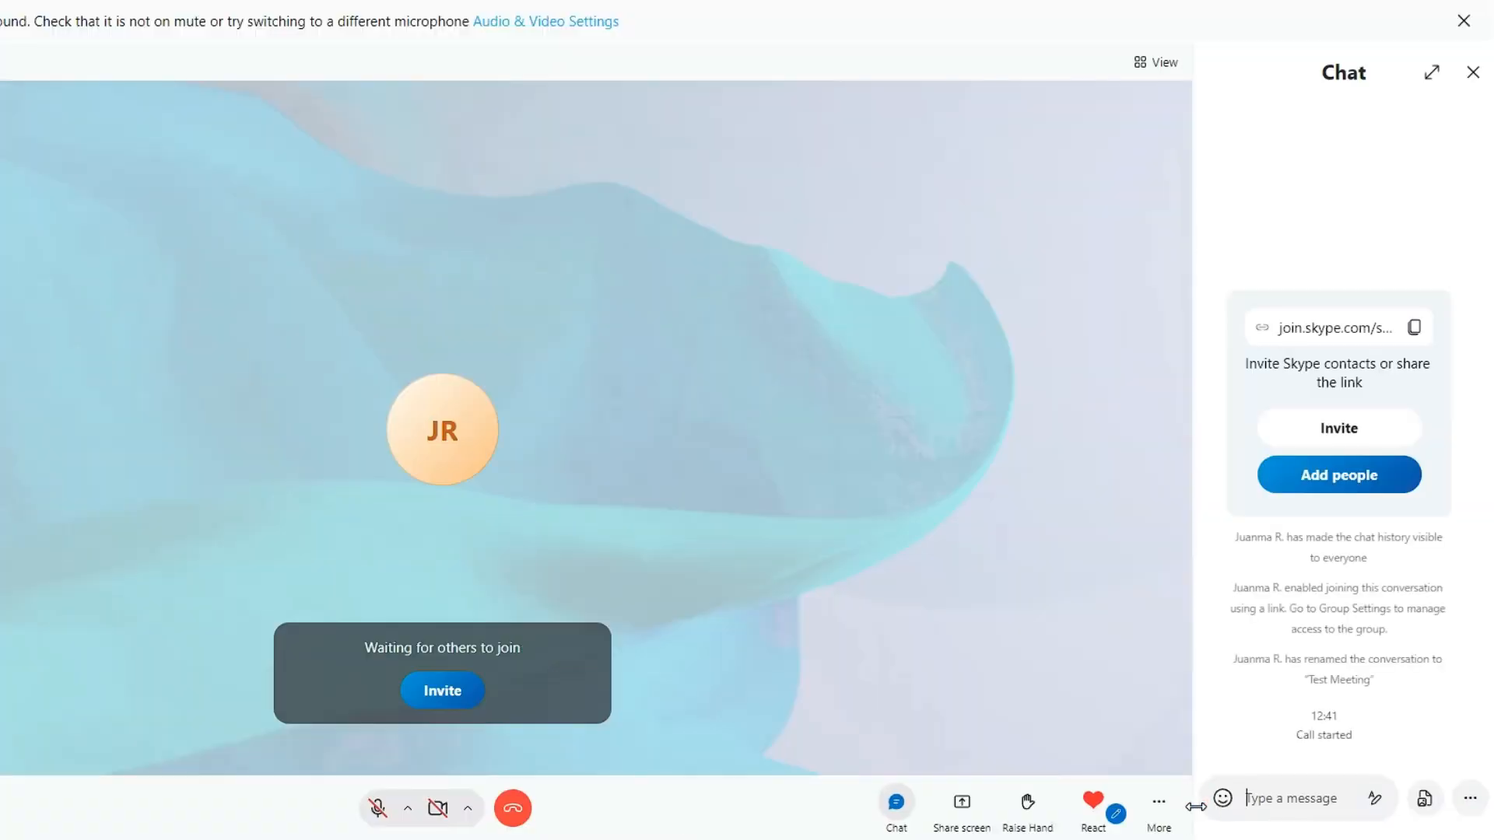
# Raise a hand, send thumbs-up and grin reactions, then advance cards to Bing.
pyautogui.click(1092, 801)
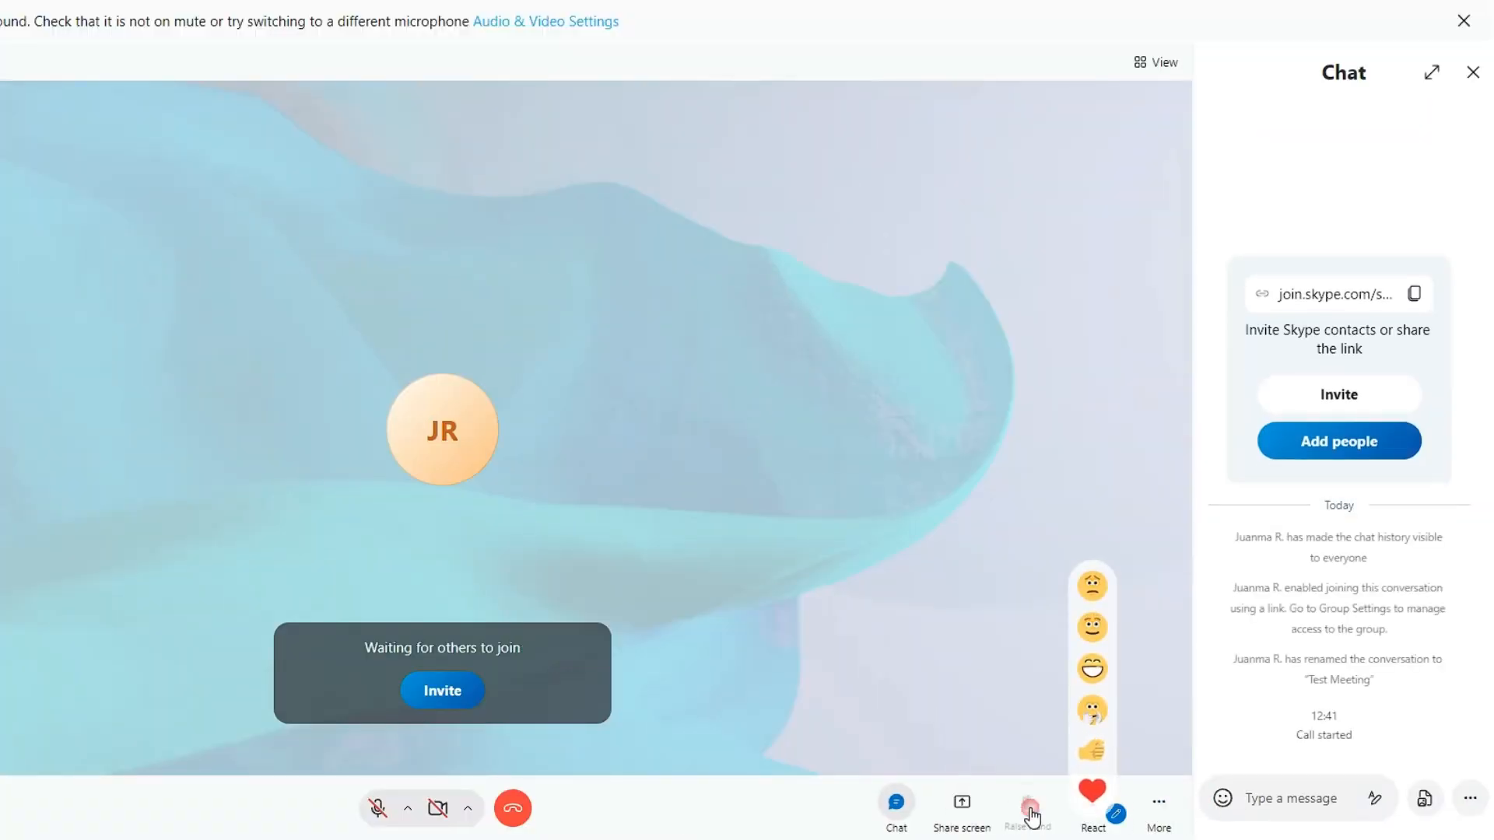
pyautogui.click(1027, 801)
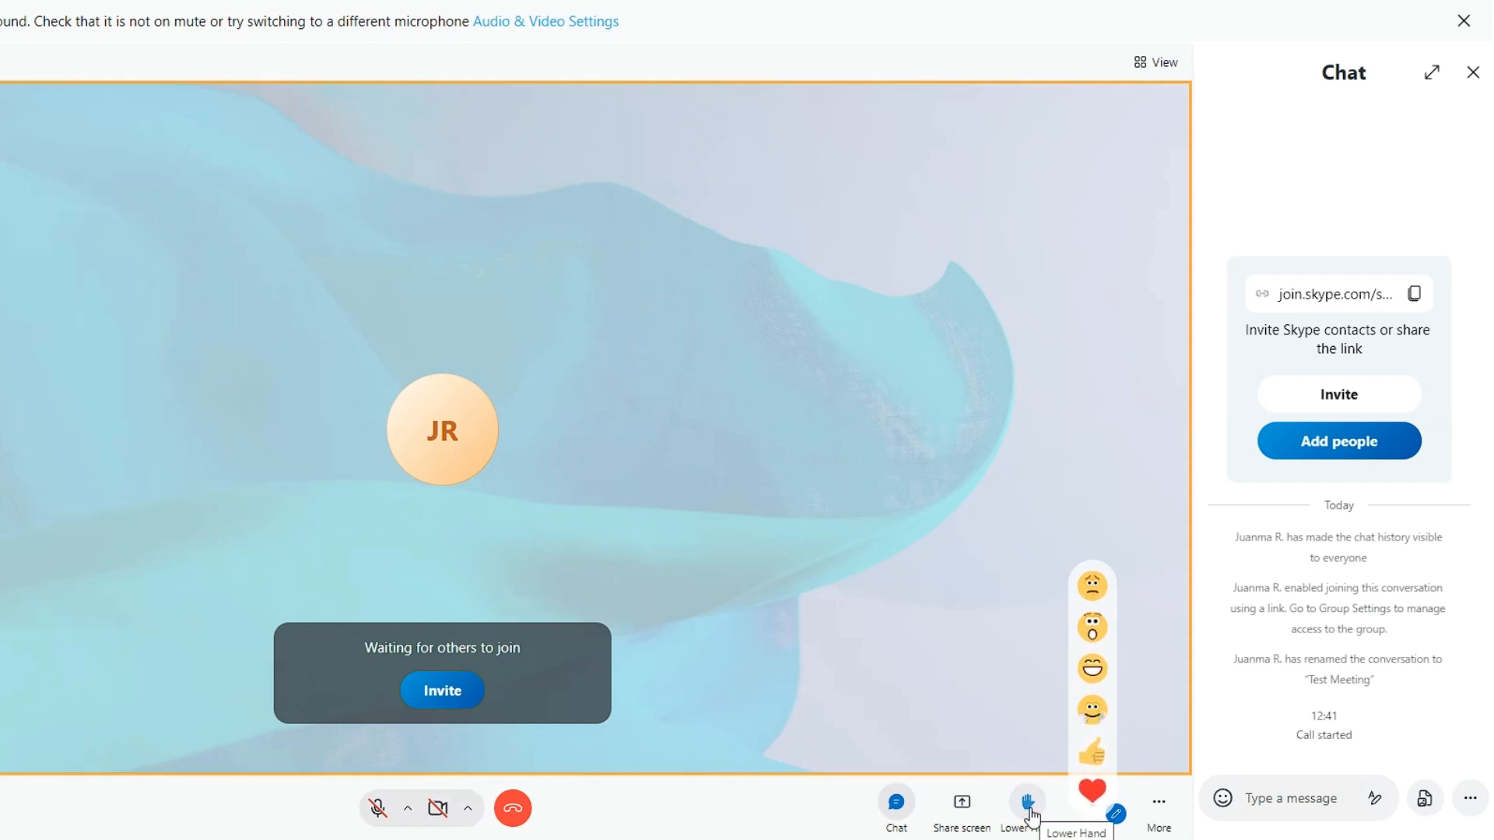
pyautogui.moveTo(1073, 818)
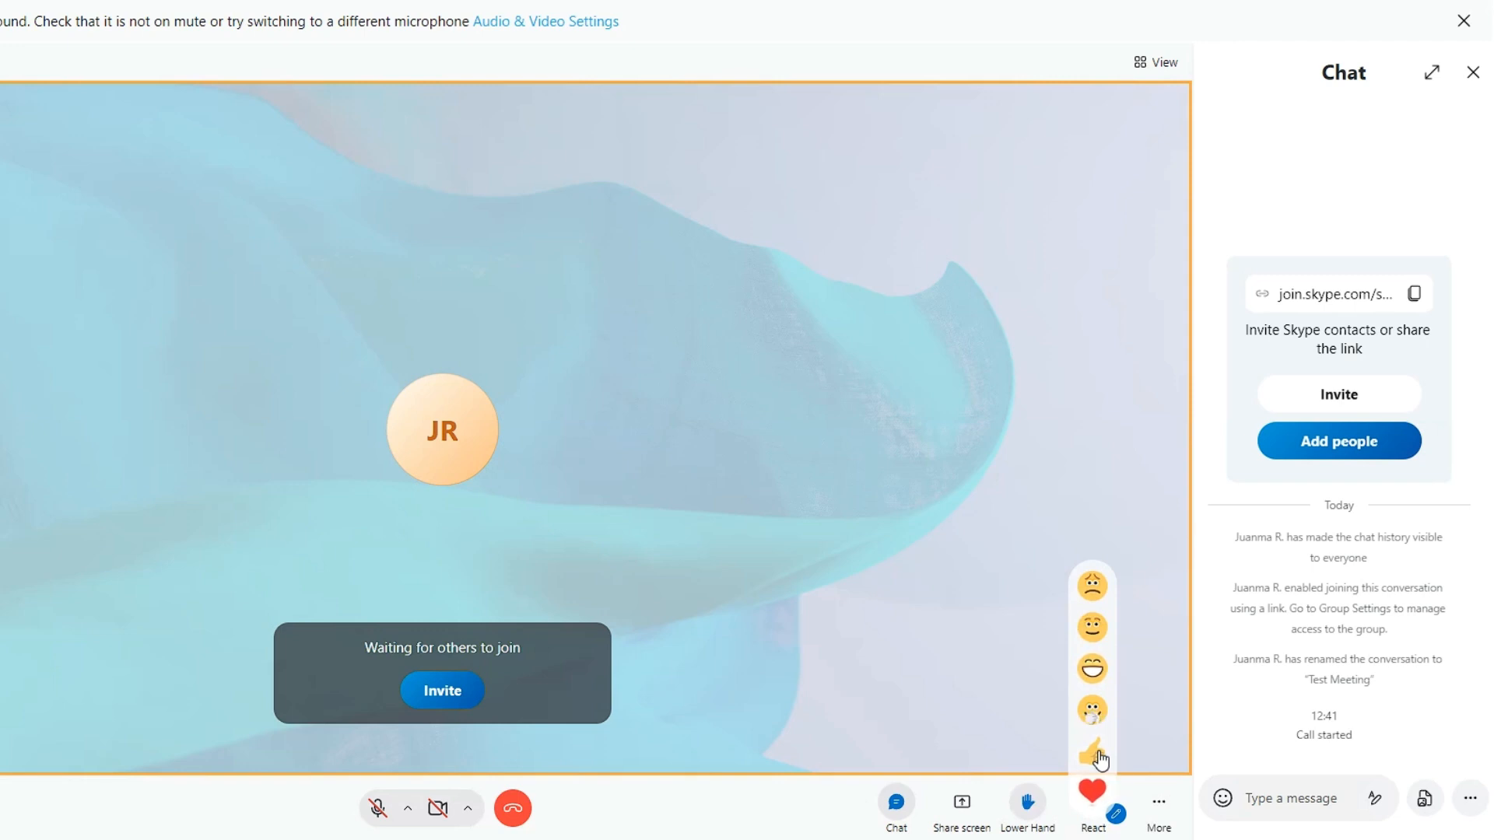
pyautogui.click(1091, 755)
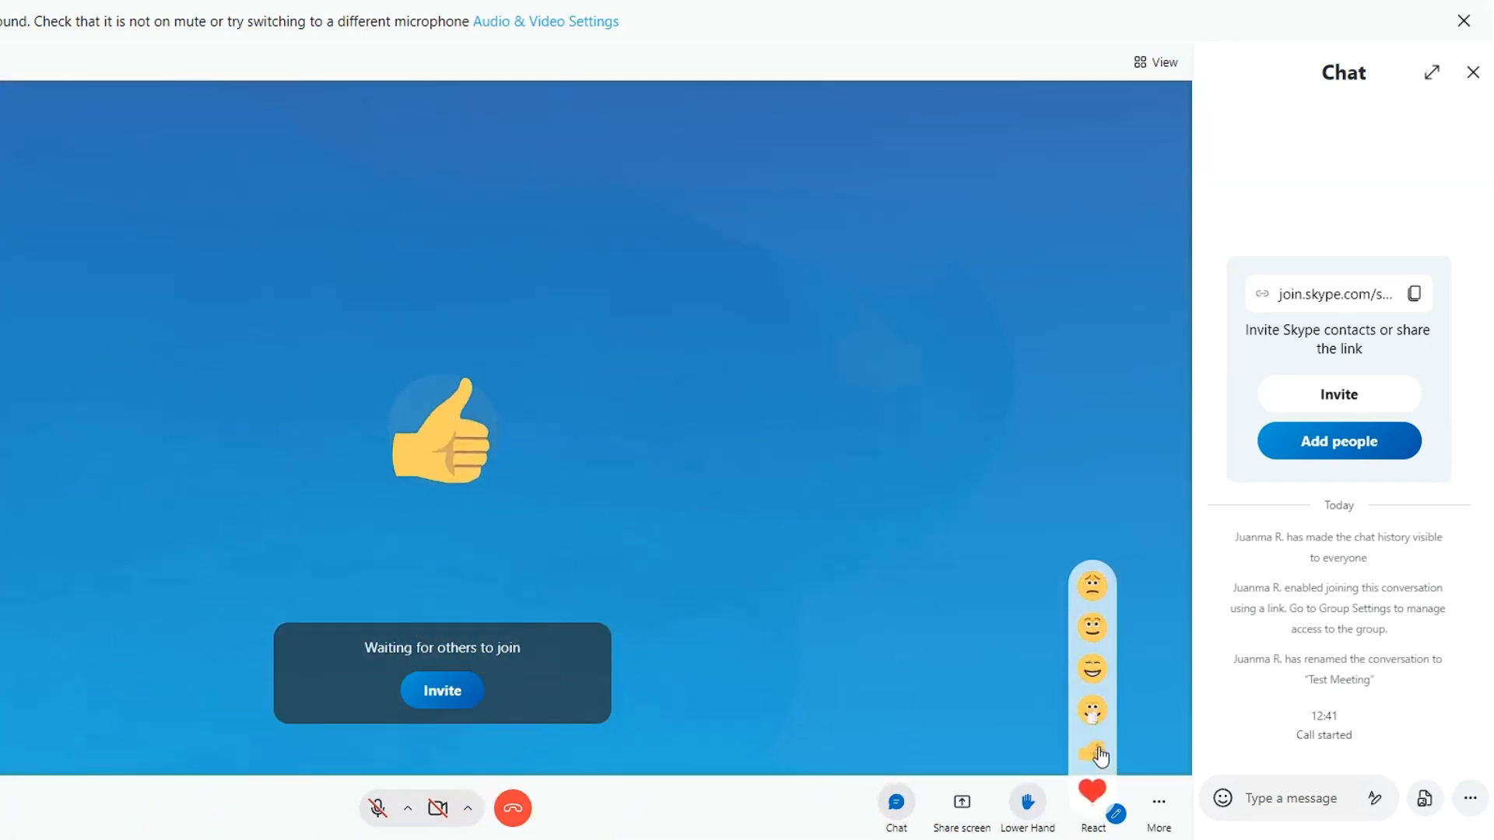
pyautogui.click(1092, 669)
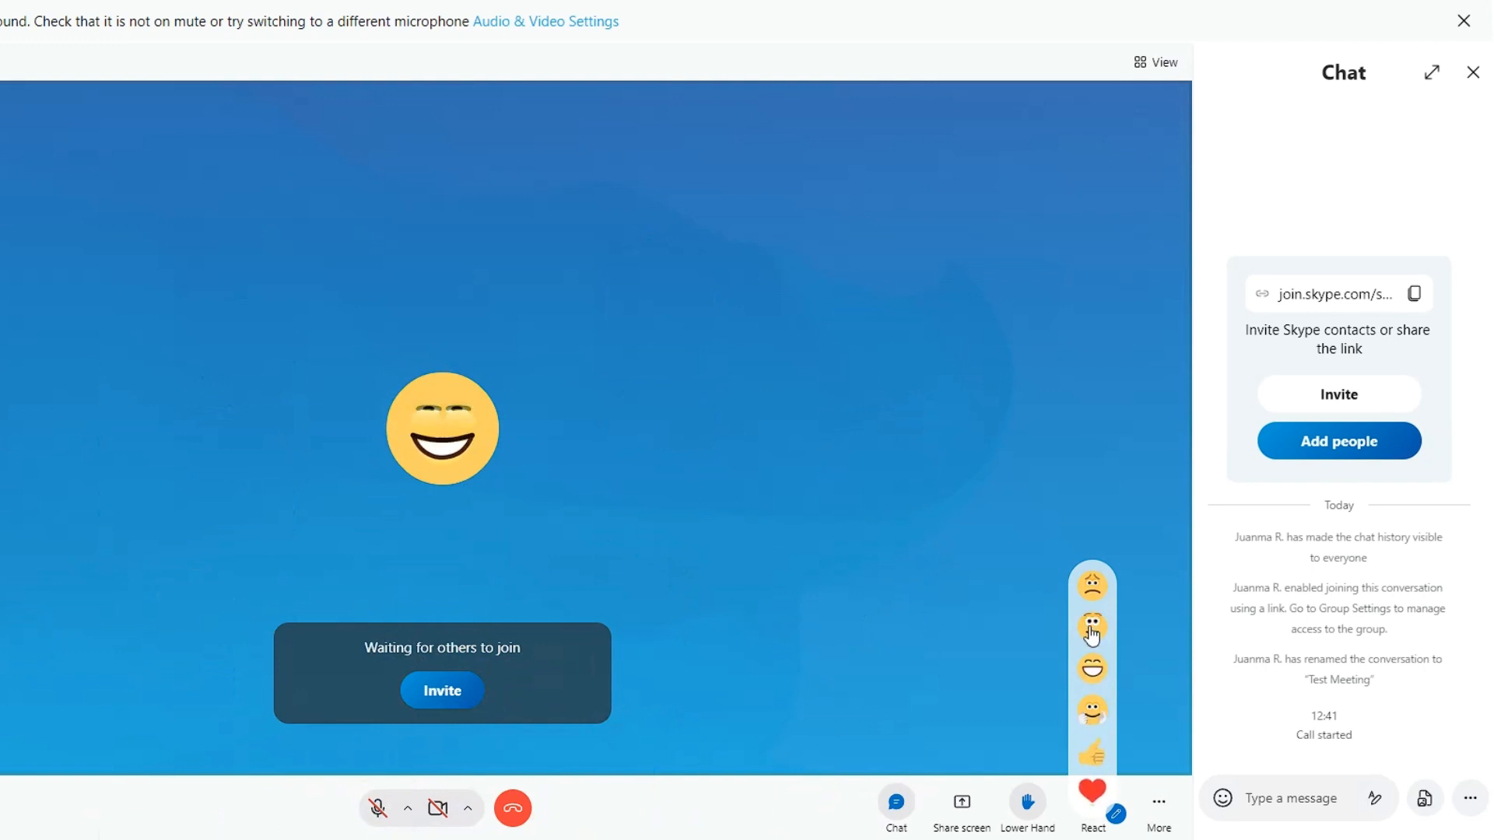
pyautogui.click(1091, 624)
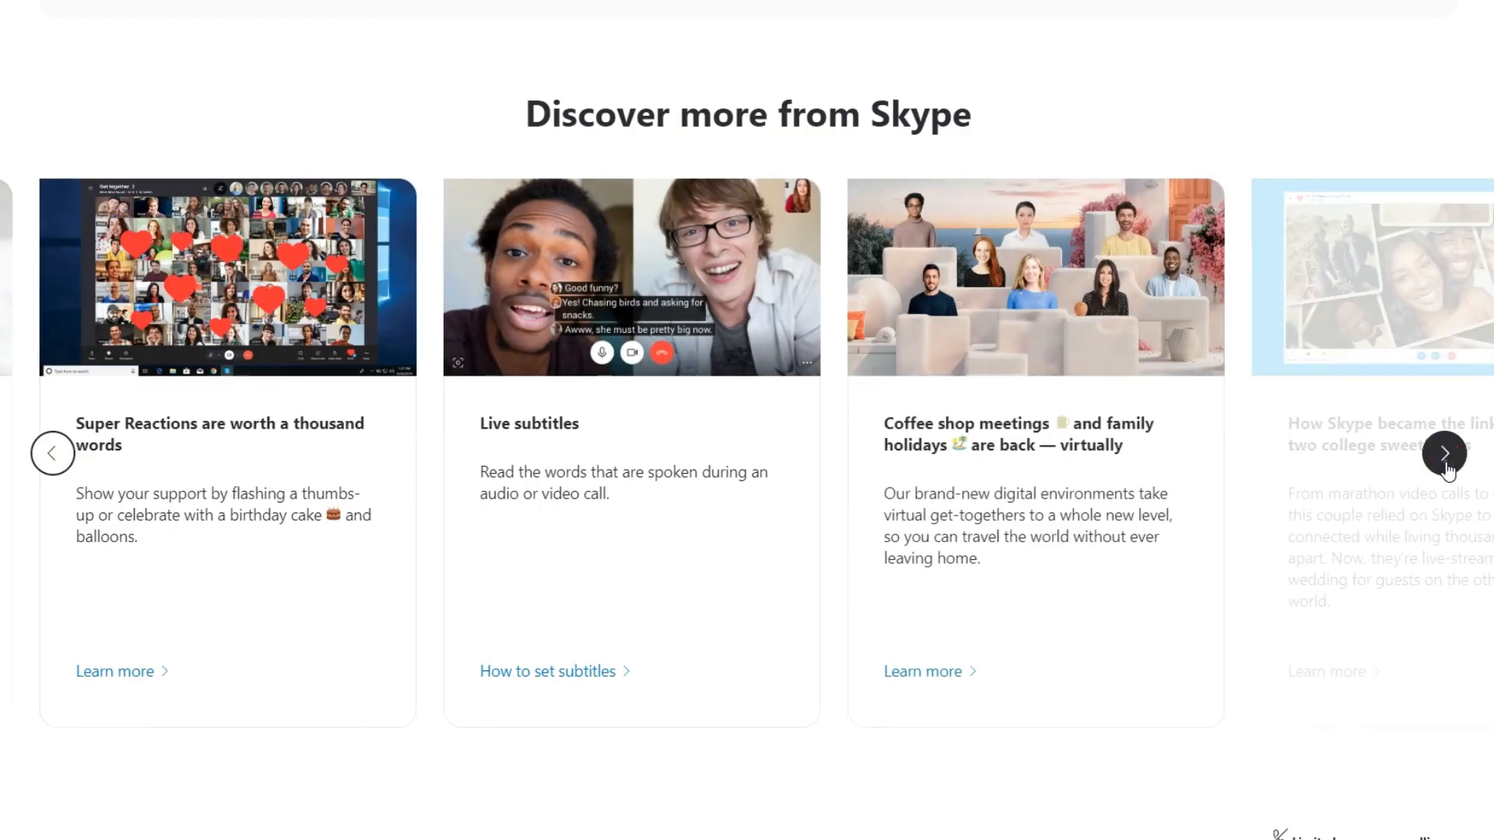
pyautogui.click(1443, 452)
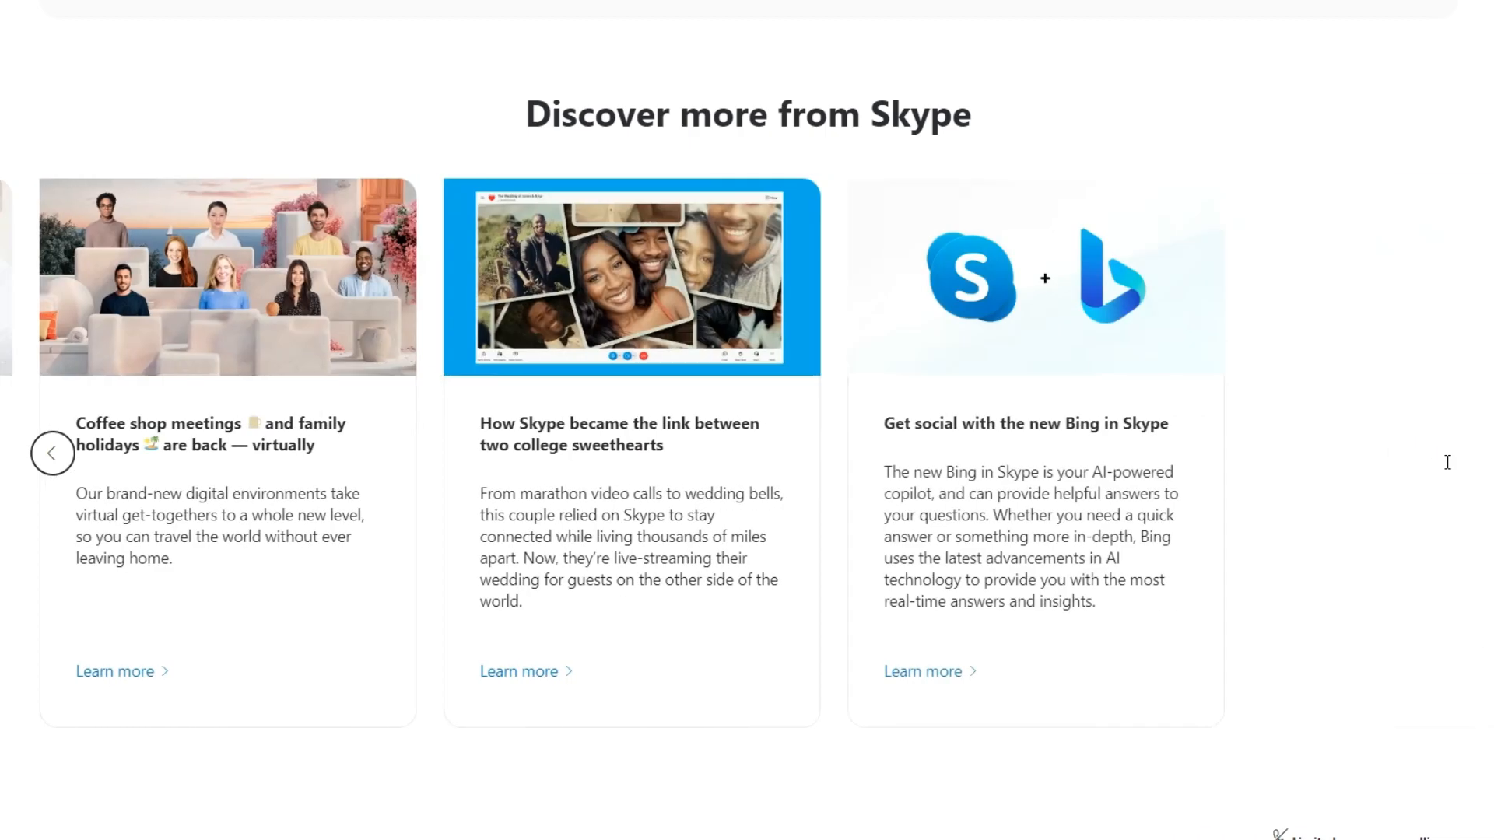
pyautogui.moveTo(1484, 182)
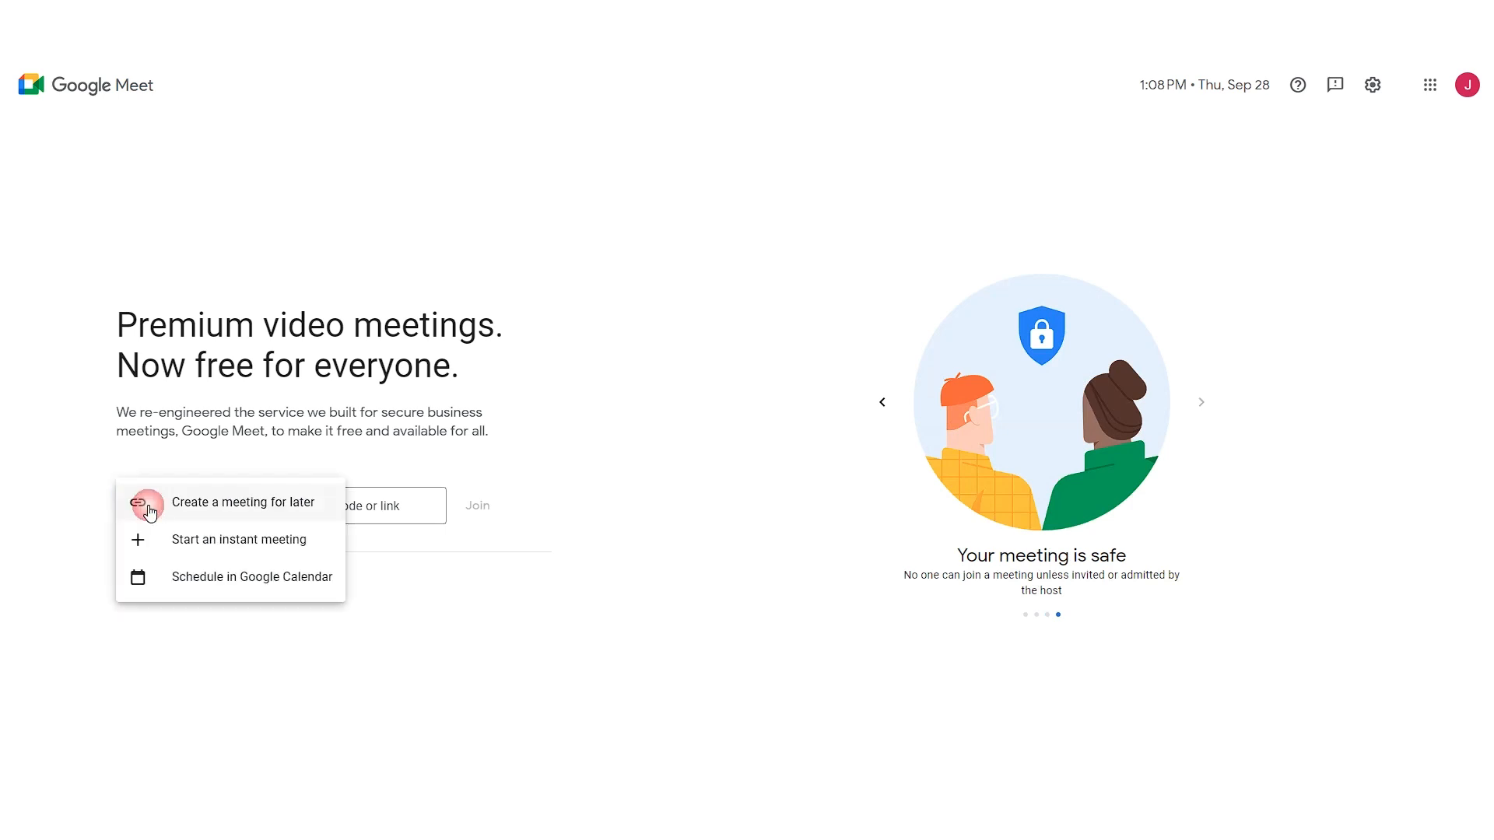
pyautogui.moveTo(259, 517)
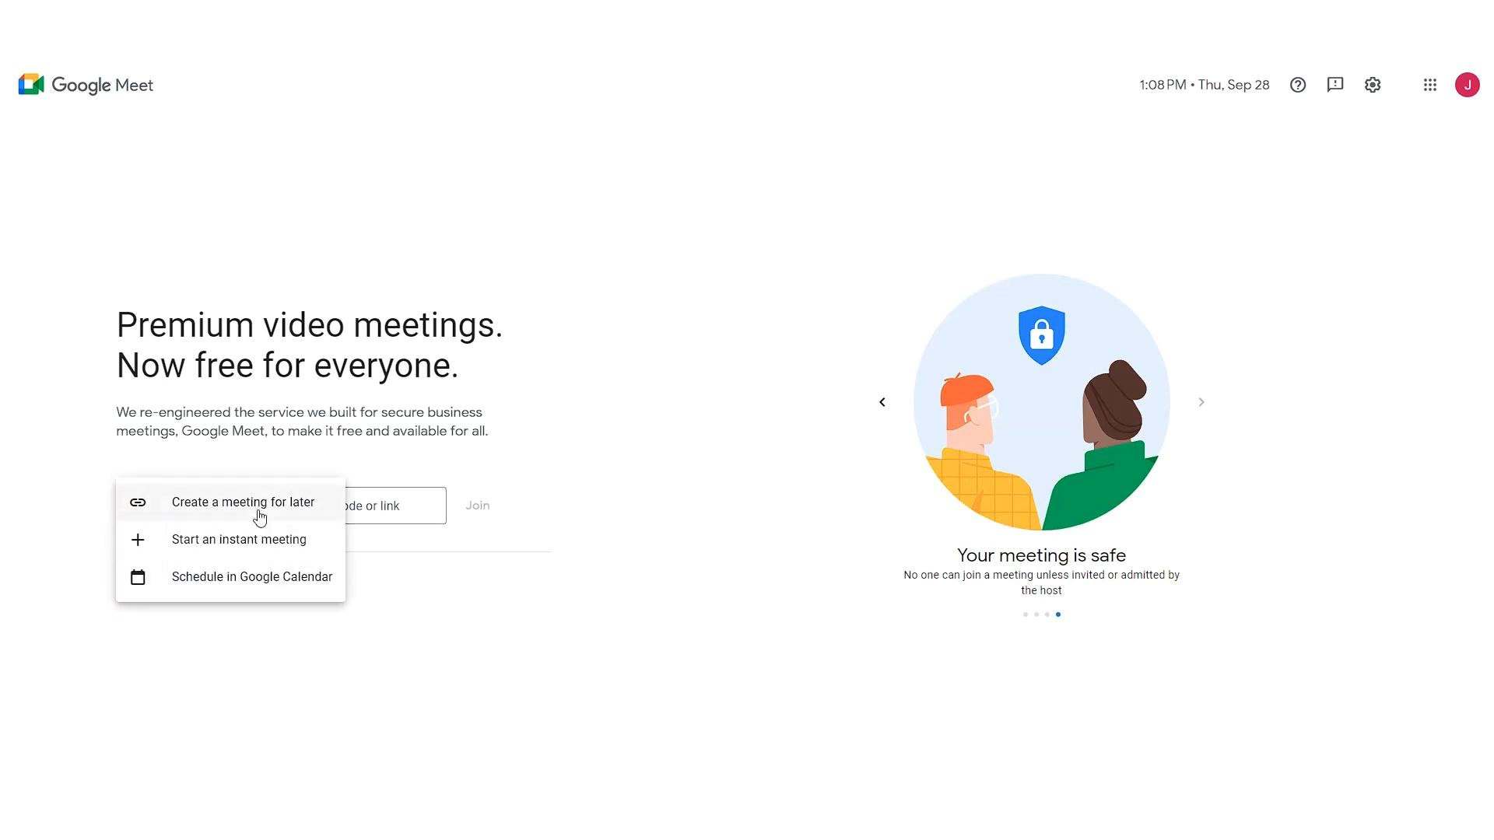
# Start a new Meet meeting and advance the home slideshow to 'Plan ahead'.
pyautogui.click(234, 540)
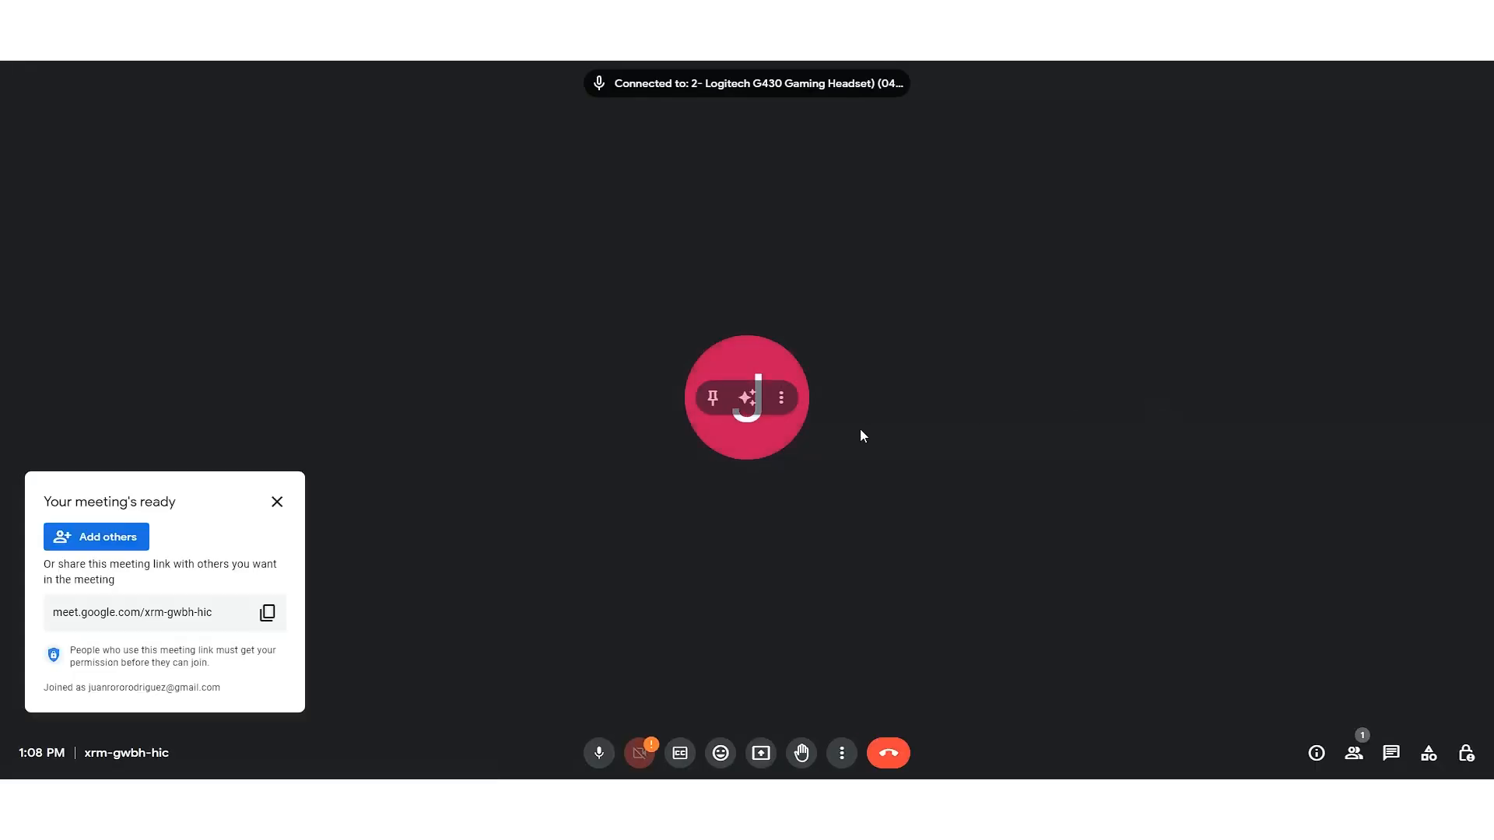
pyautogui.click(887, 752)
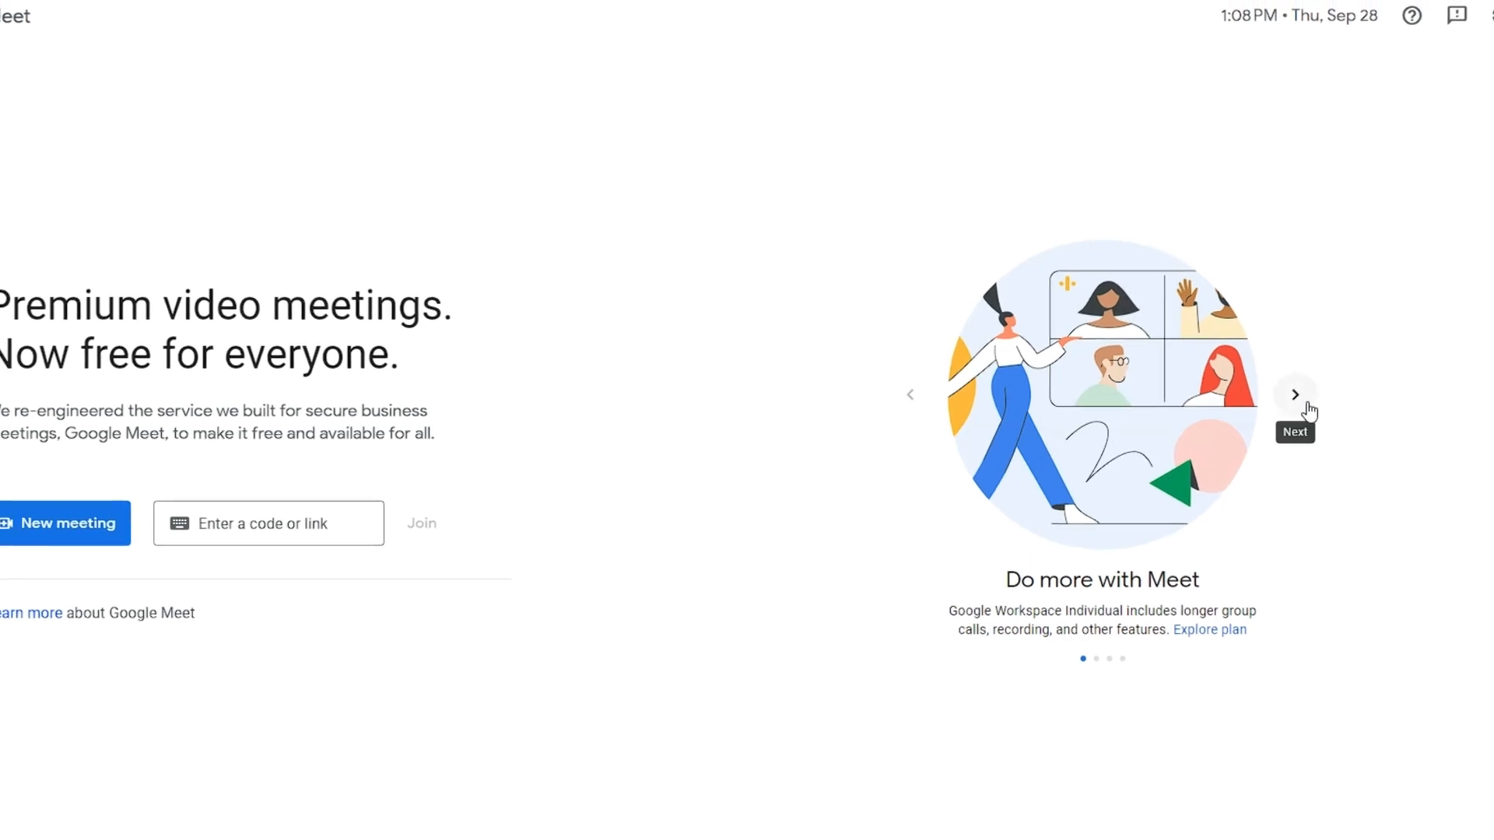
pyautogui.click(1294, 394)
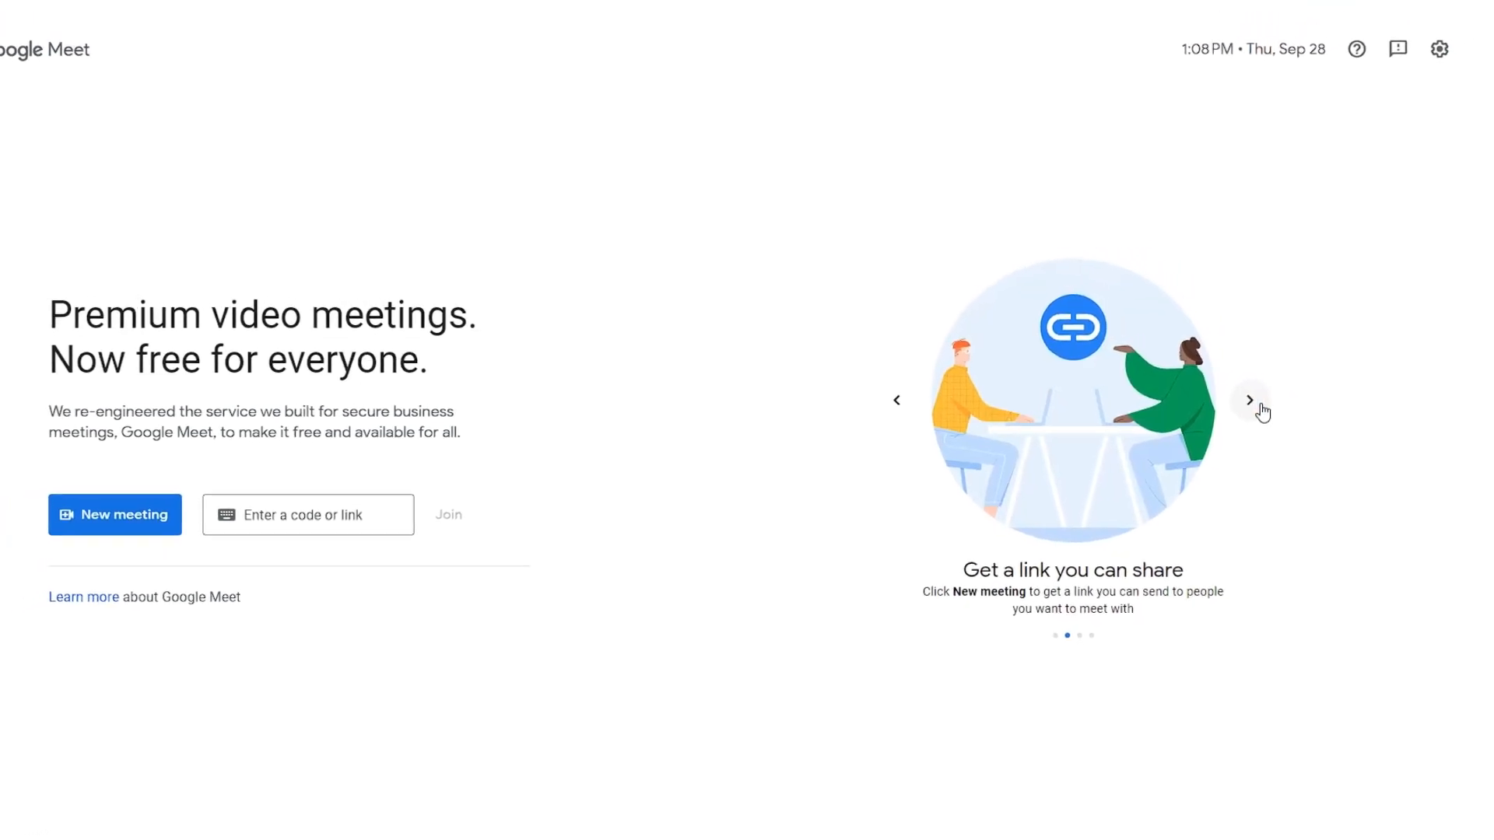
pyautogui.click(1248, 400)
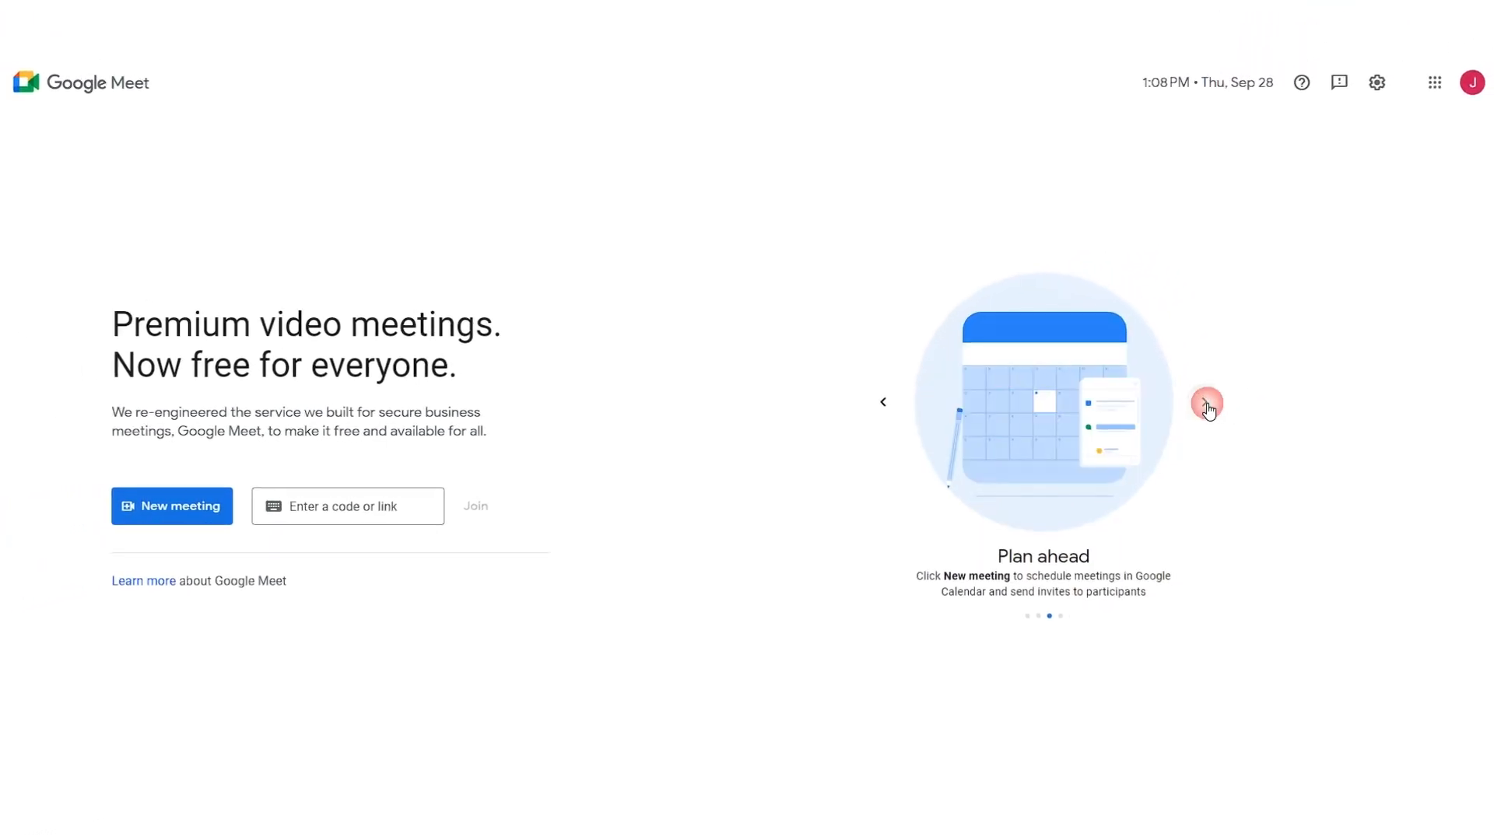
# Share the 'Your big idea - Google Slides' tab, then return to the meeting tab.
pyautogui.click(172, 505)
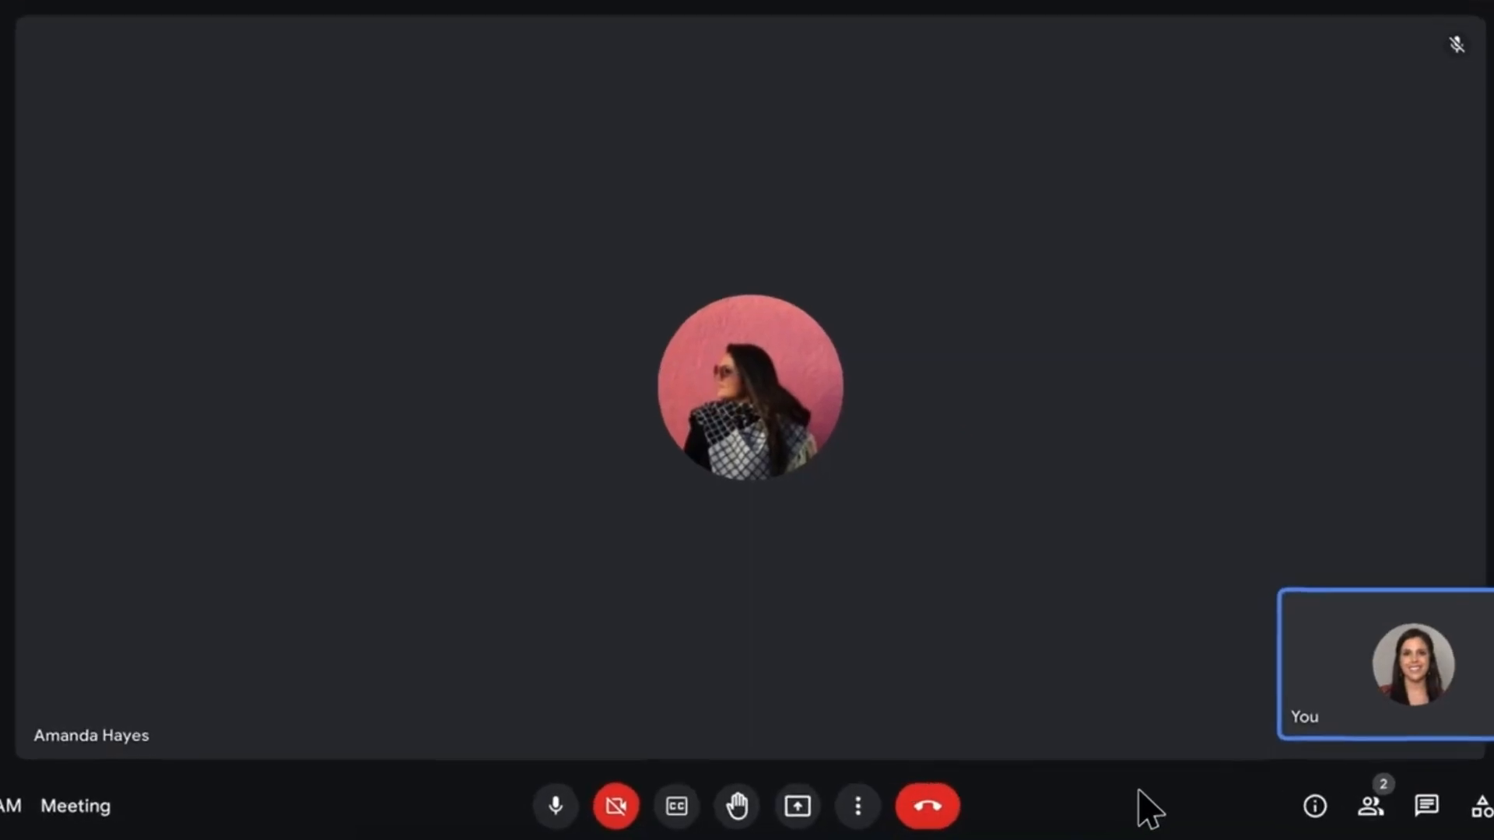
pyautogui.moveTo(910, 793)
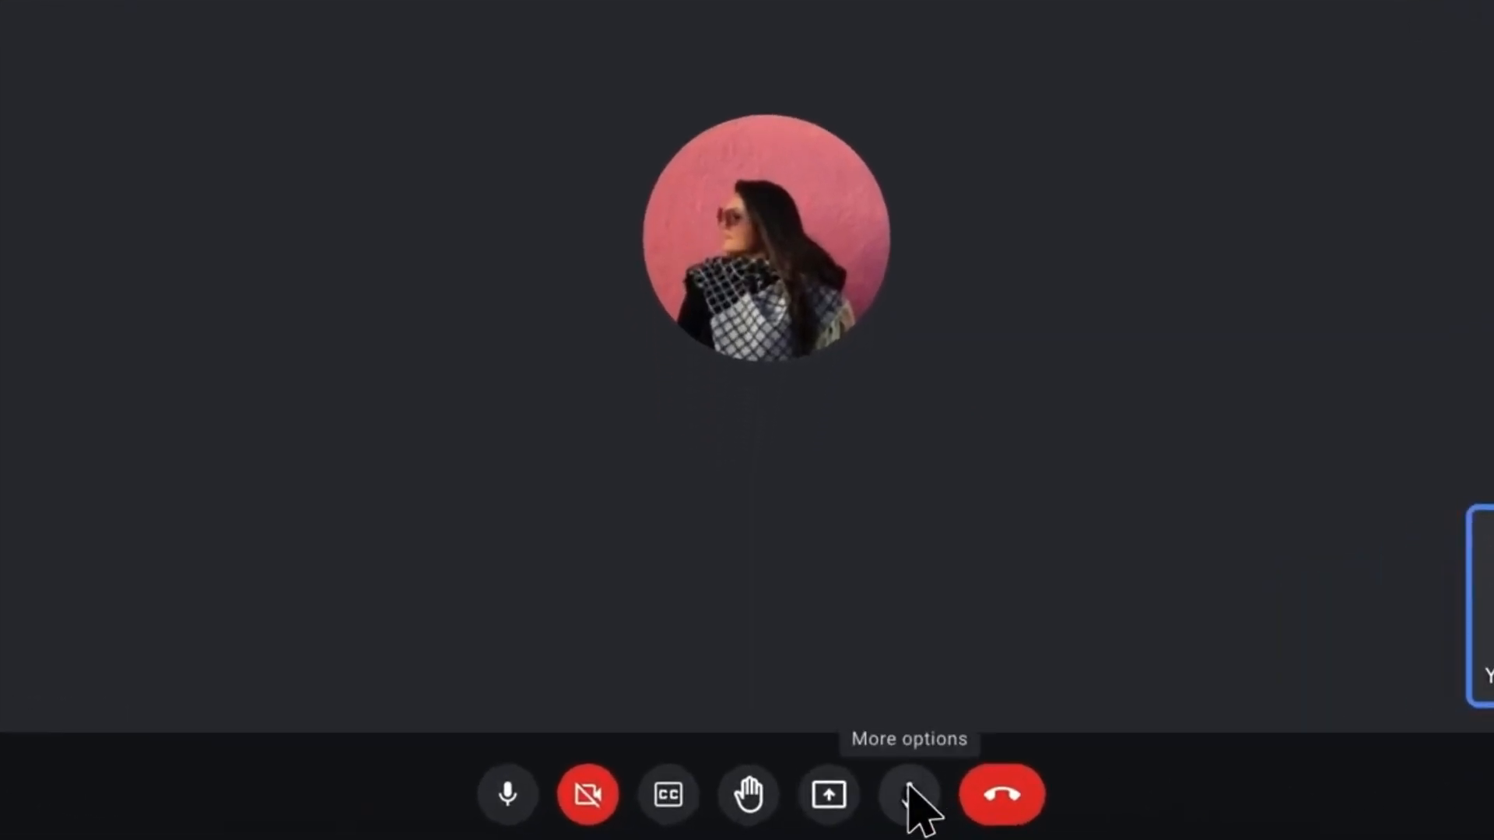
pyautogui.click(908, 794)
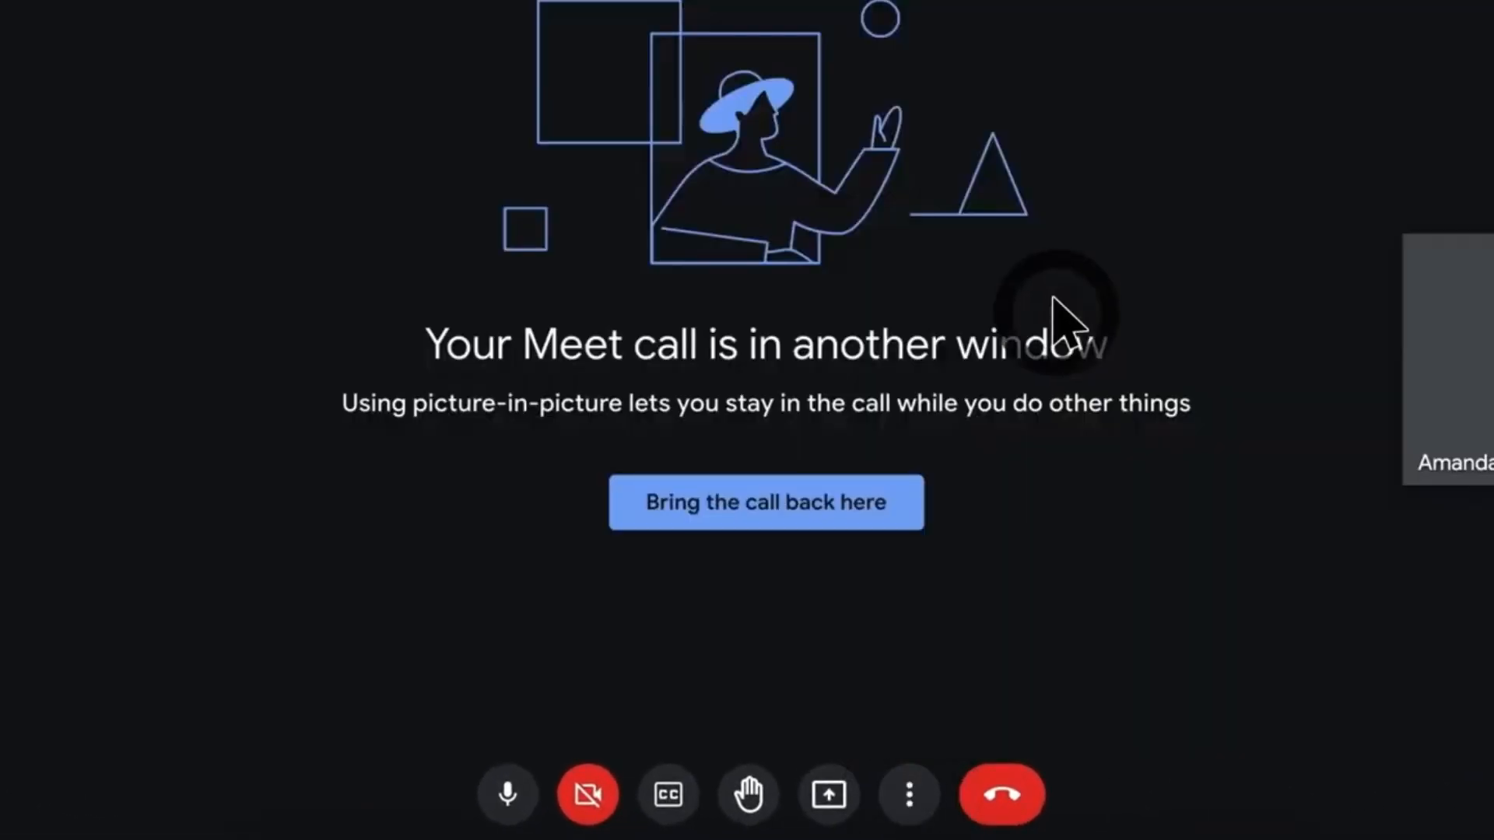
pyautogui.moveTo(828, 793)
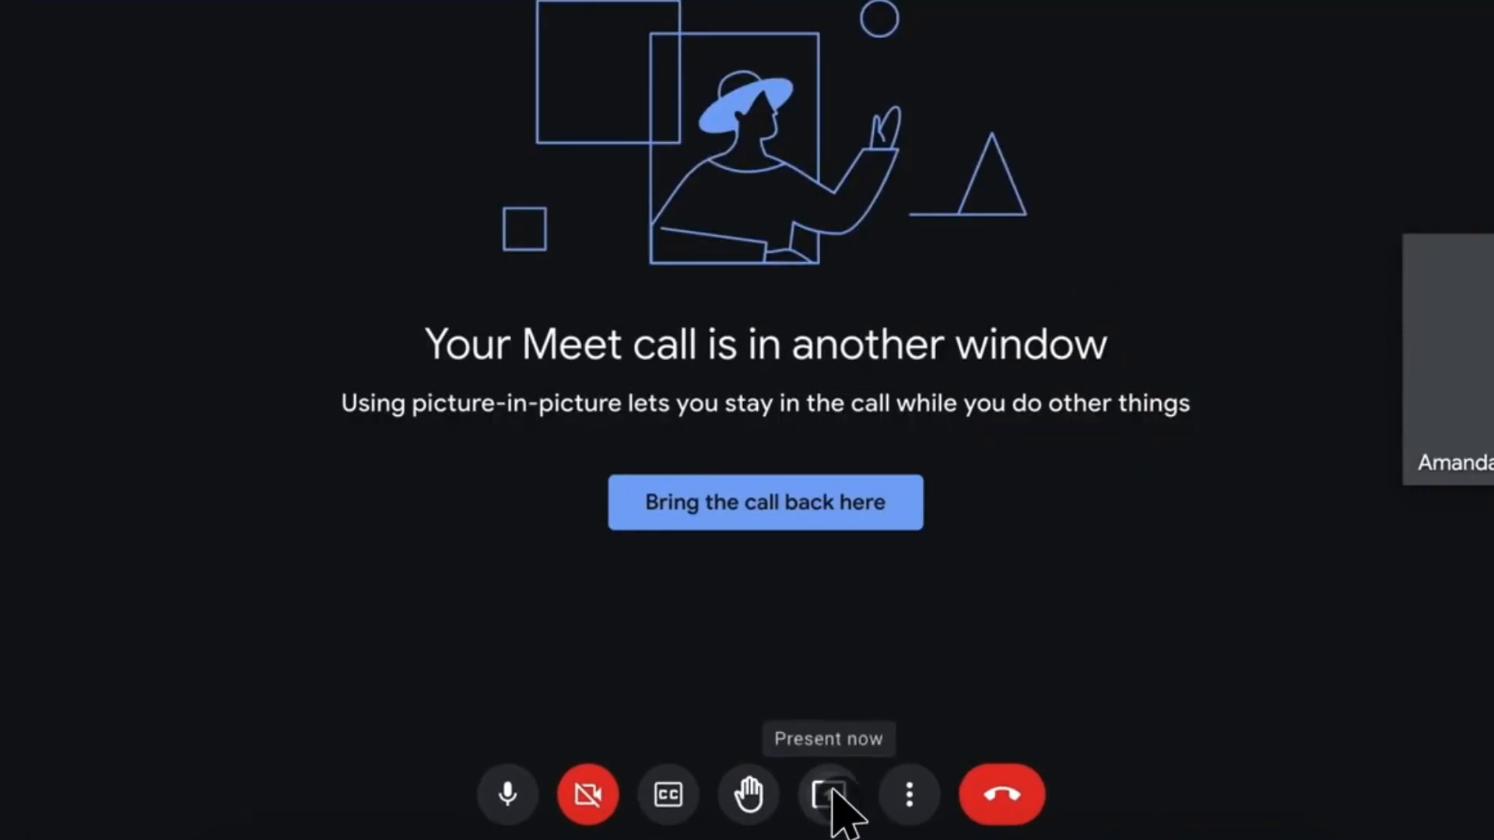
pyautogui.click(828, 794)
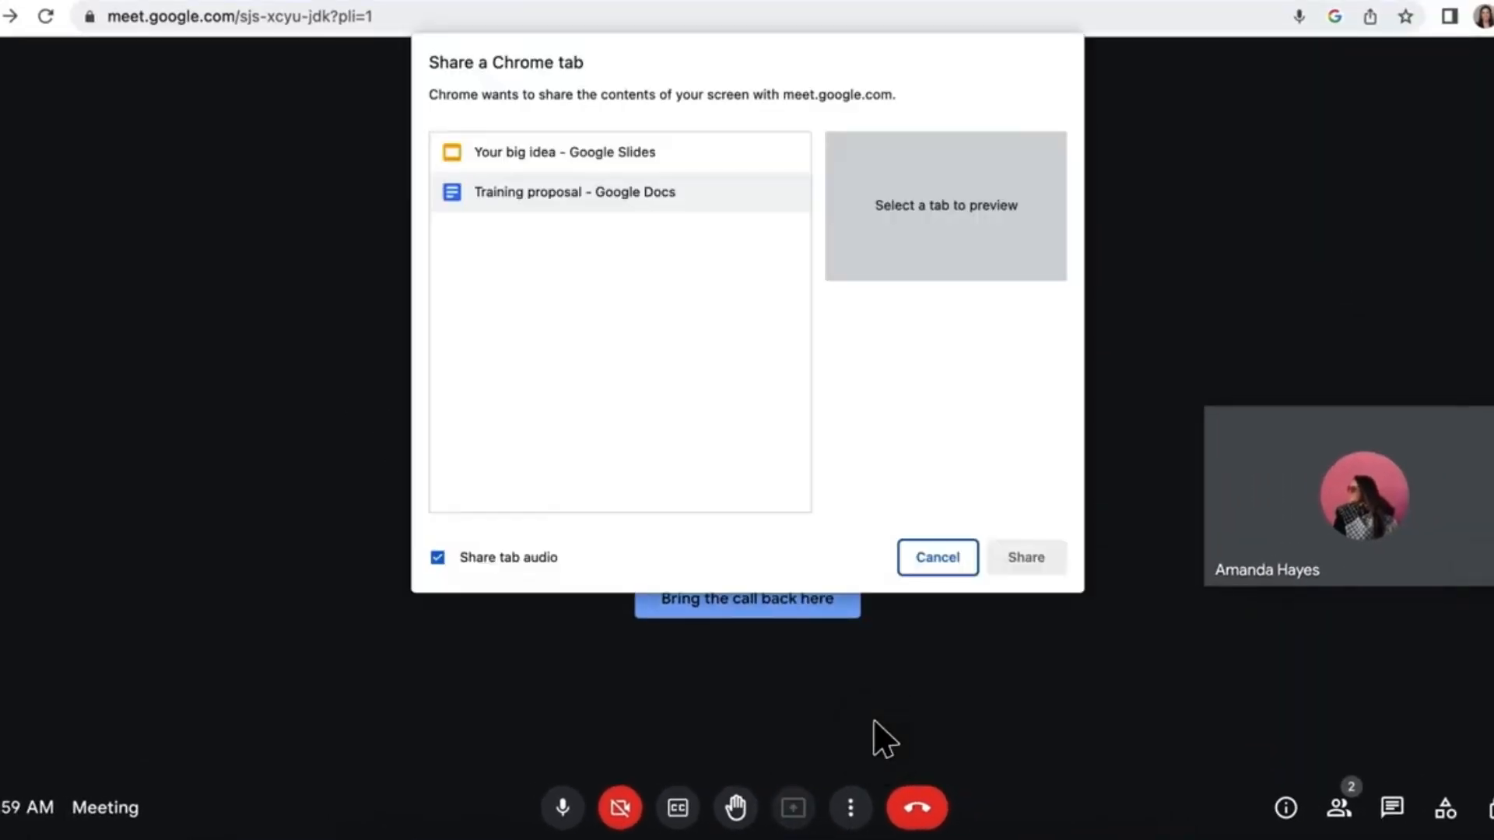
pyautogui.click(564, 151)
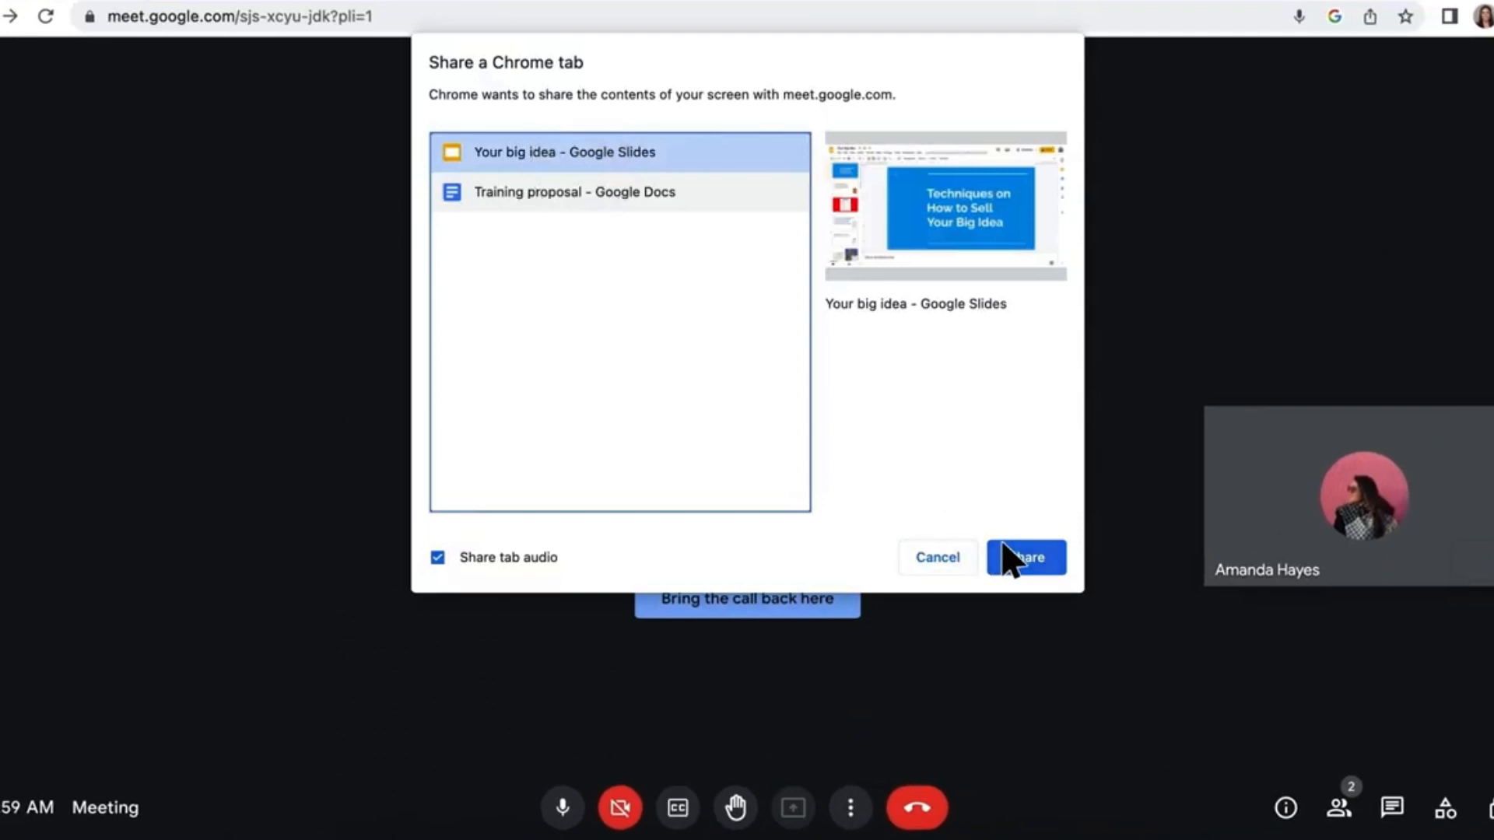
pyautogui.click(1025, 557)
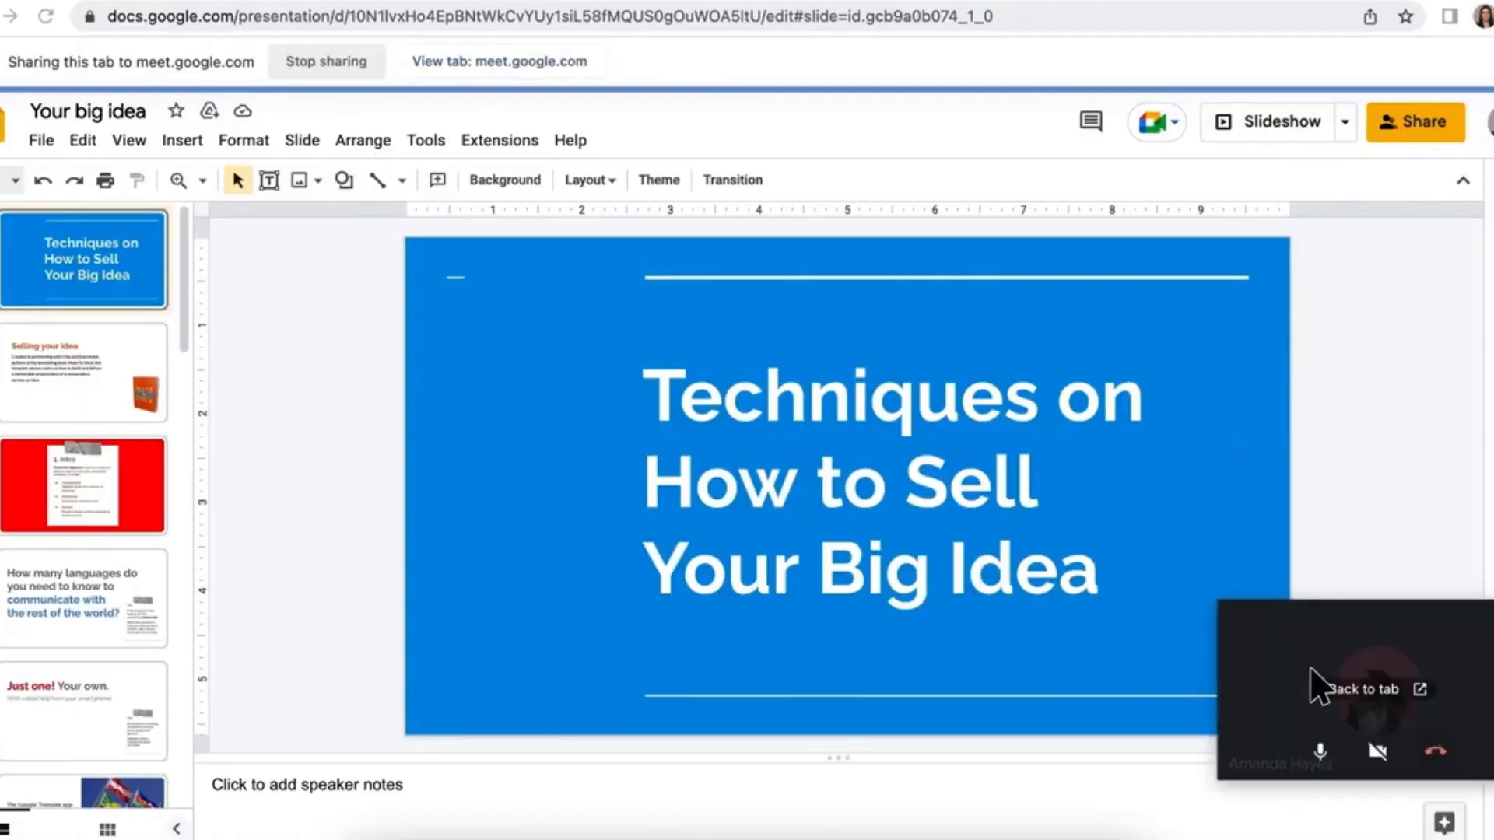
pyautogui.click(1364, 691)
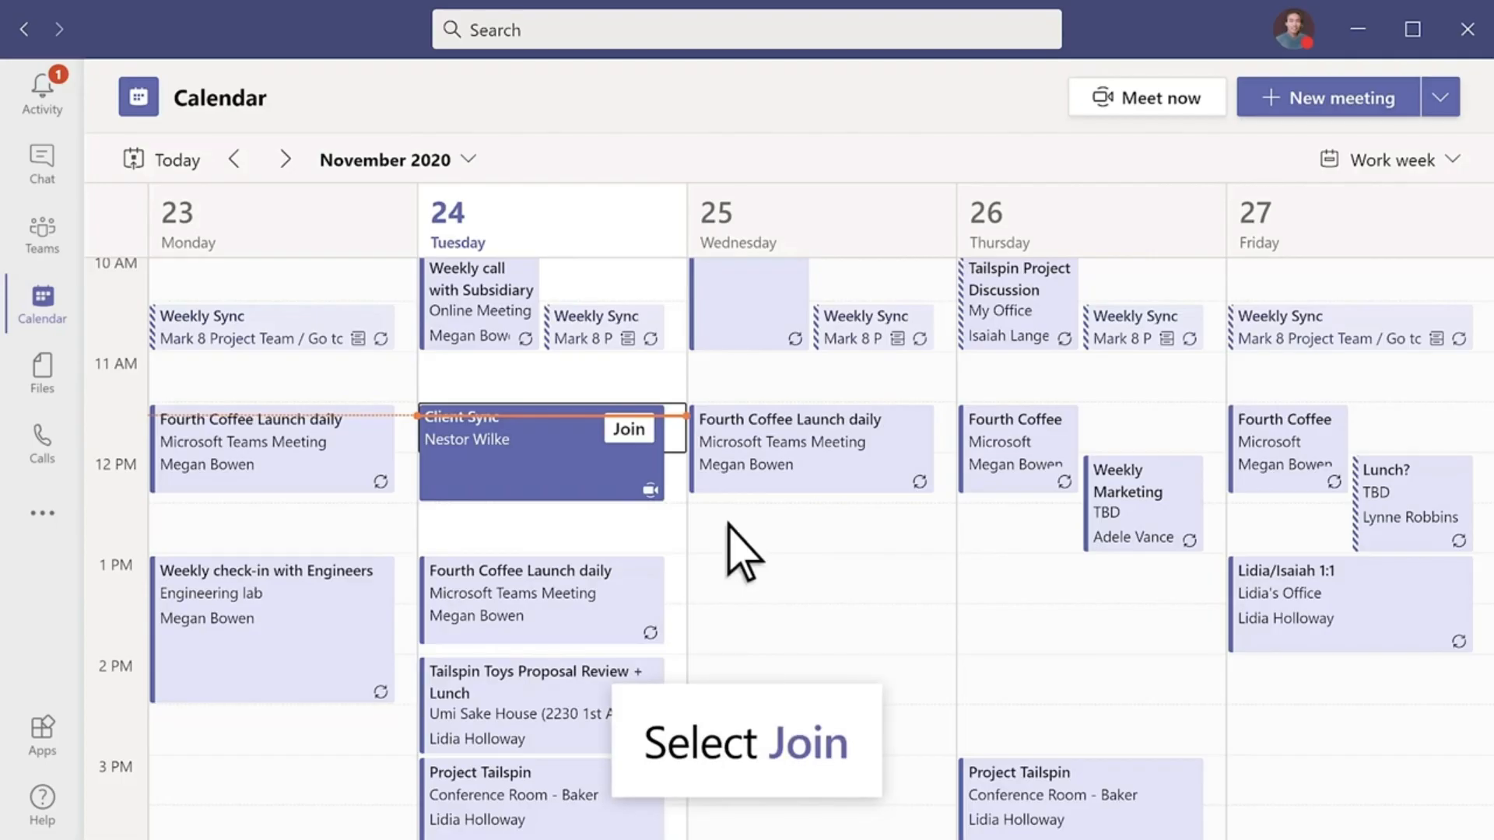
# Join Client Sync with camera on, trying office, beach and white room, then Blur.
pyautogui.click(628, 428)
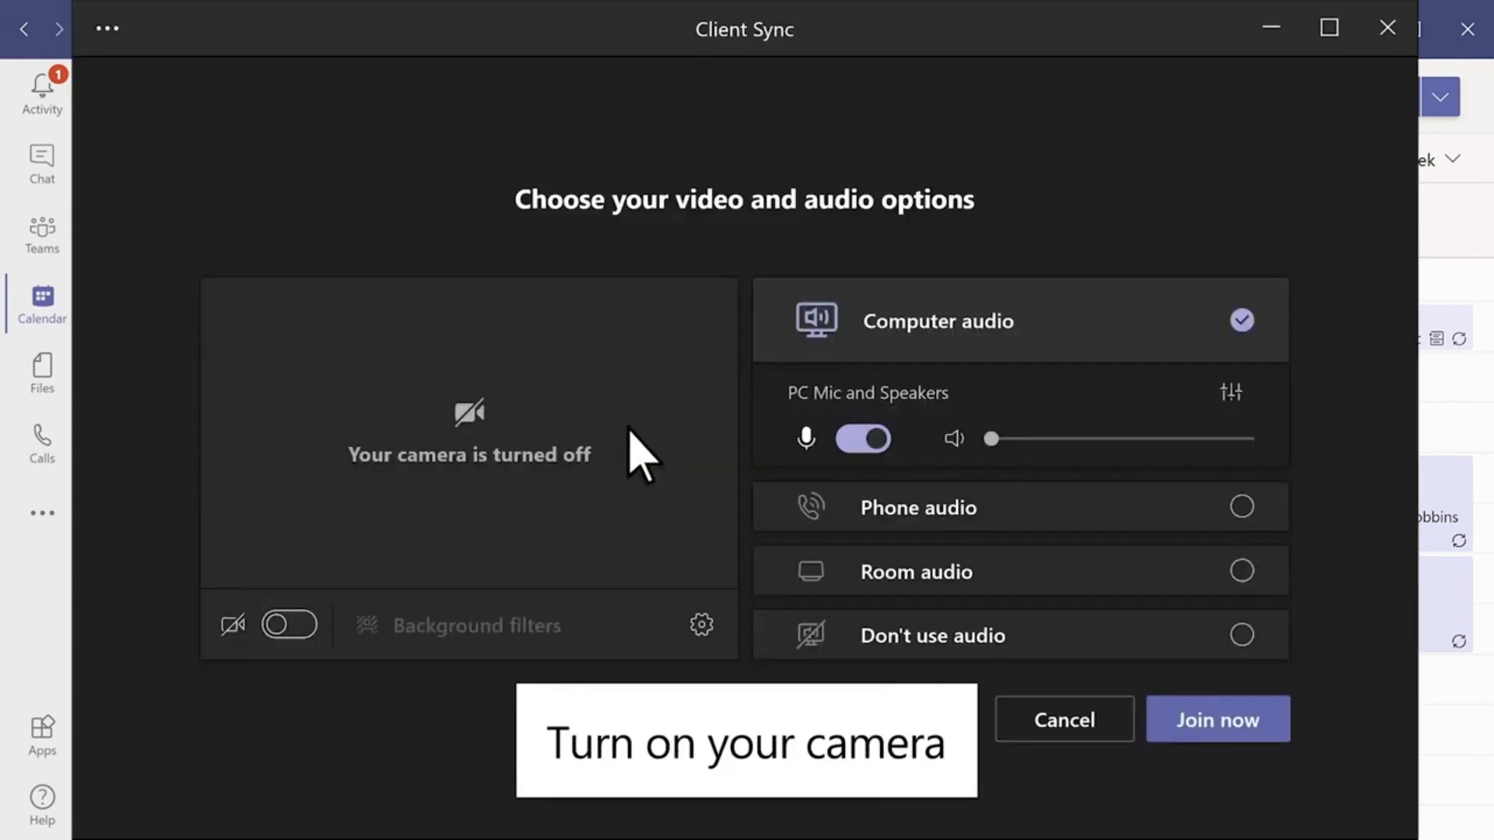
pyautogui.moveTo(329, 633)
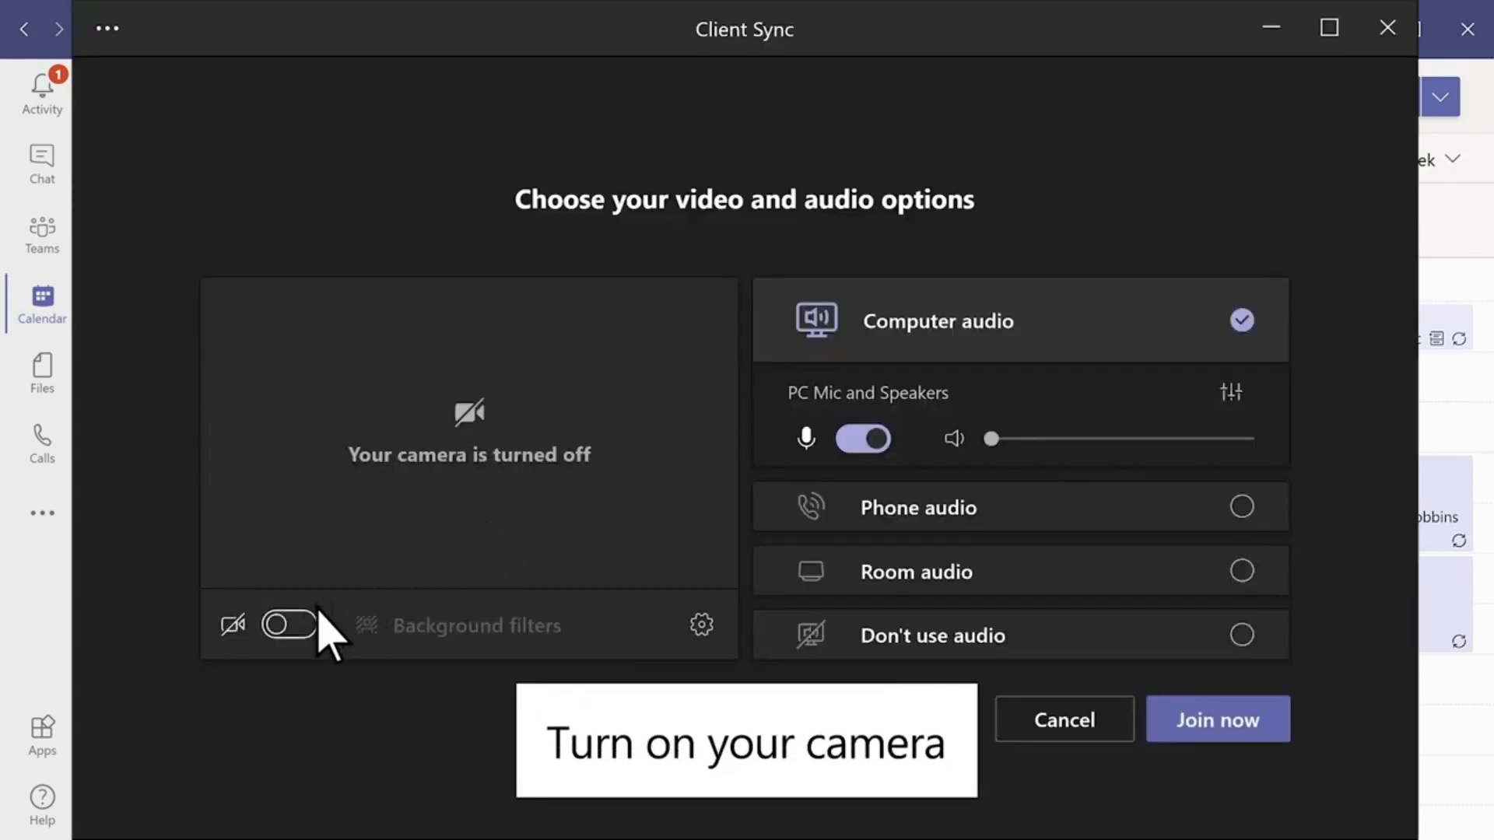
pyautogui.click(288, 625)
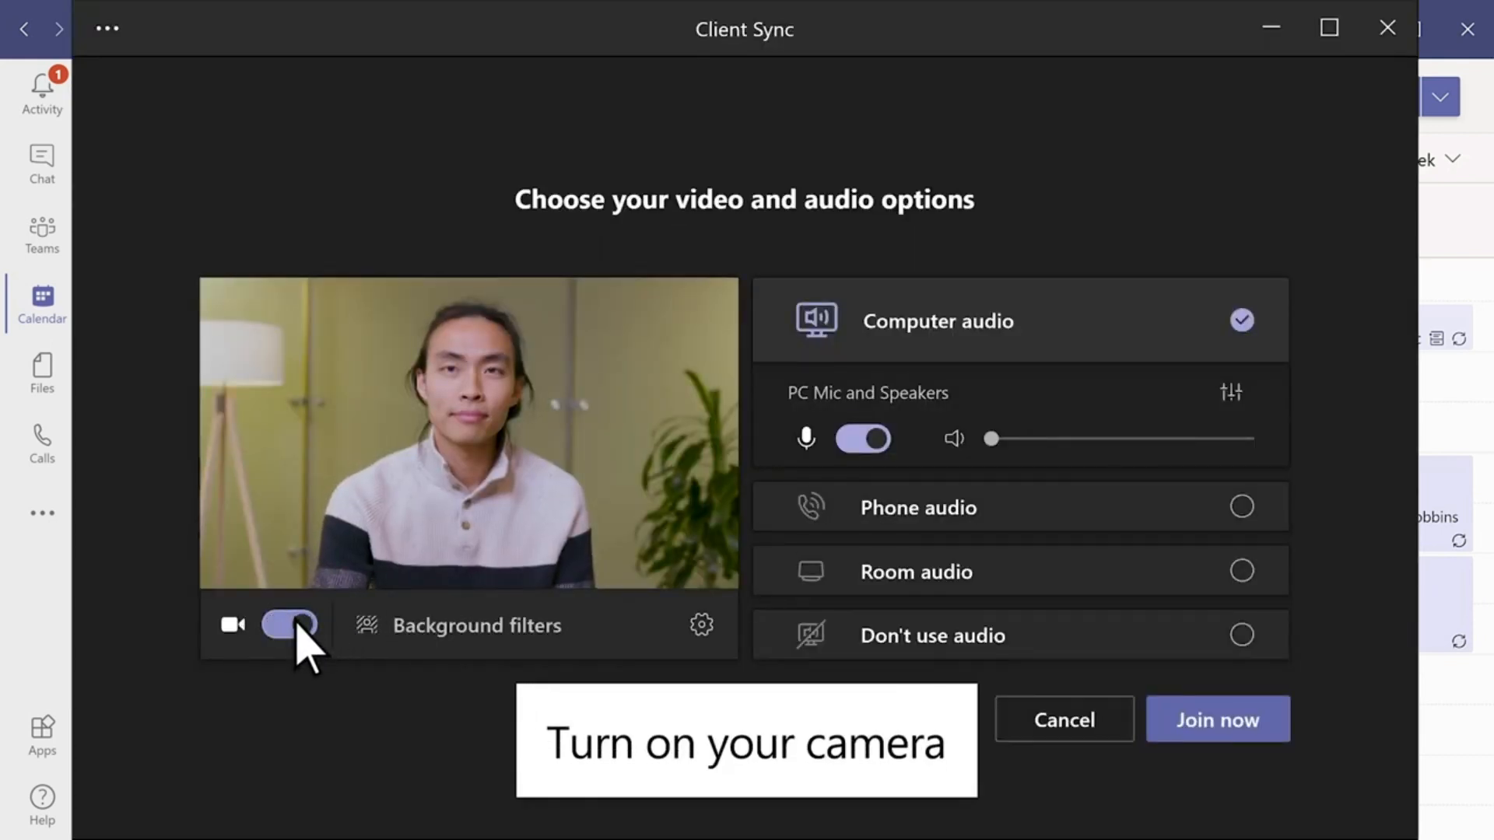
pyautogui.moveTo(370, 653)
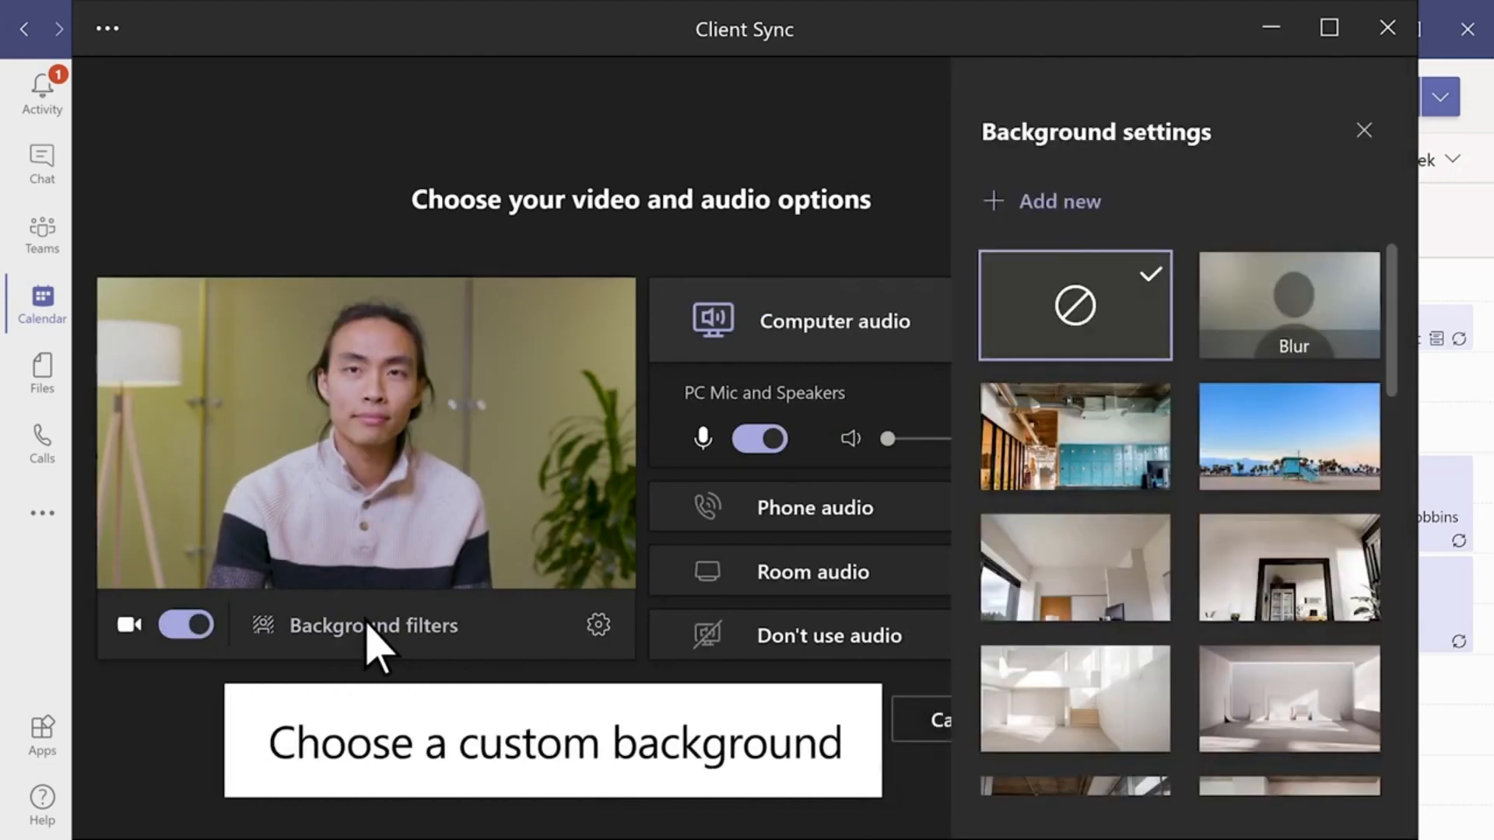
pyautogui.click(1074, 437)
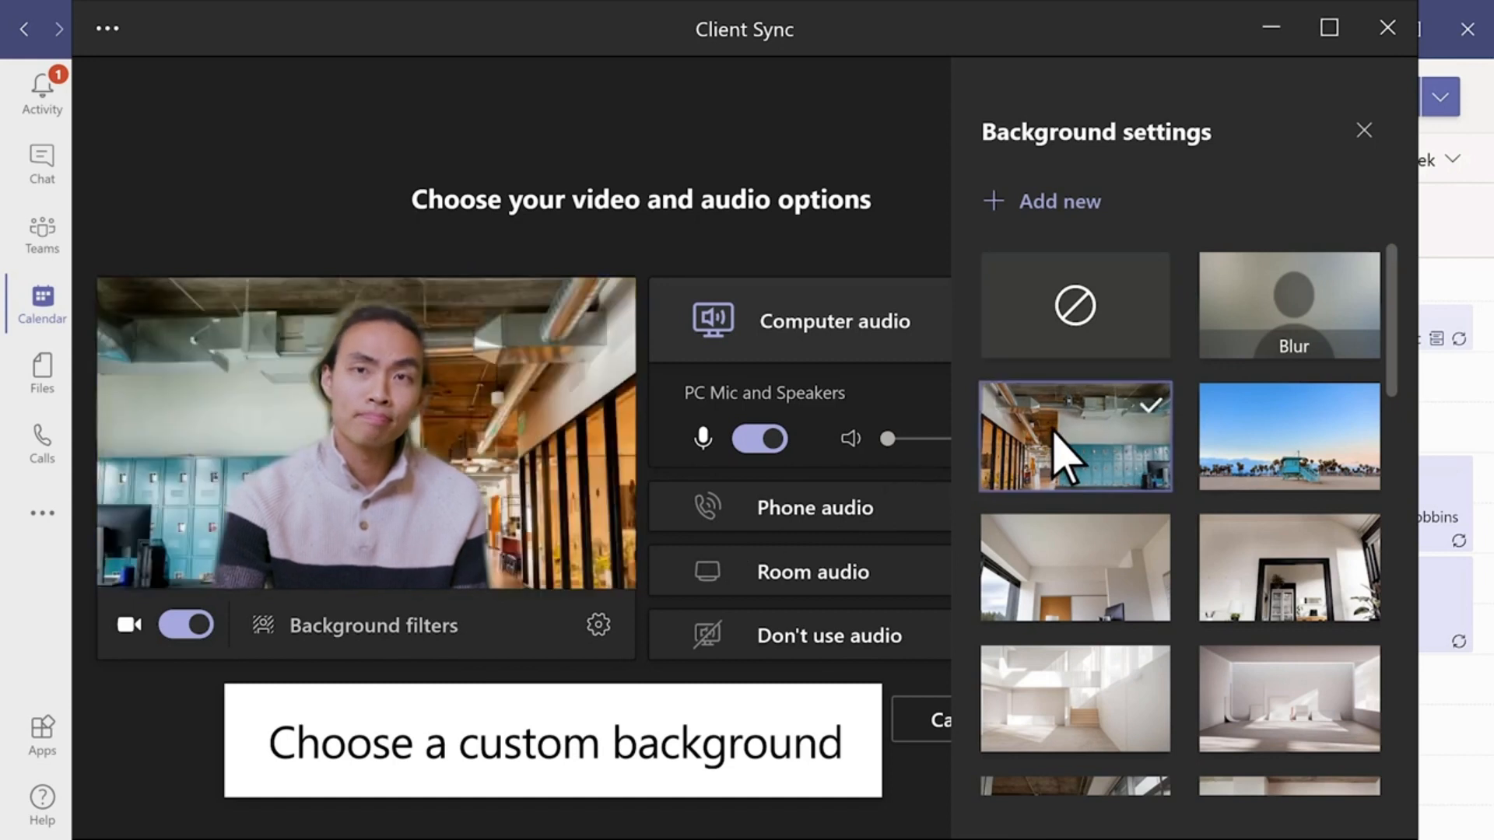
pyautogui.click(1289, 437)
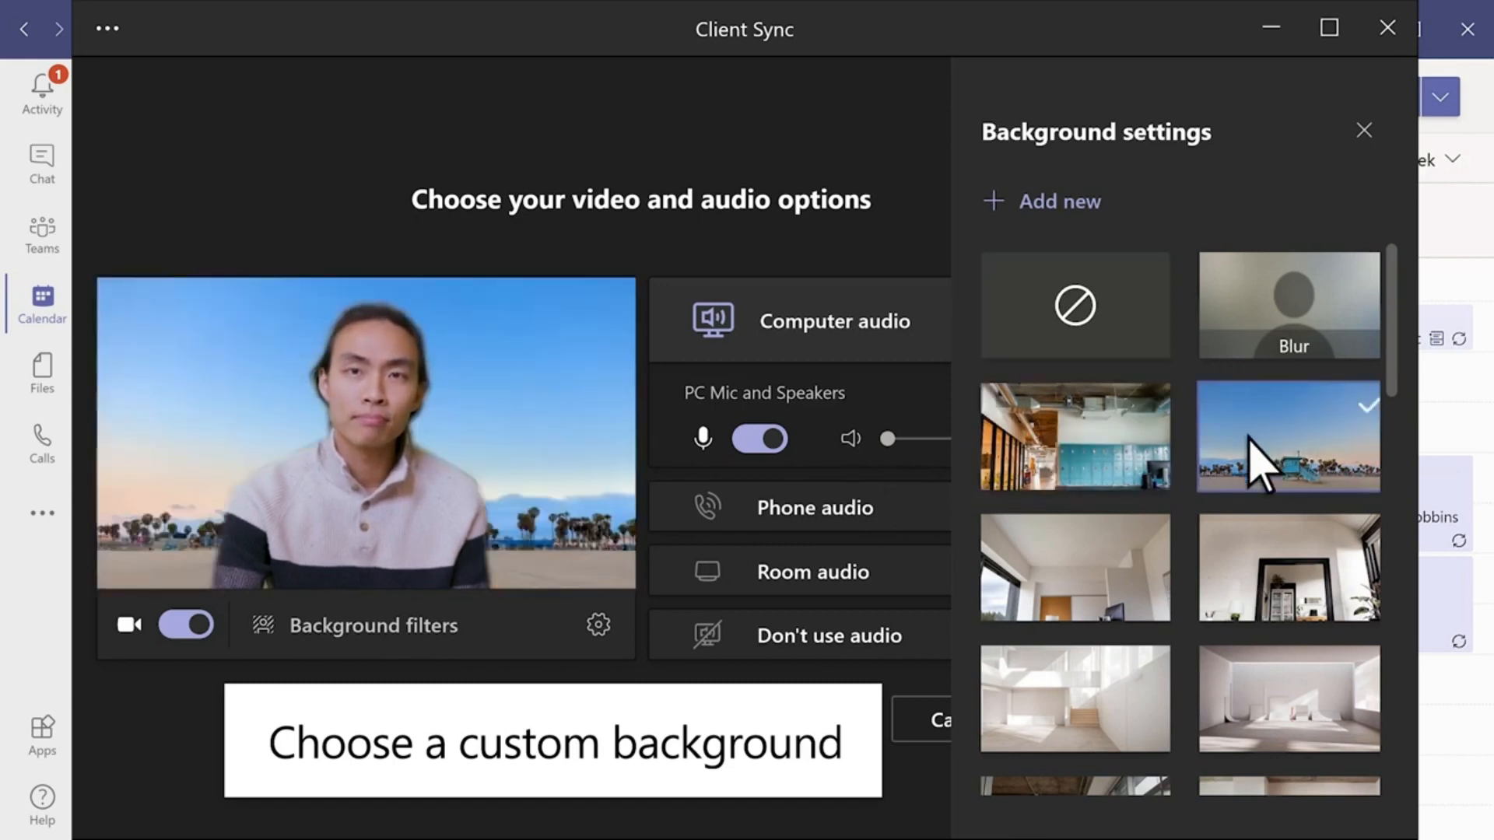
pyautogui.click(1289, 697)
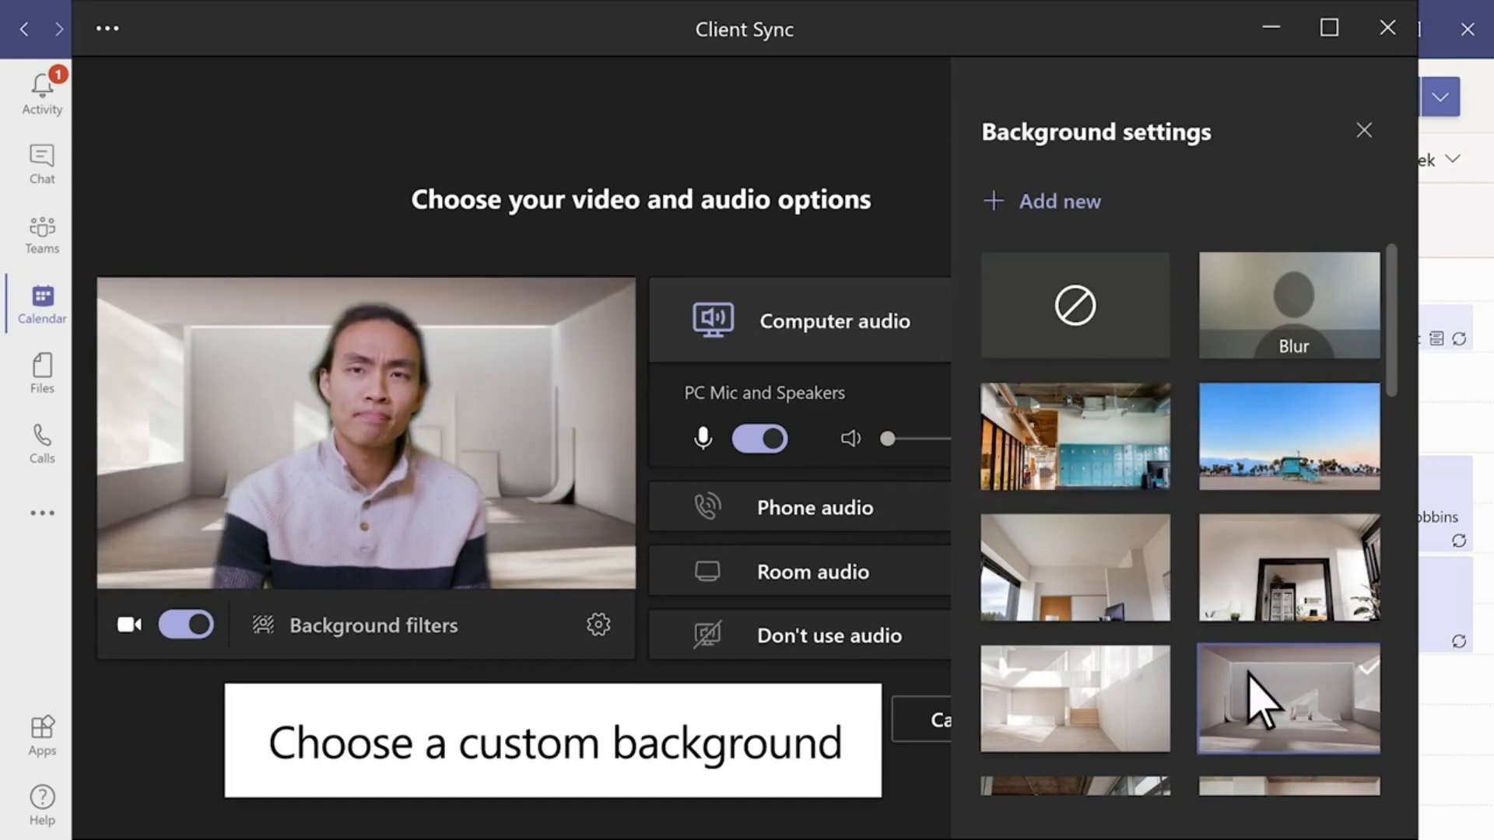
pyautogui.click(1287, 304)
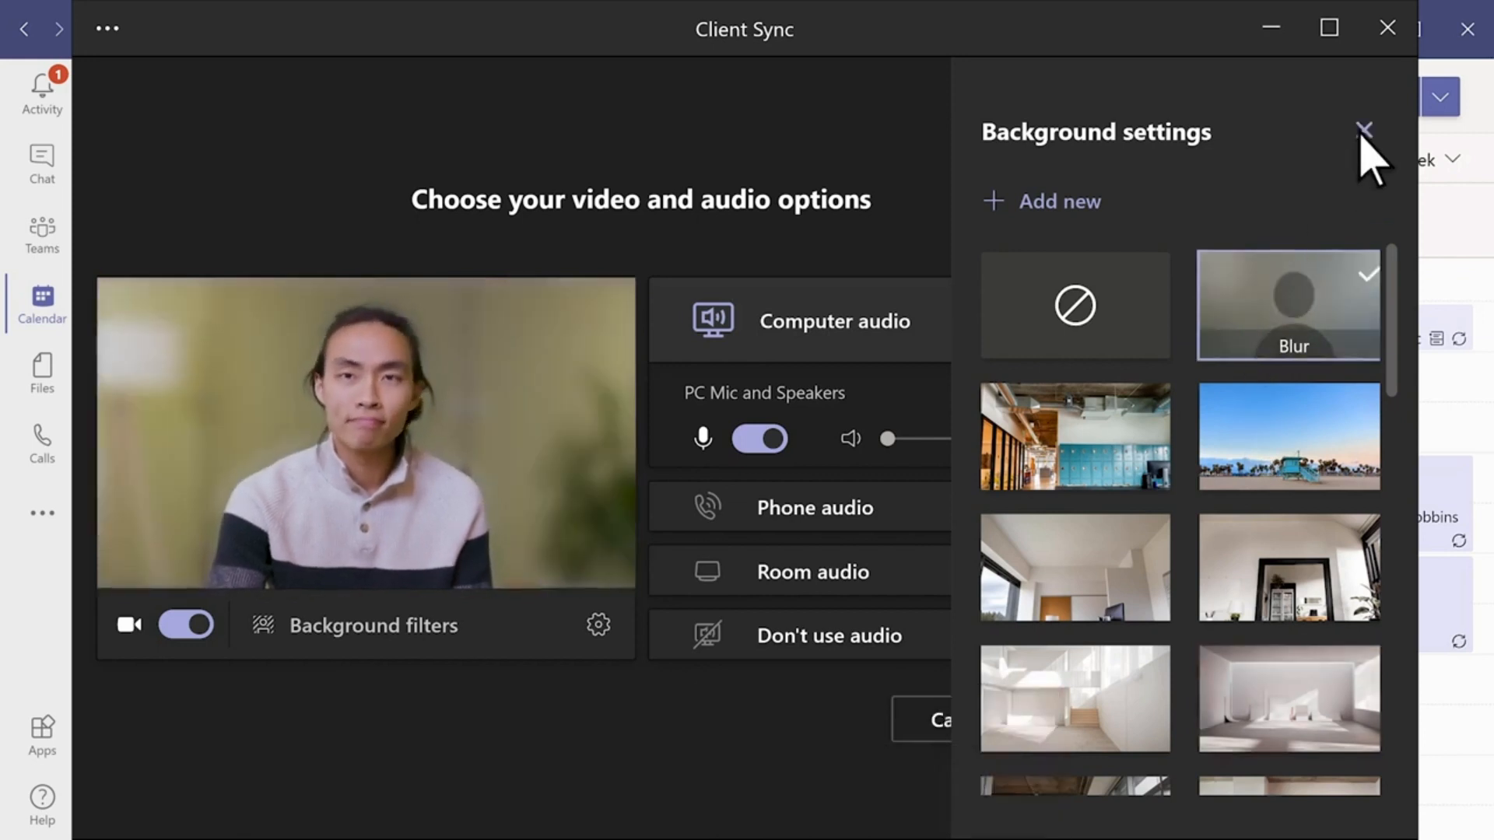
pyautogui.click(1364, 131)
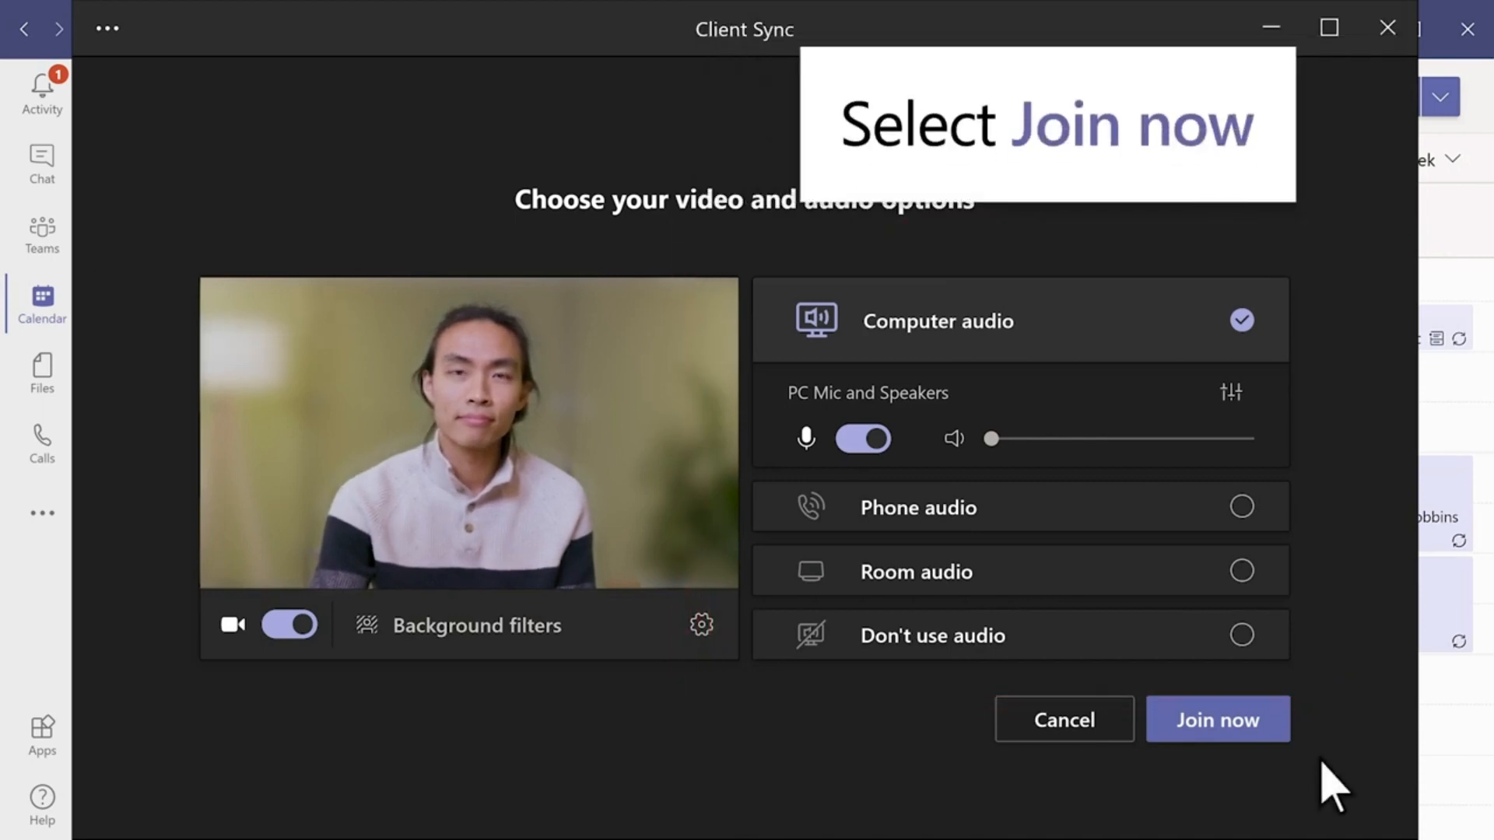
pyautogui.moveTo(1217, 719)
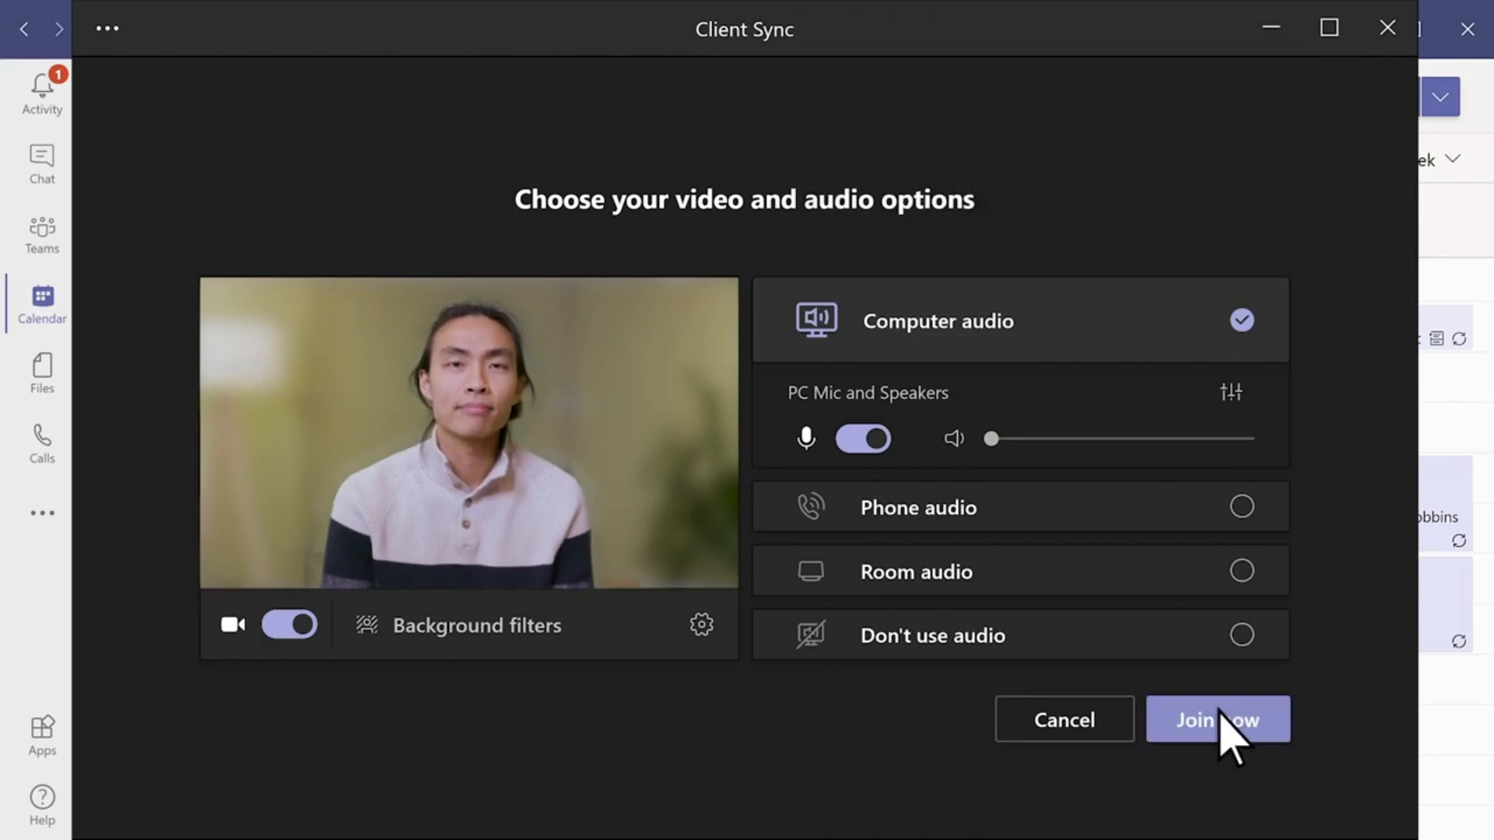
pyautogui.click(1217, 719)
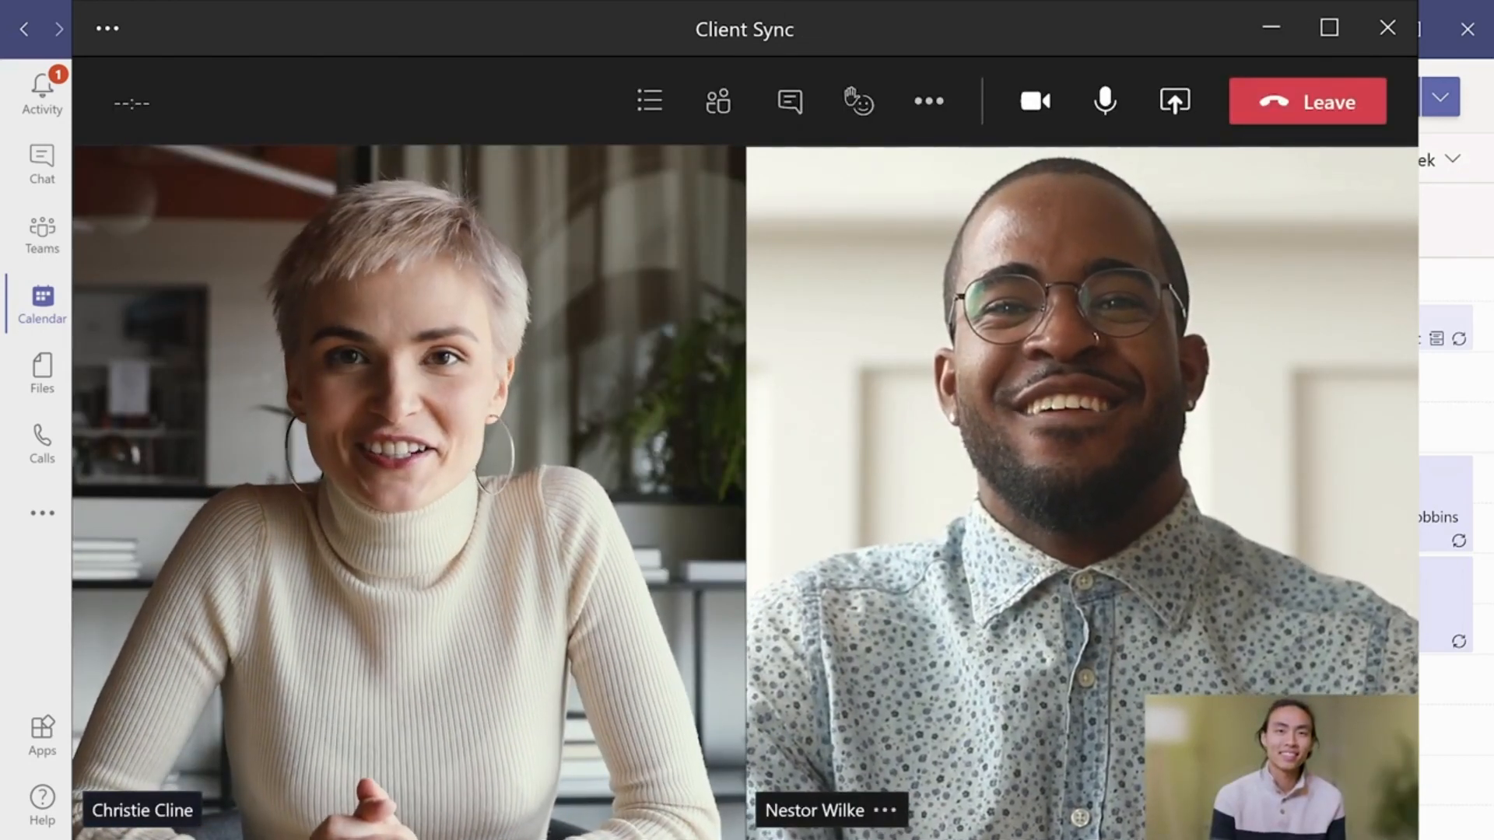
# Pick the cartoon avatar with the lounge background and join the Teams meeting.
pyautogui.click(1032, 102)
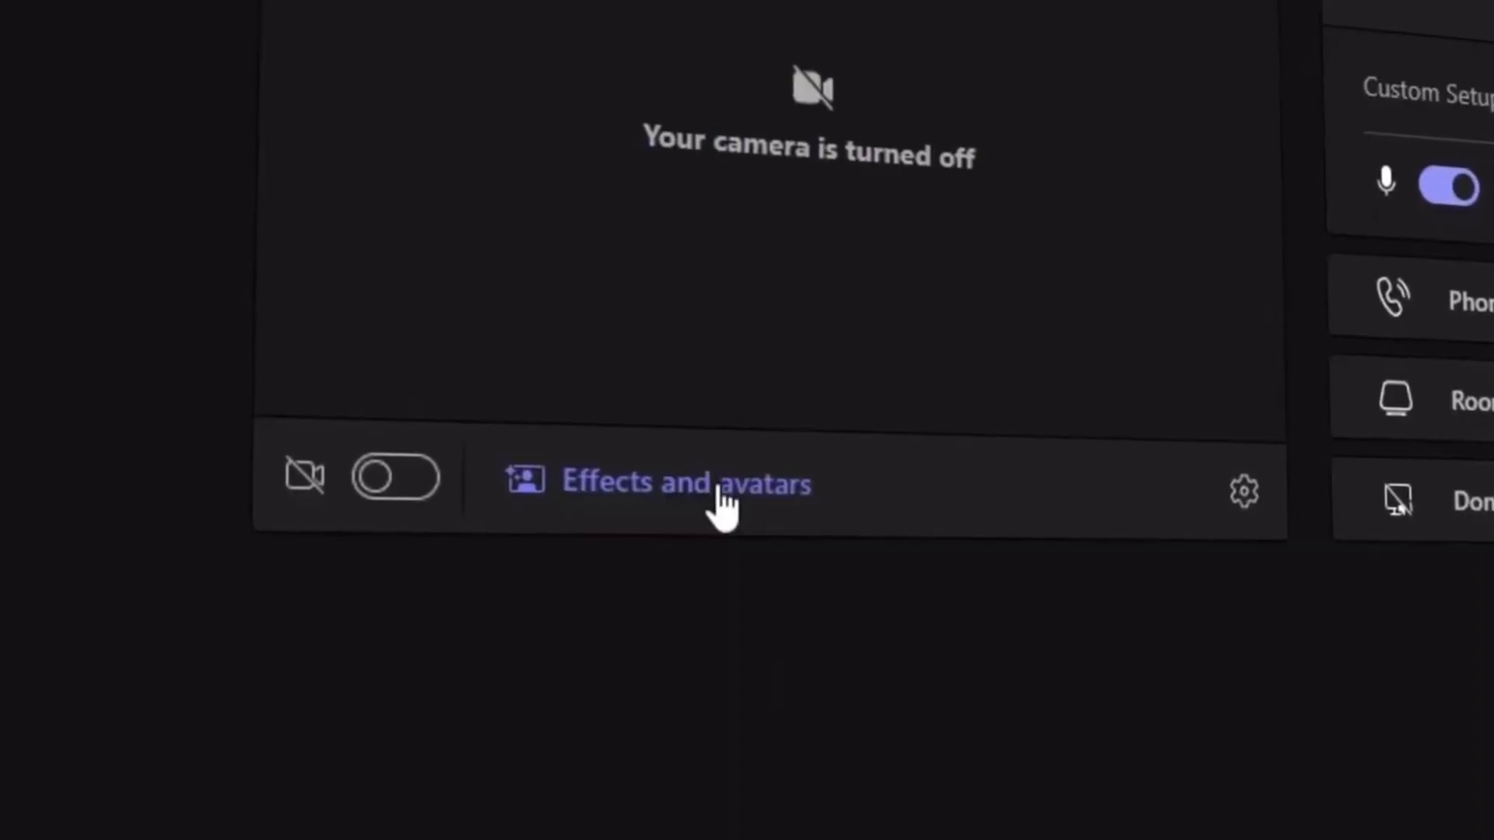
pyautogui.click(686, 481)
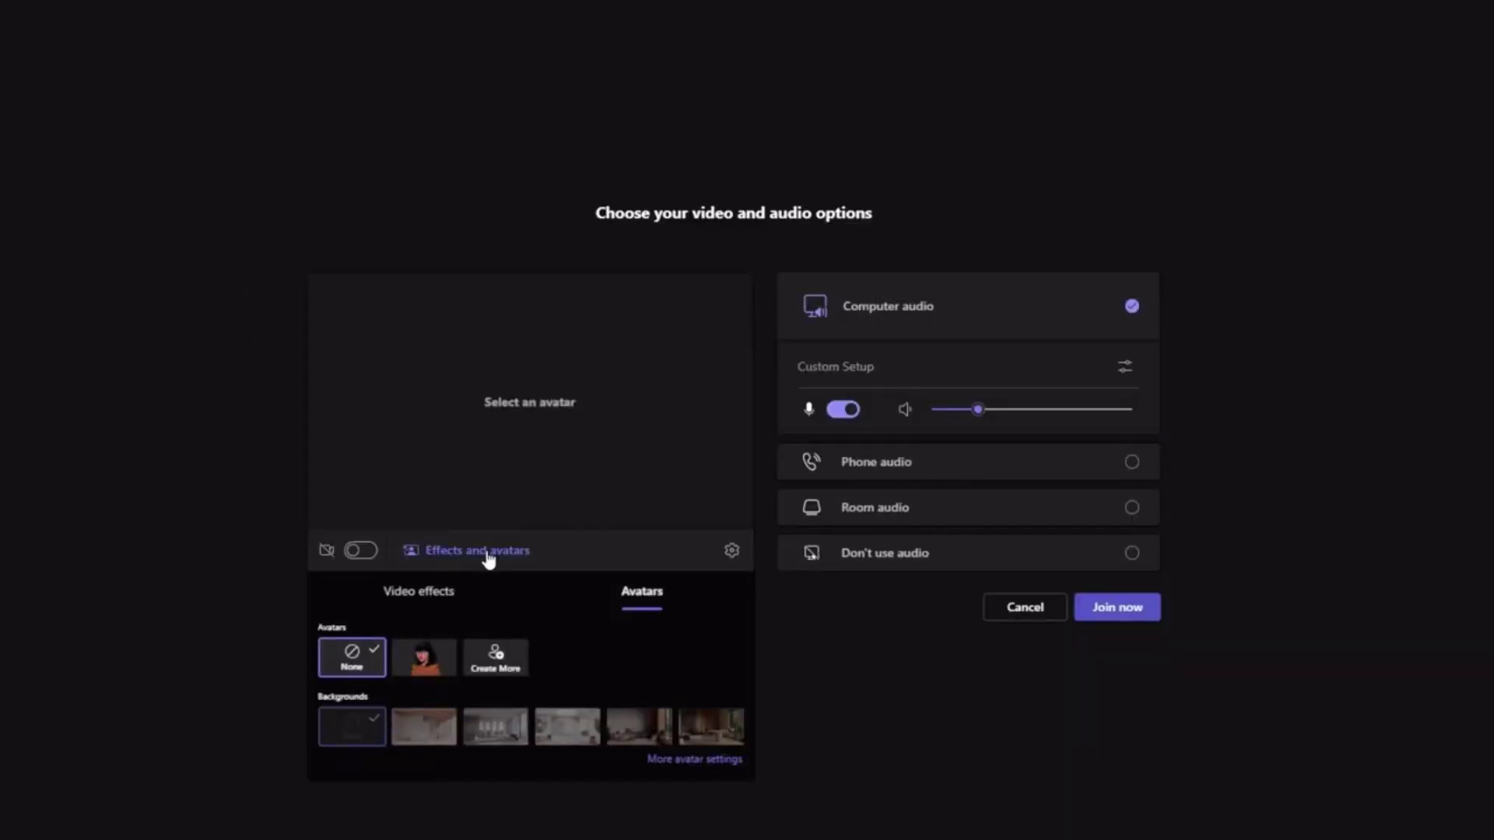
pyautogui.click(423, 658)
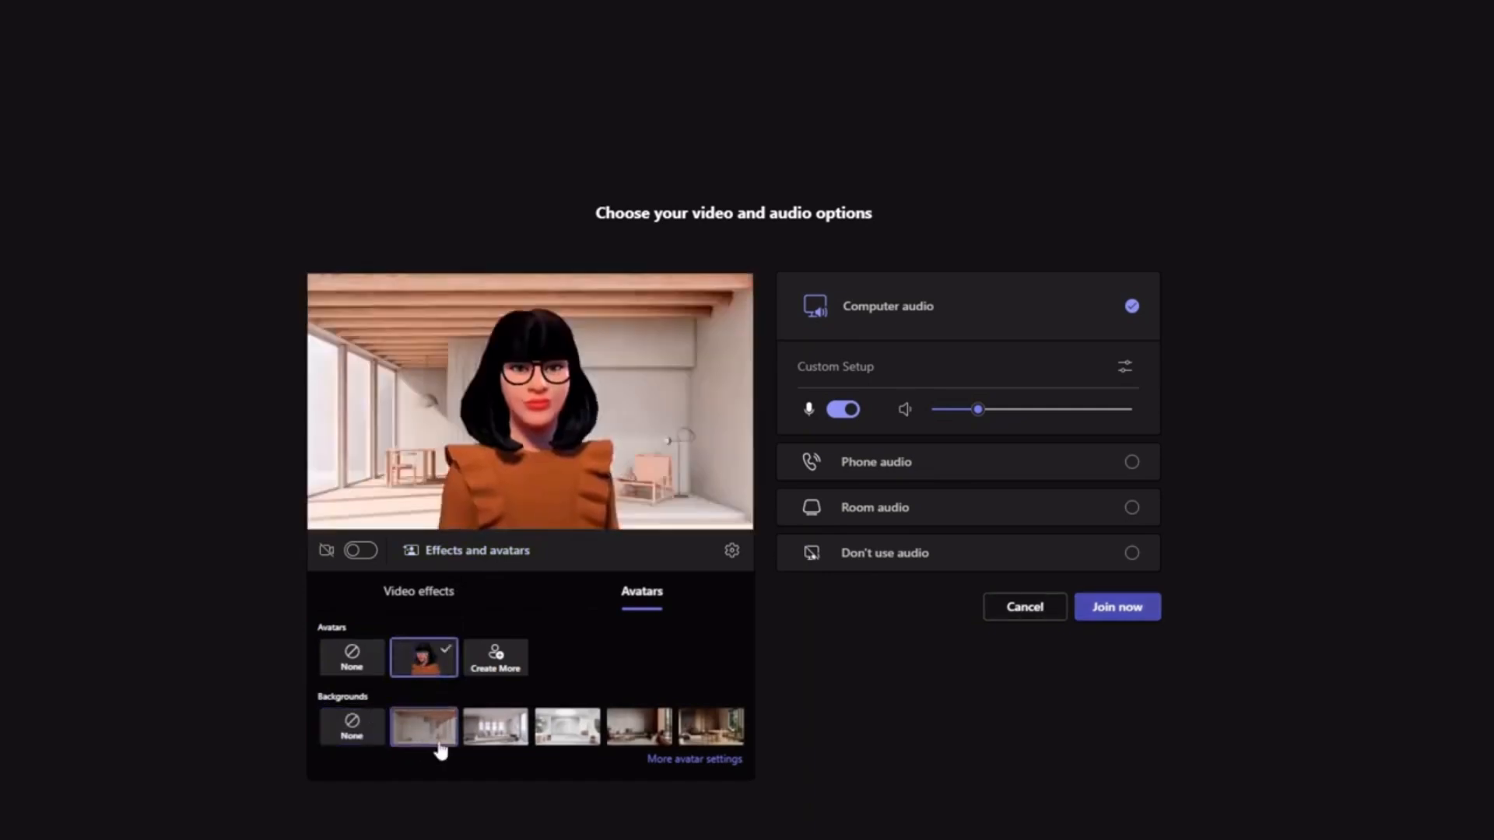
pyautogui.click(566, 726)
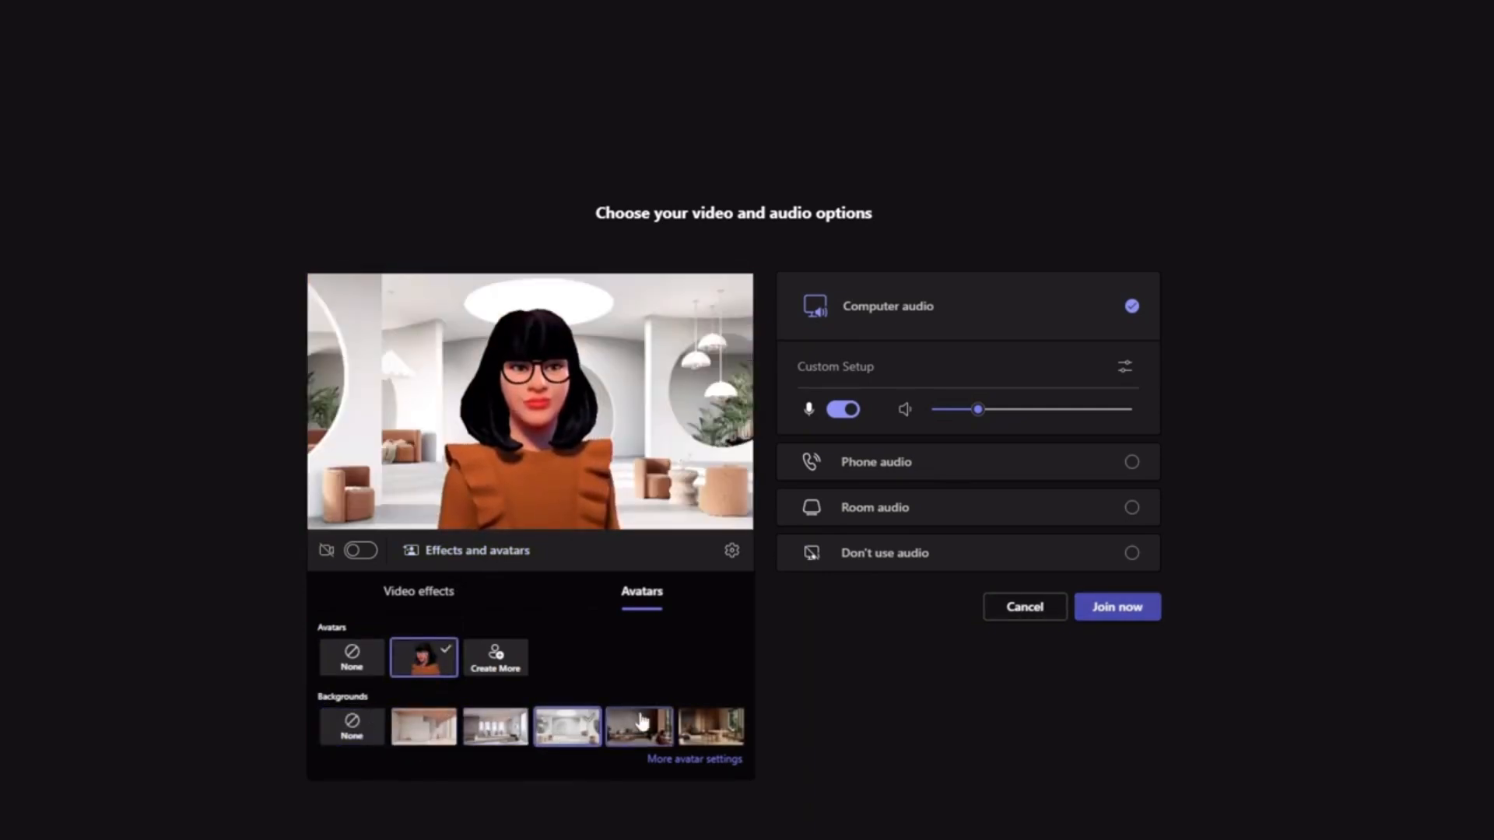
pyautogui.moveTo(1128, 624)
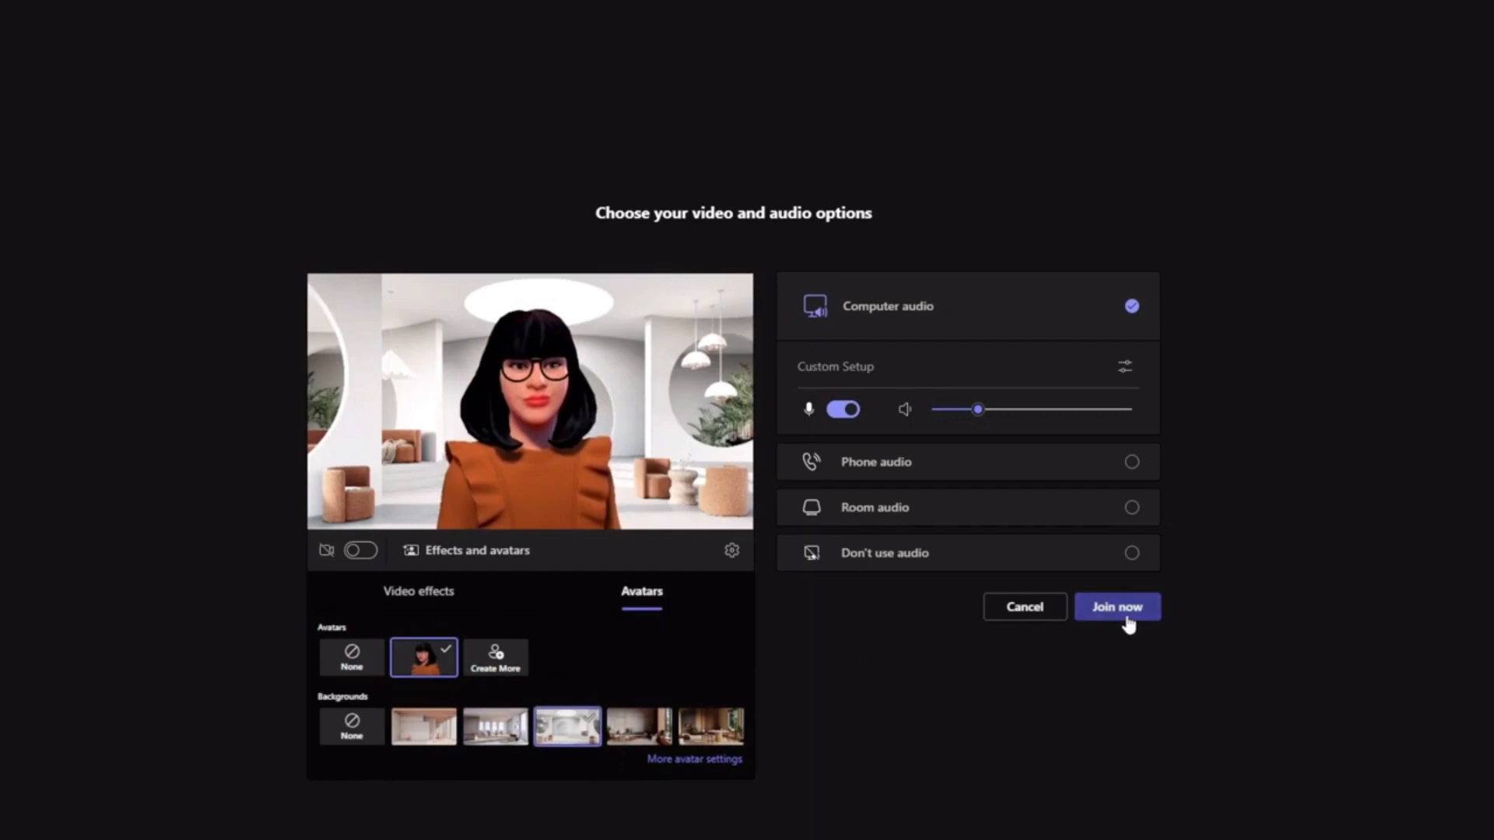
pyautogui.click(1117, 606)
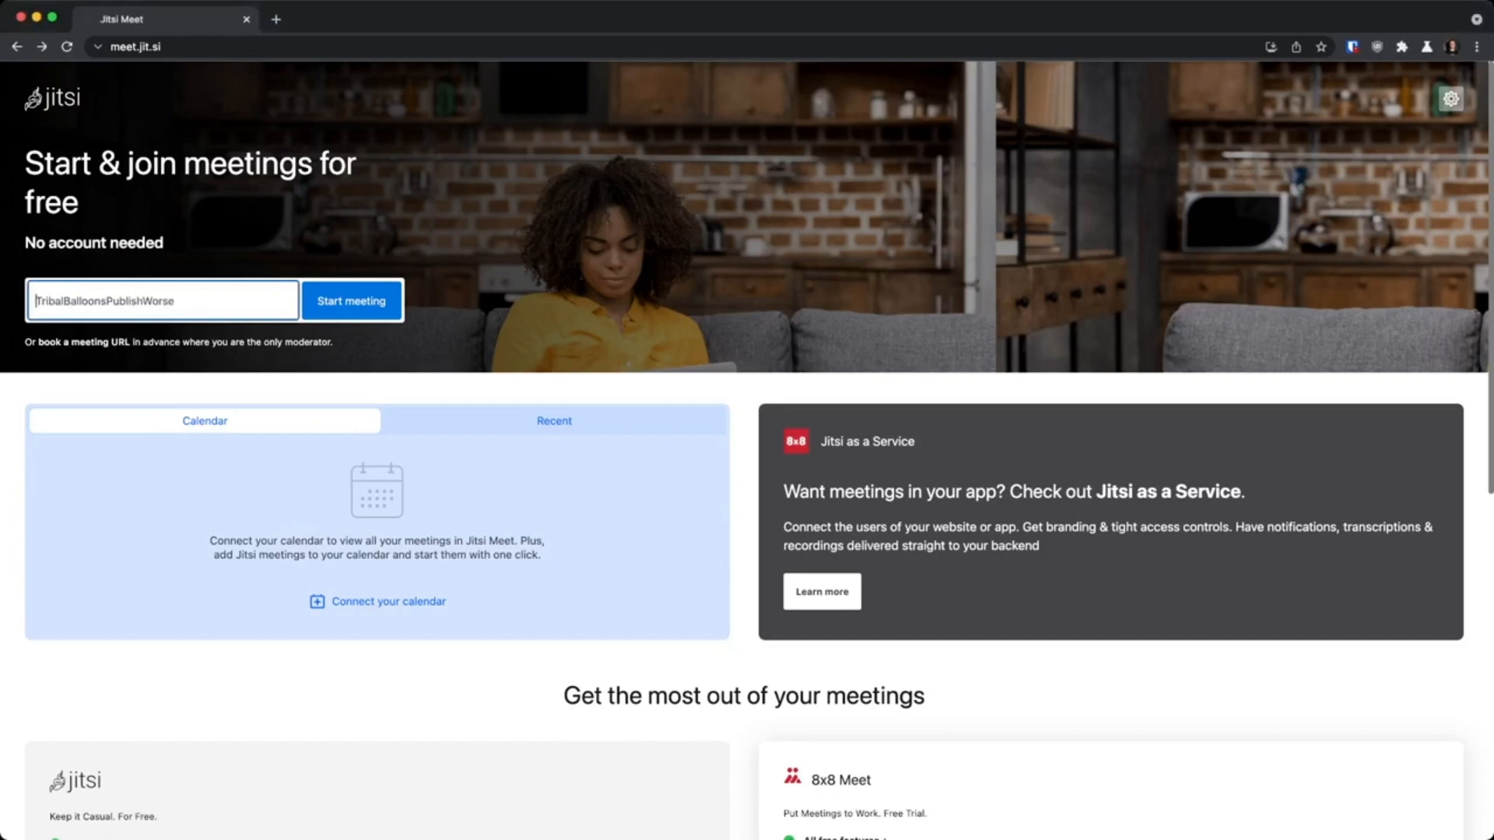
# Start the Jitsi meeting with the suggested room name and add Breakout room #1.
pyautogui.click(553, 420)
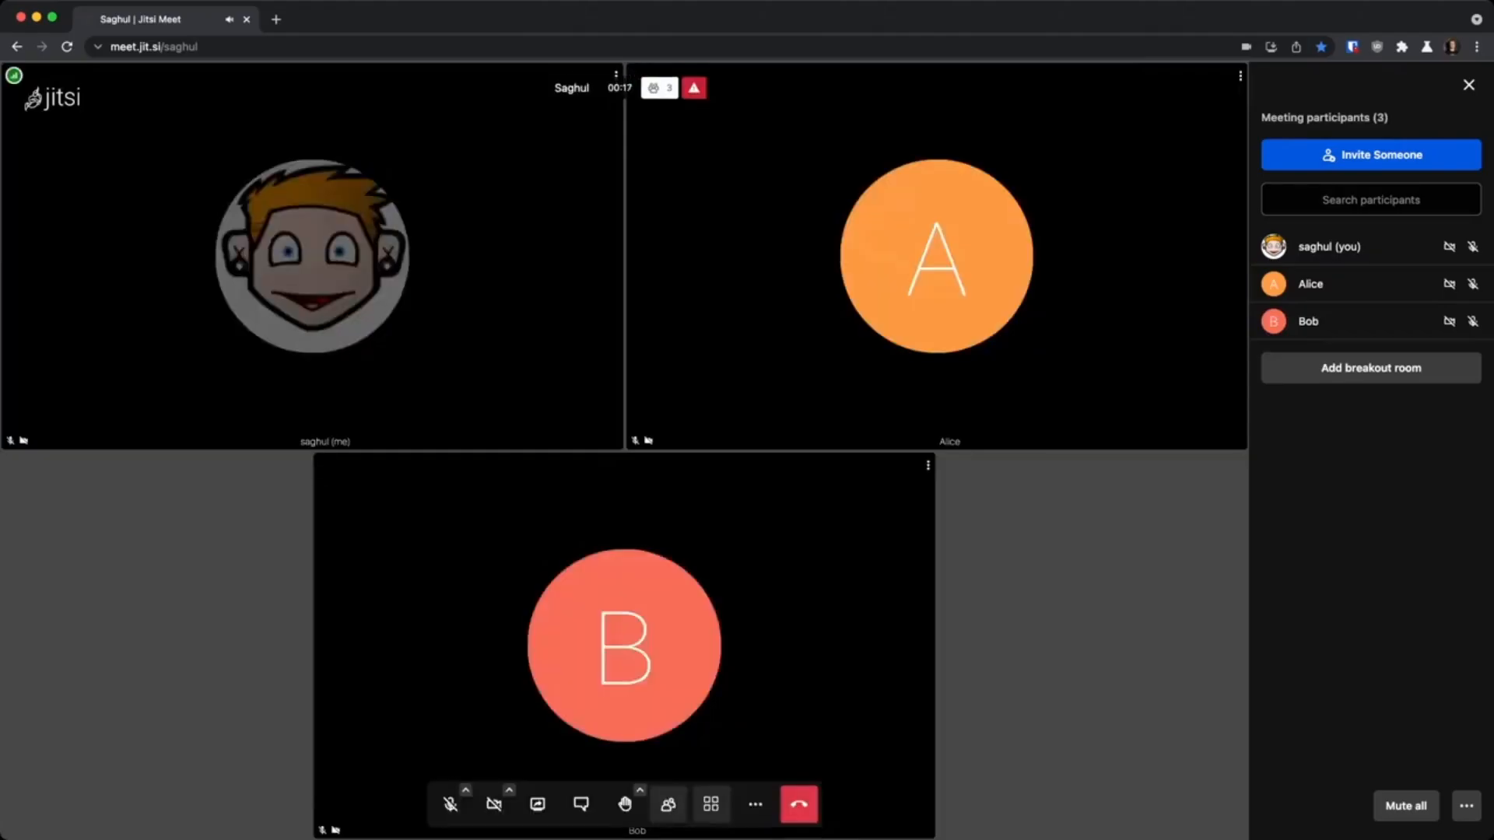
pyautogui.click(1370, 368)
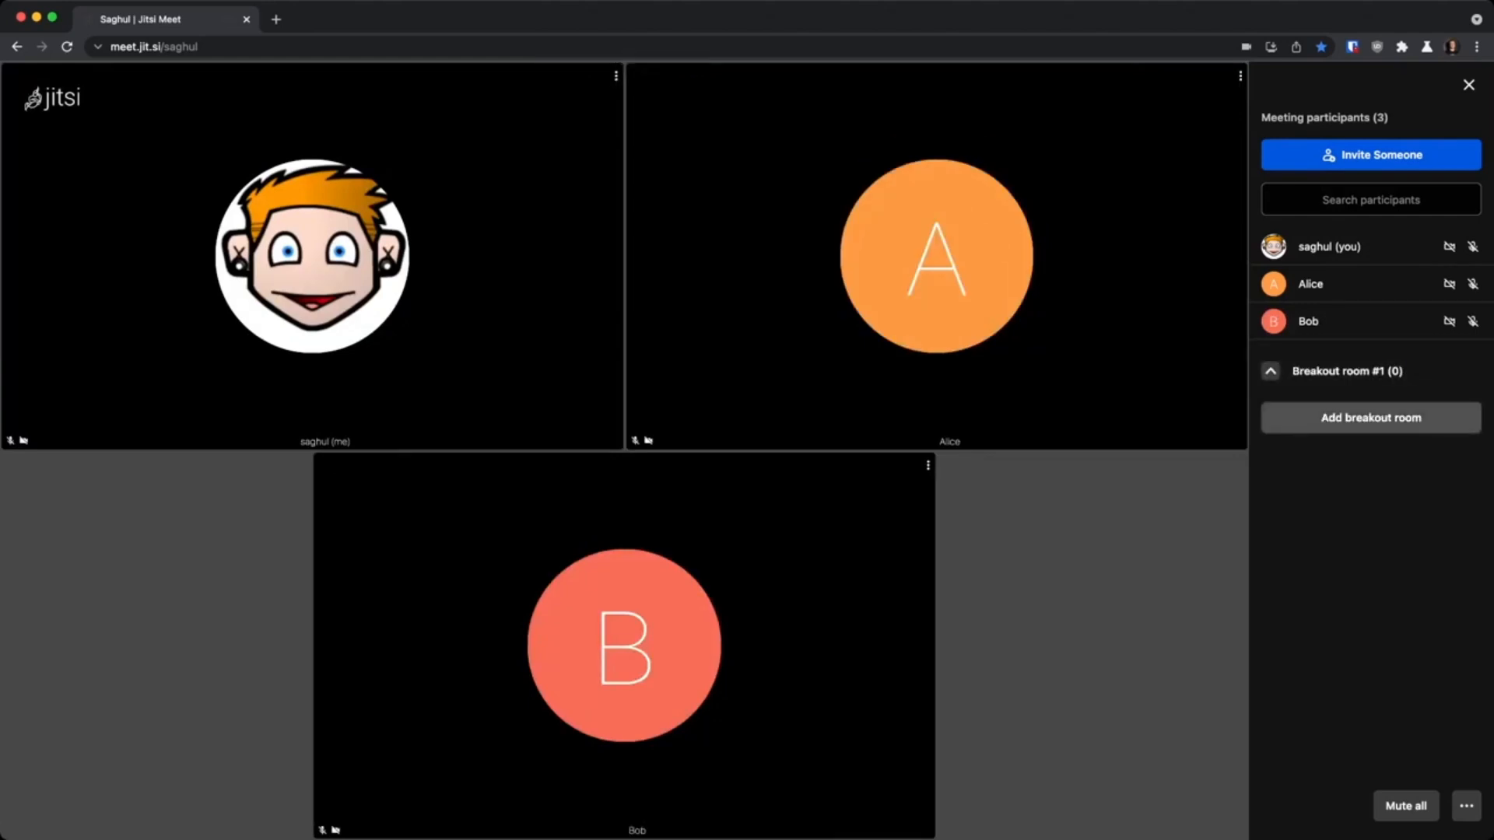
pyautogui.click(1370, 417)
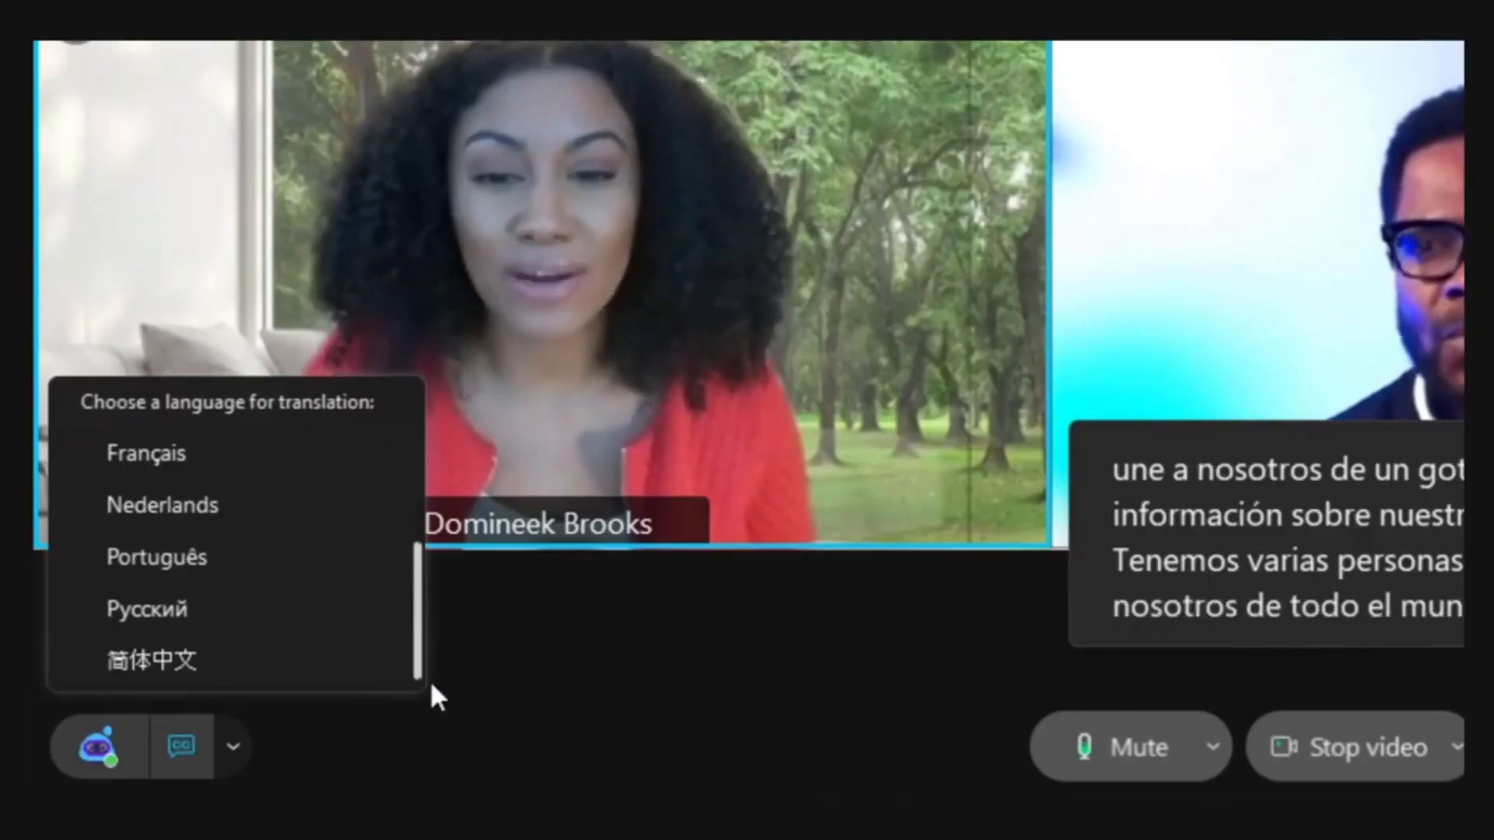
# Set Webex interpretation to Espanol and listen to the English-to-Espanol audio.
pyautogui.click(149, 659)
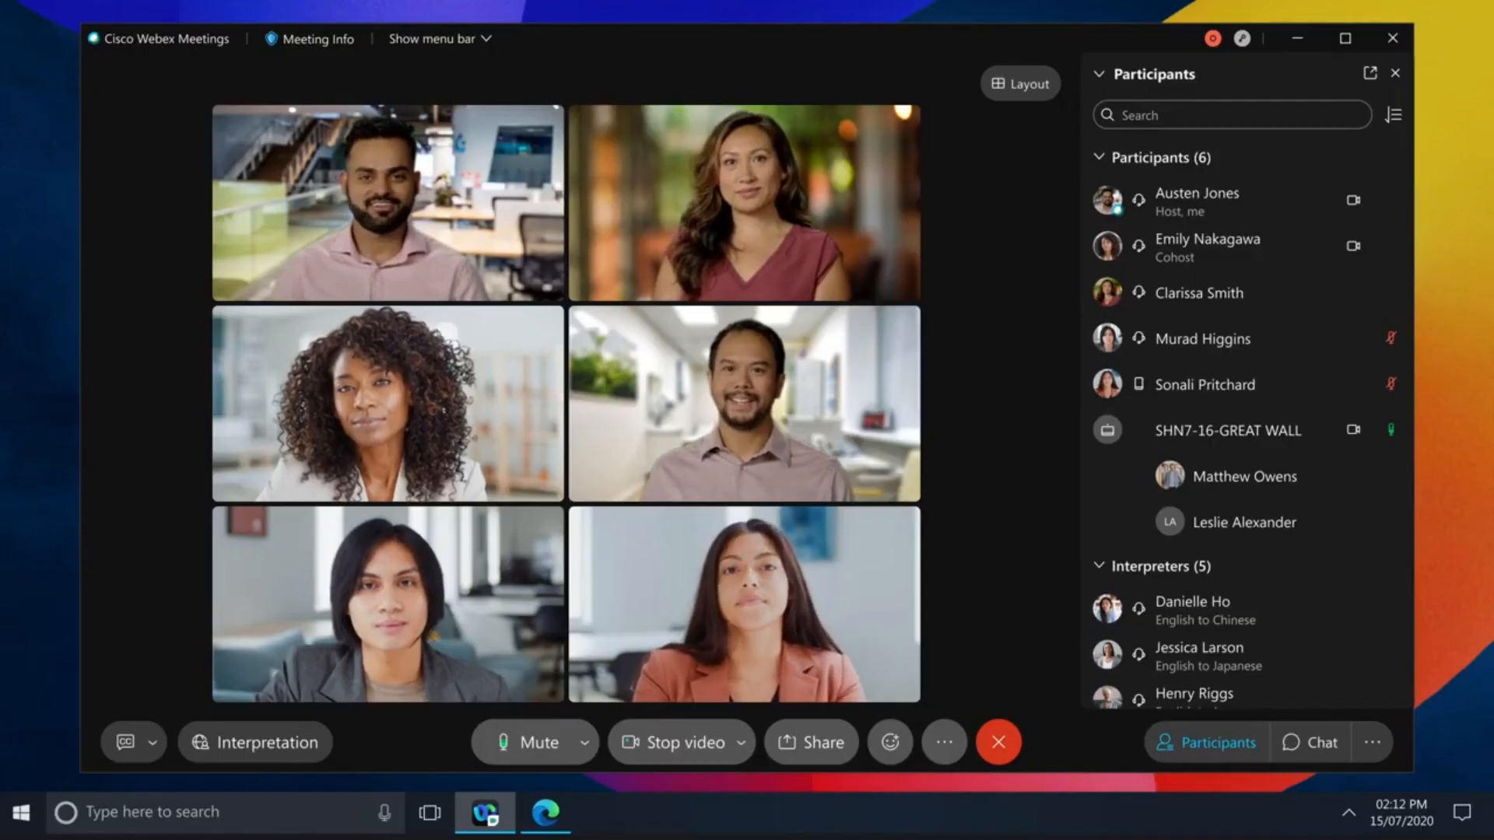
pyautogui.click(253, 742)
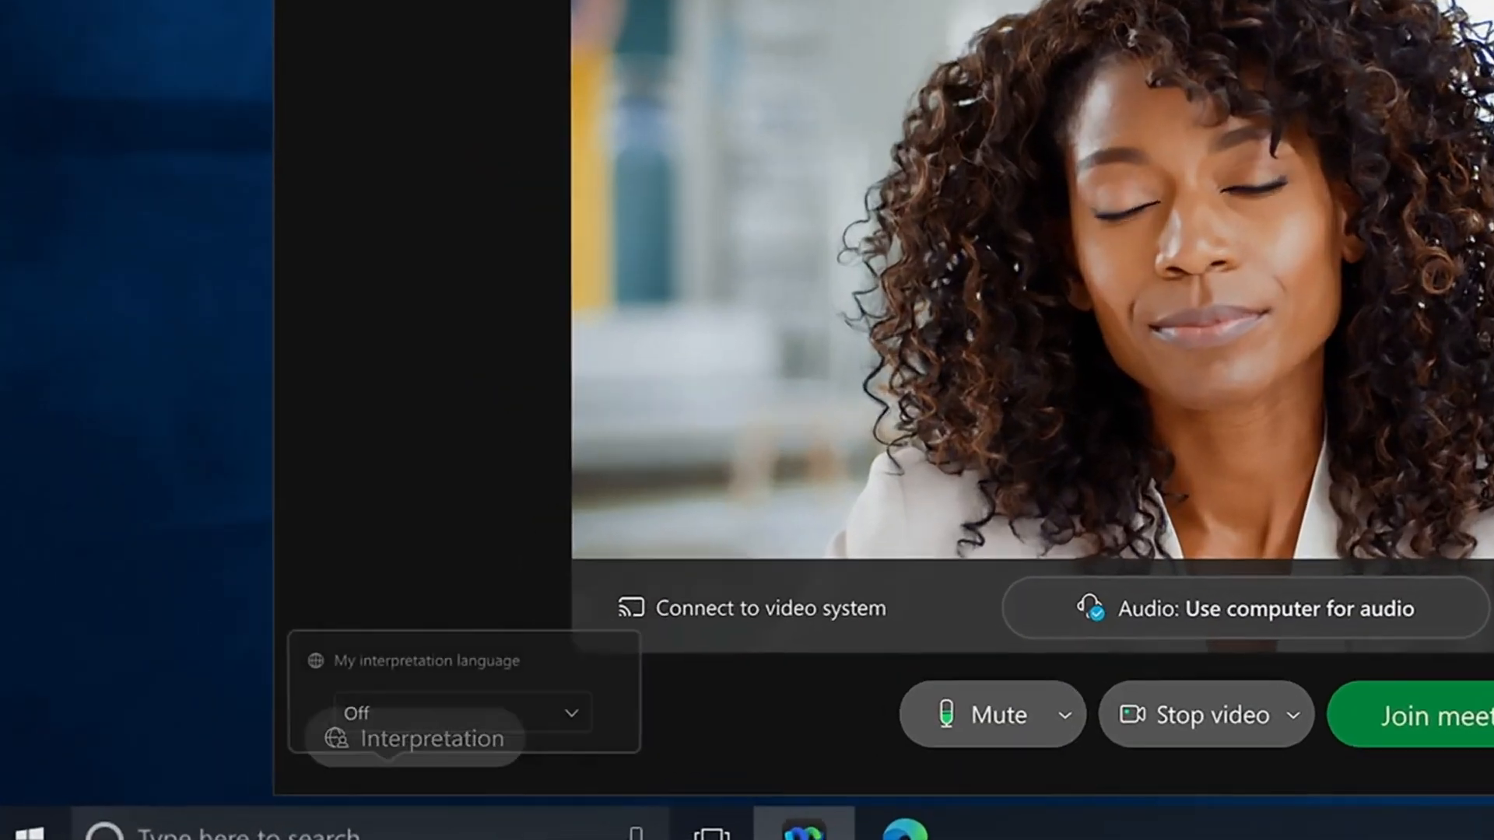
pyautogui.click(462, 712)
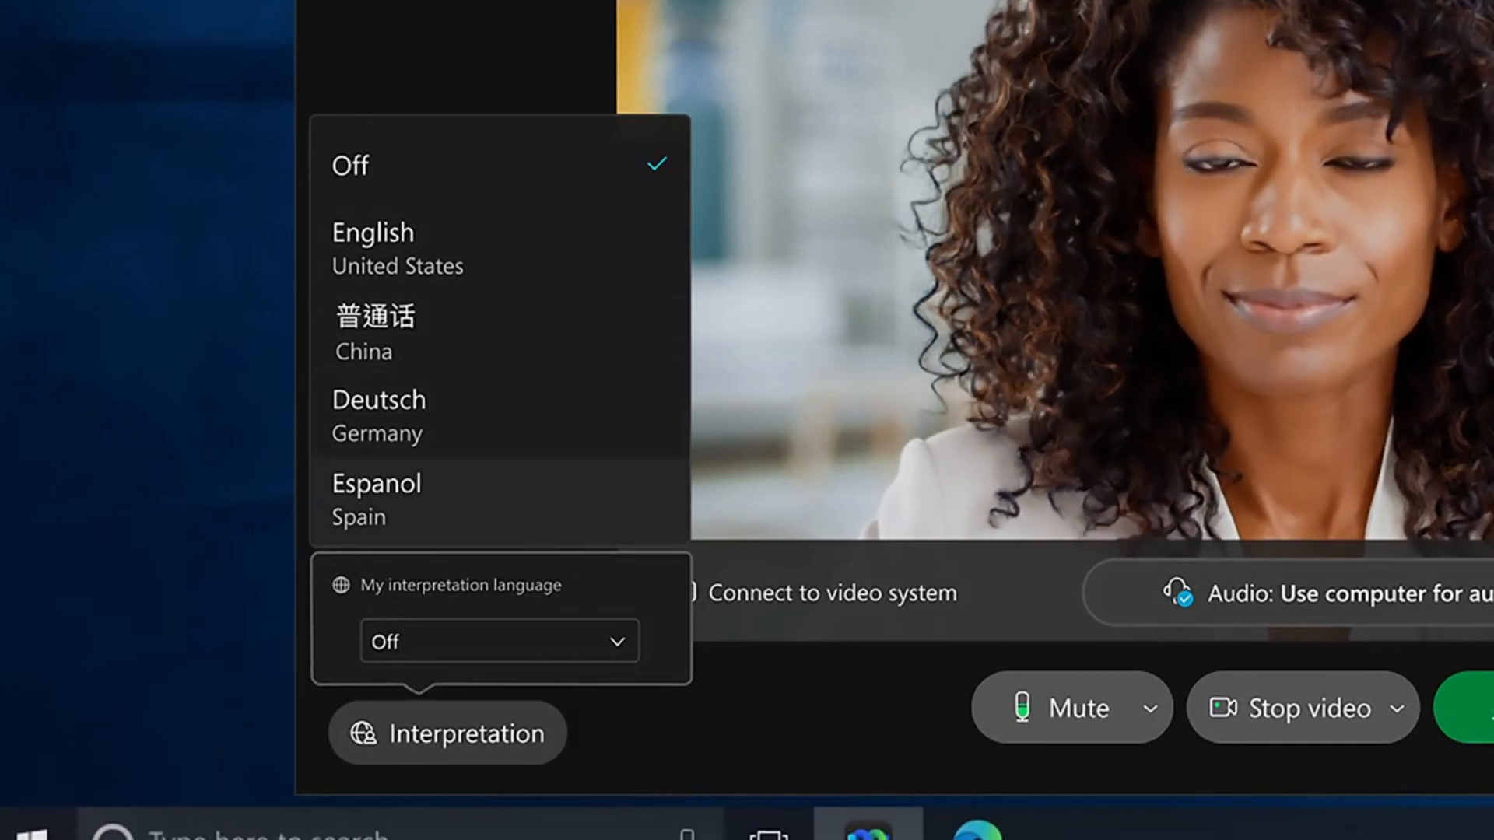
pyautogui.click(375, 481)
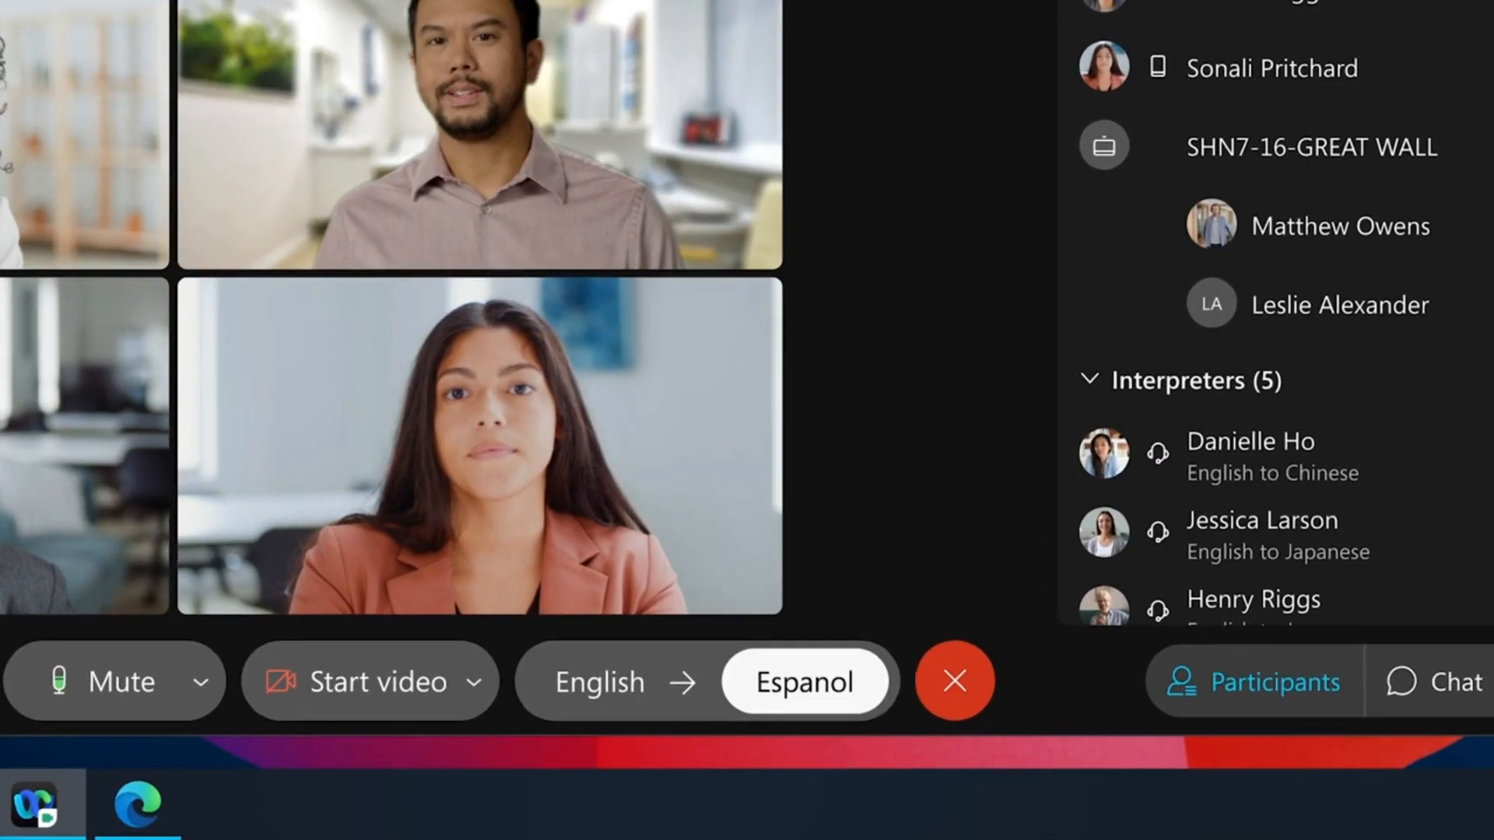
pyautogui.click(599, 681)
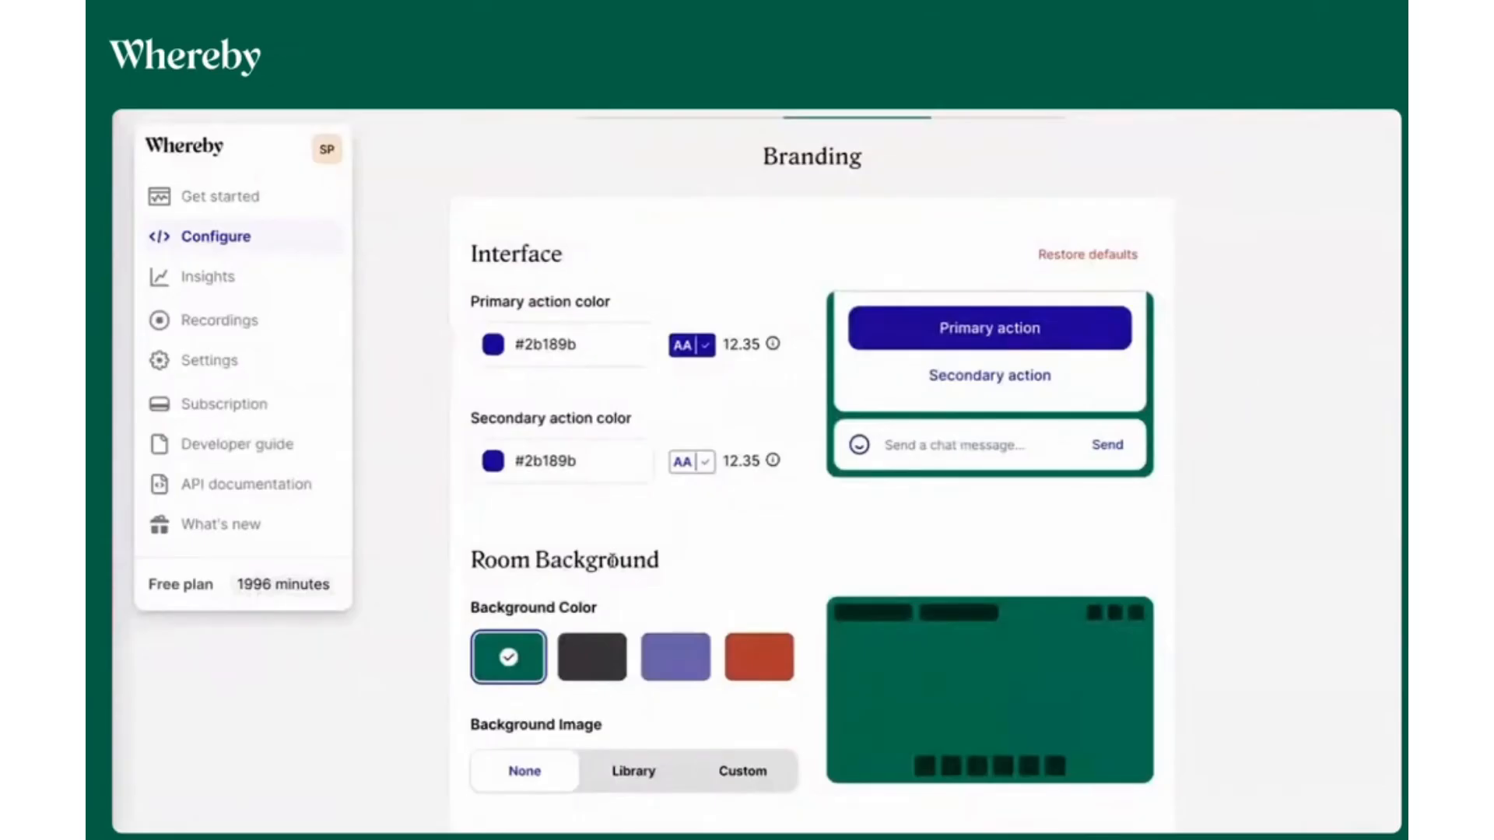
# Save the red waiting room and W logo branding in Whereby.
pyautogui.scroll(-3)
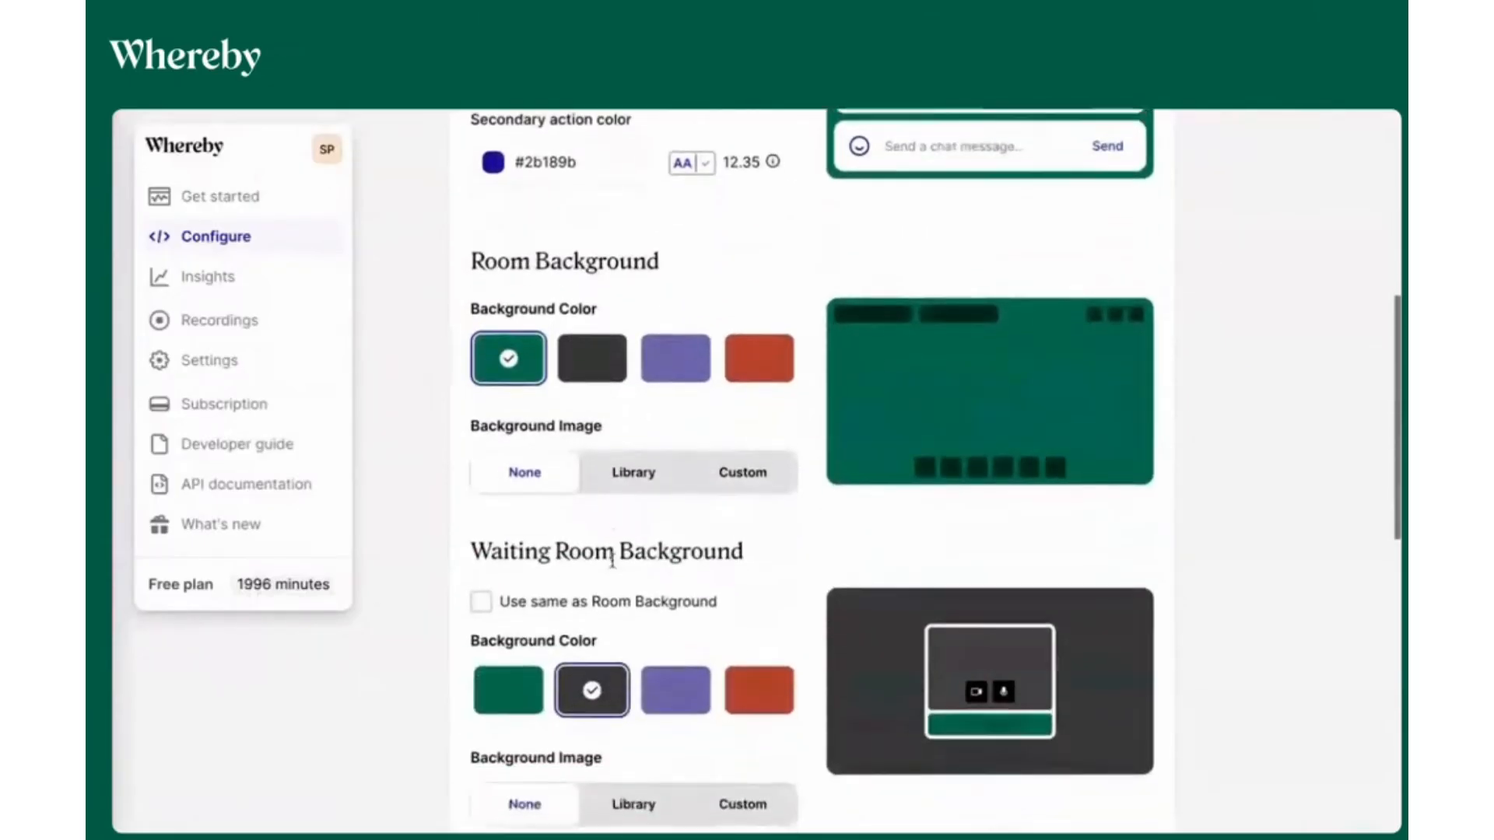
pyautogui.scroll(-3)
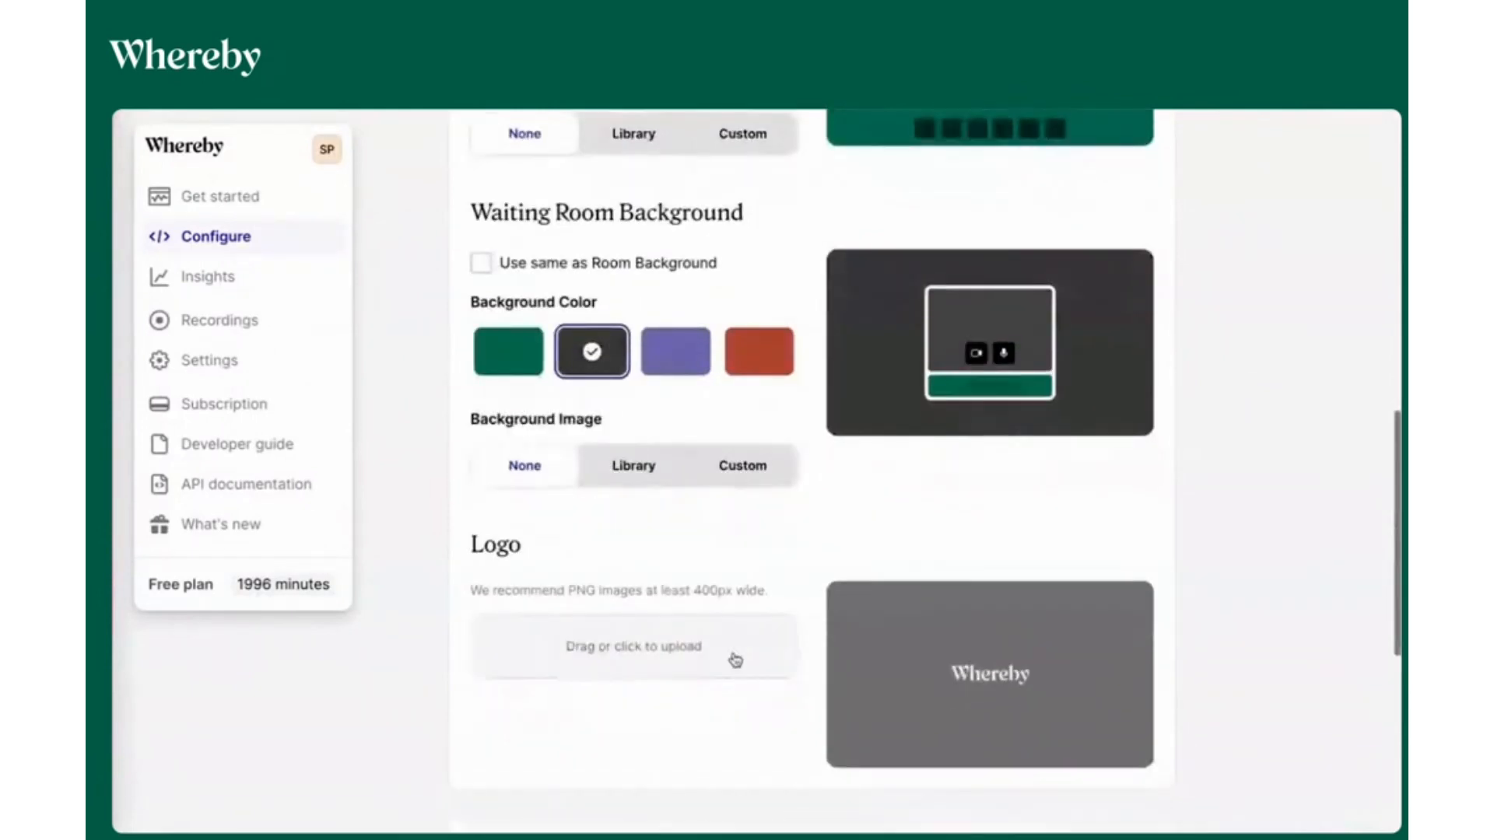
pyautogui.moveTo(1000, 666)
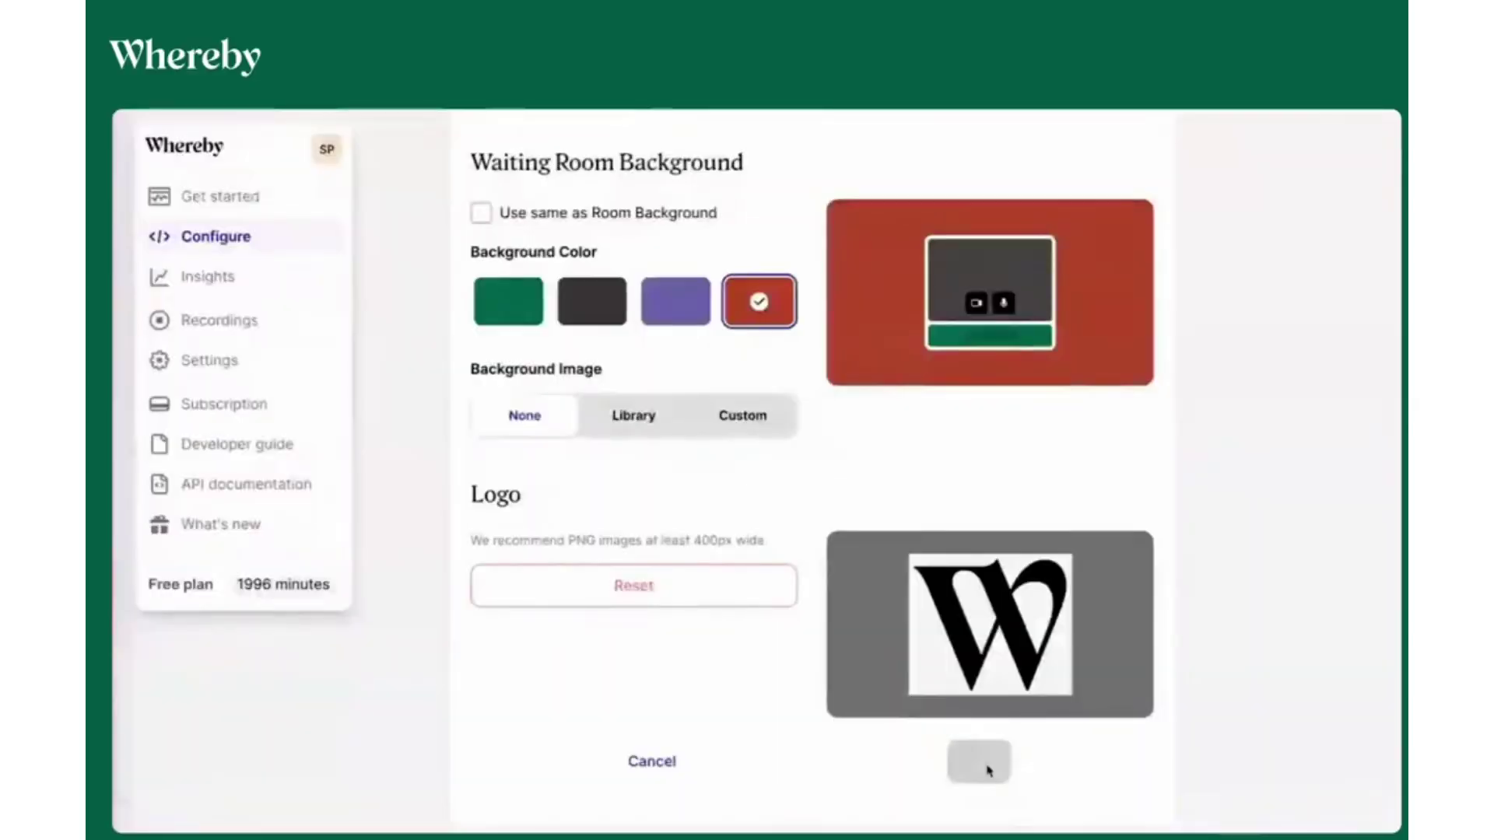
pyautogui.click(651, 761)
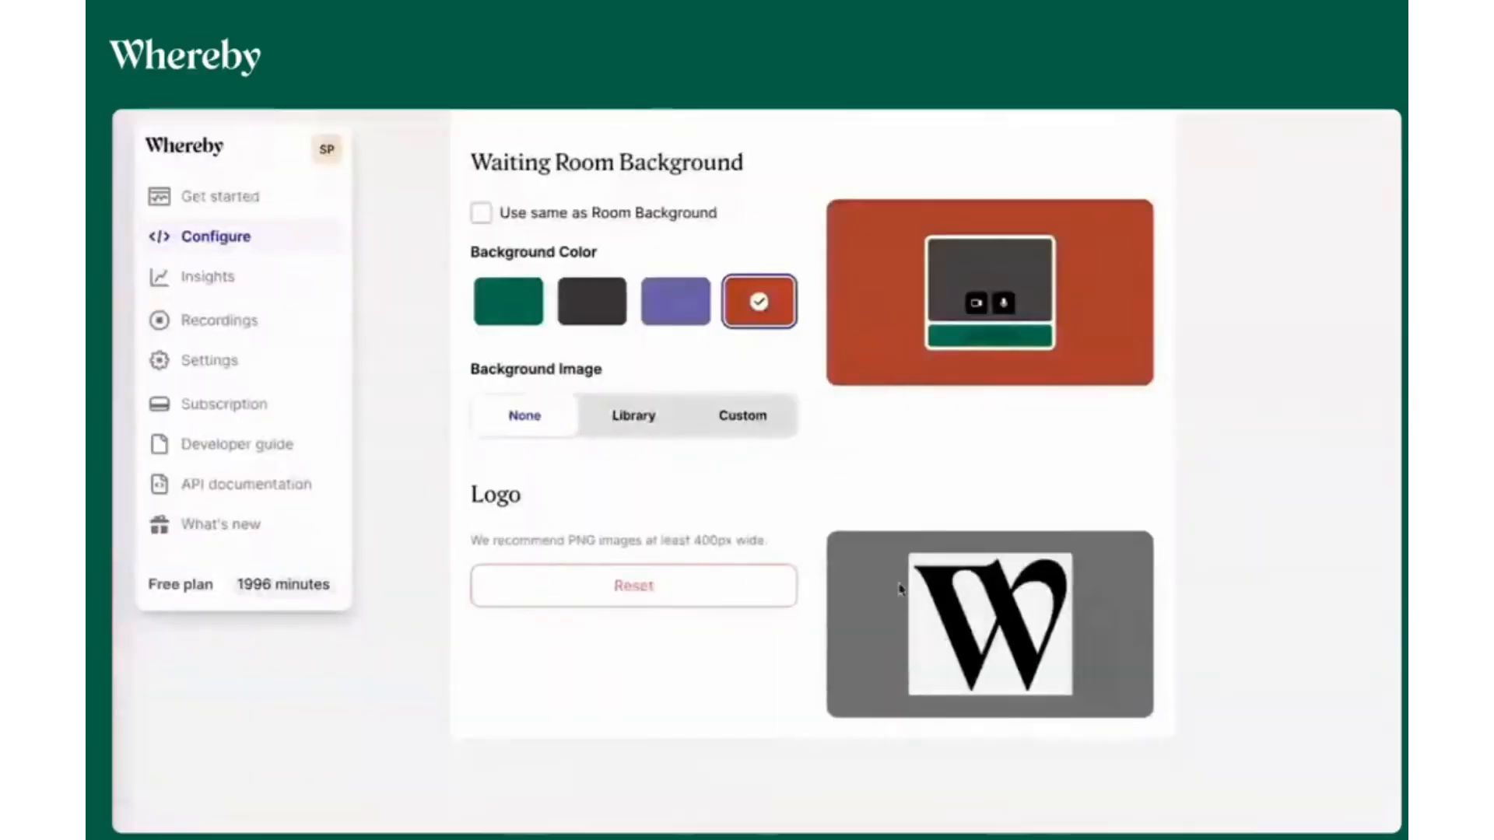
pyautogui.scroll(3)
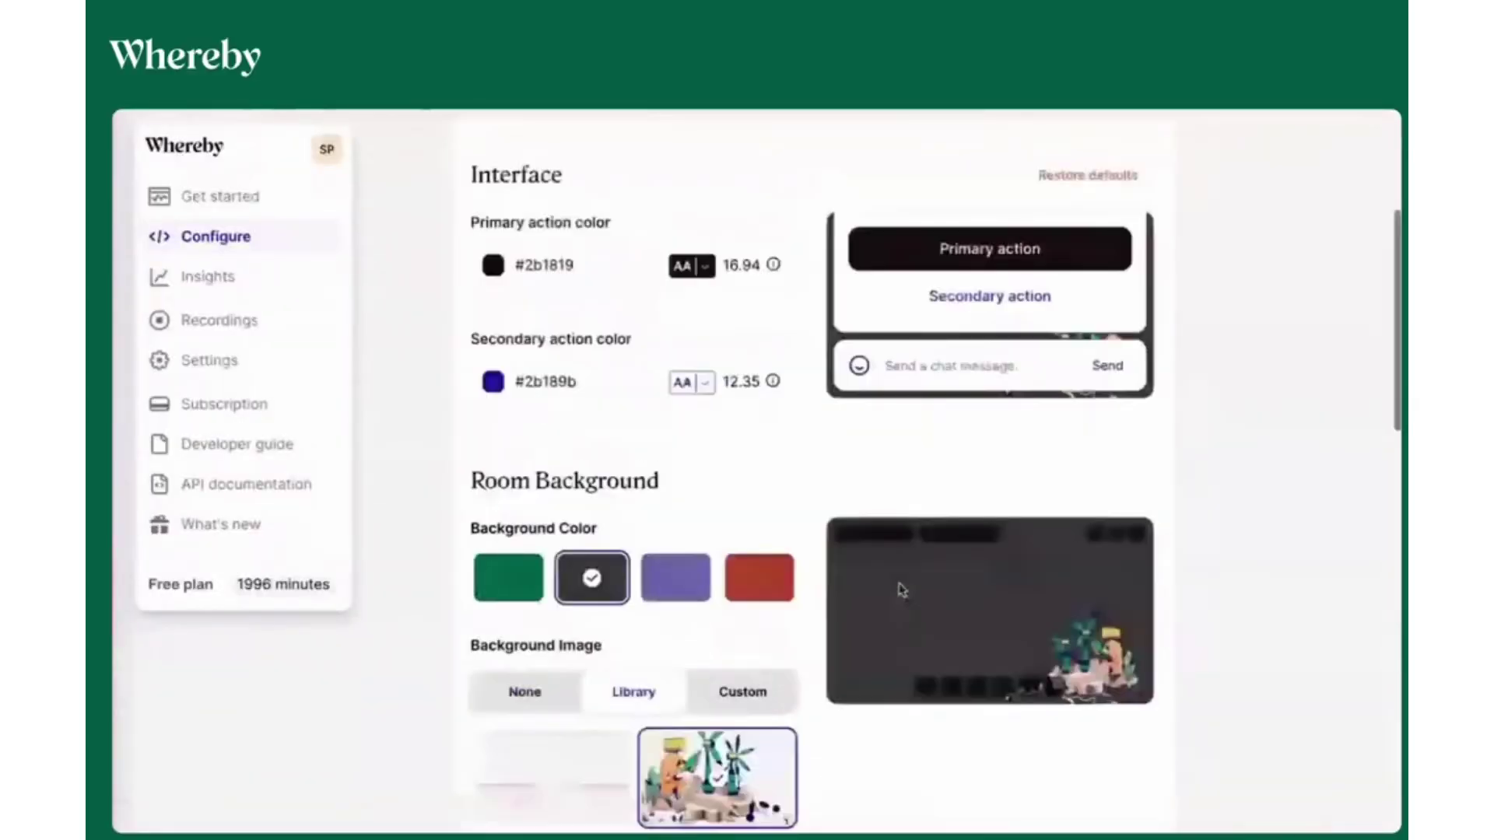
pyautogui.scroll(3)
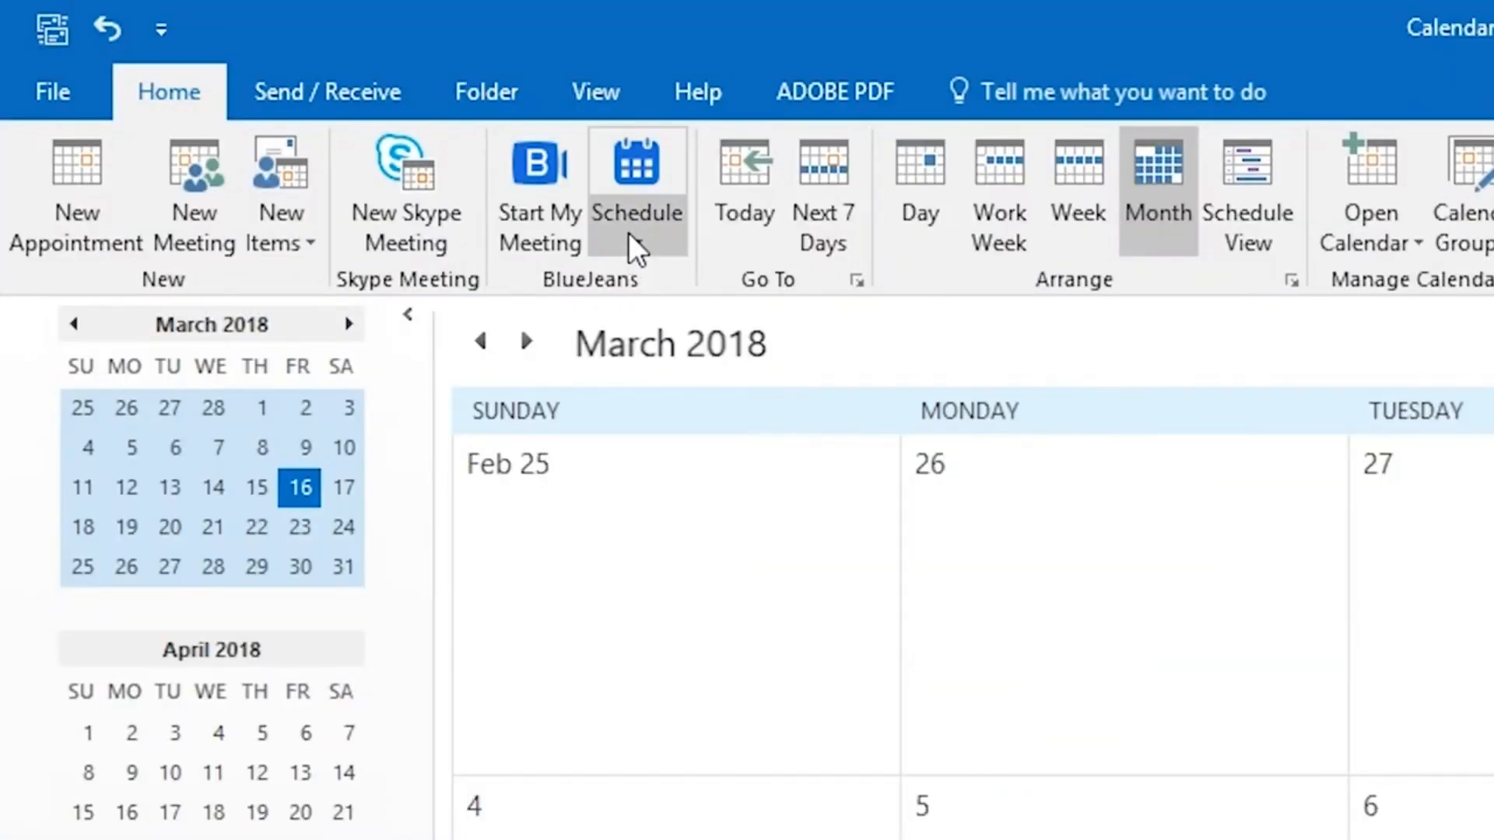
# Load bluejeans.com and scroll the downloads page to the Windows Outlook Add-in.
pyautogui.click(635, 190)
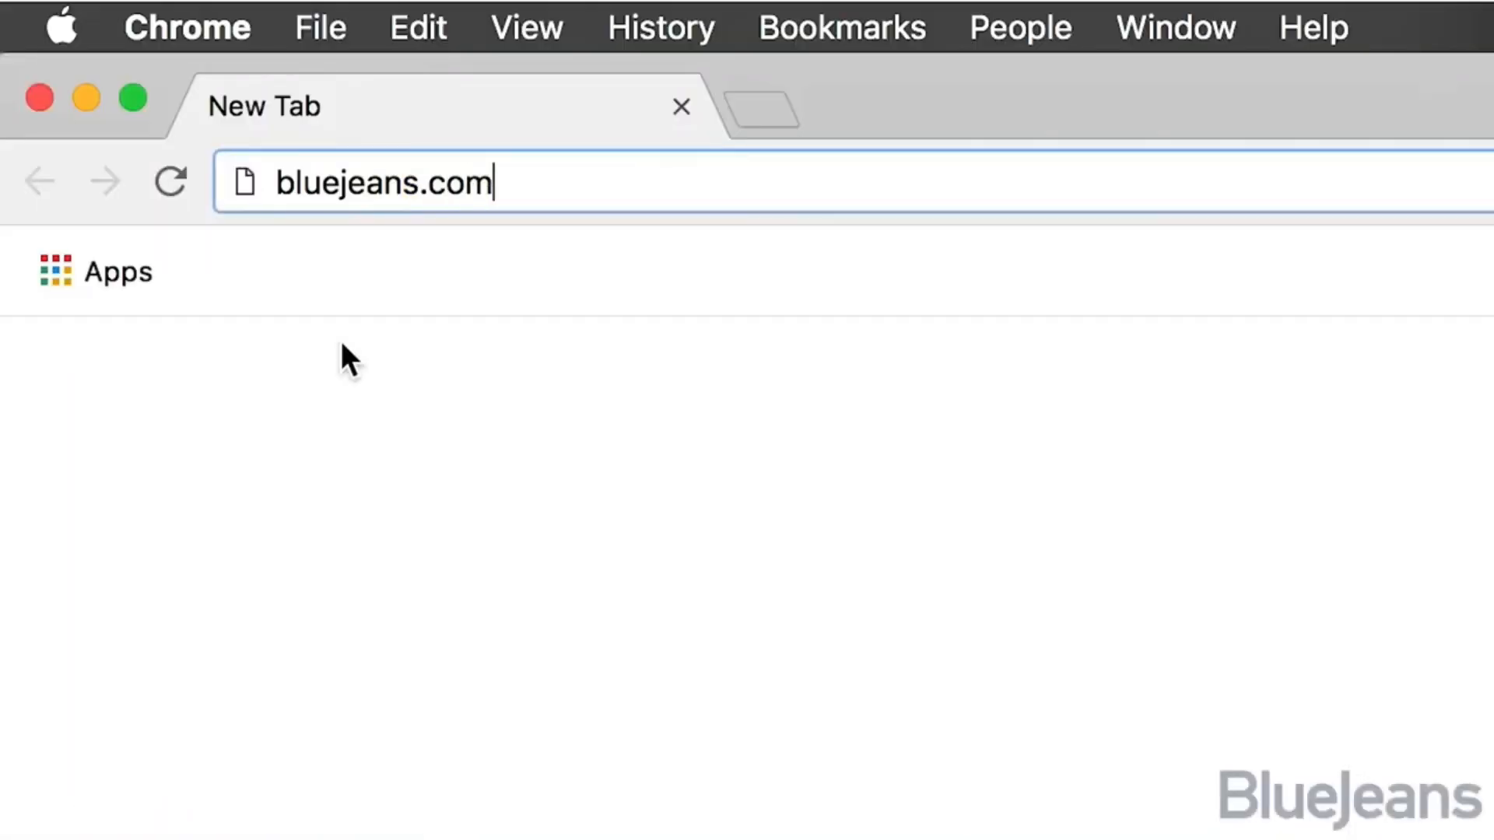
pyautogui.press('Return')
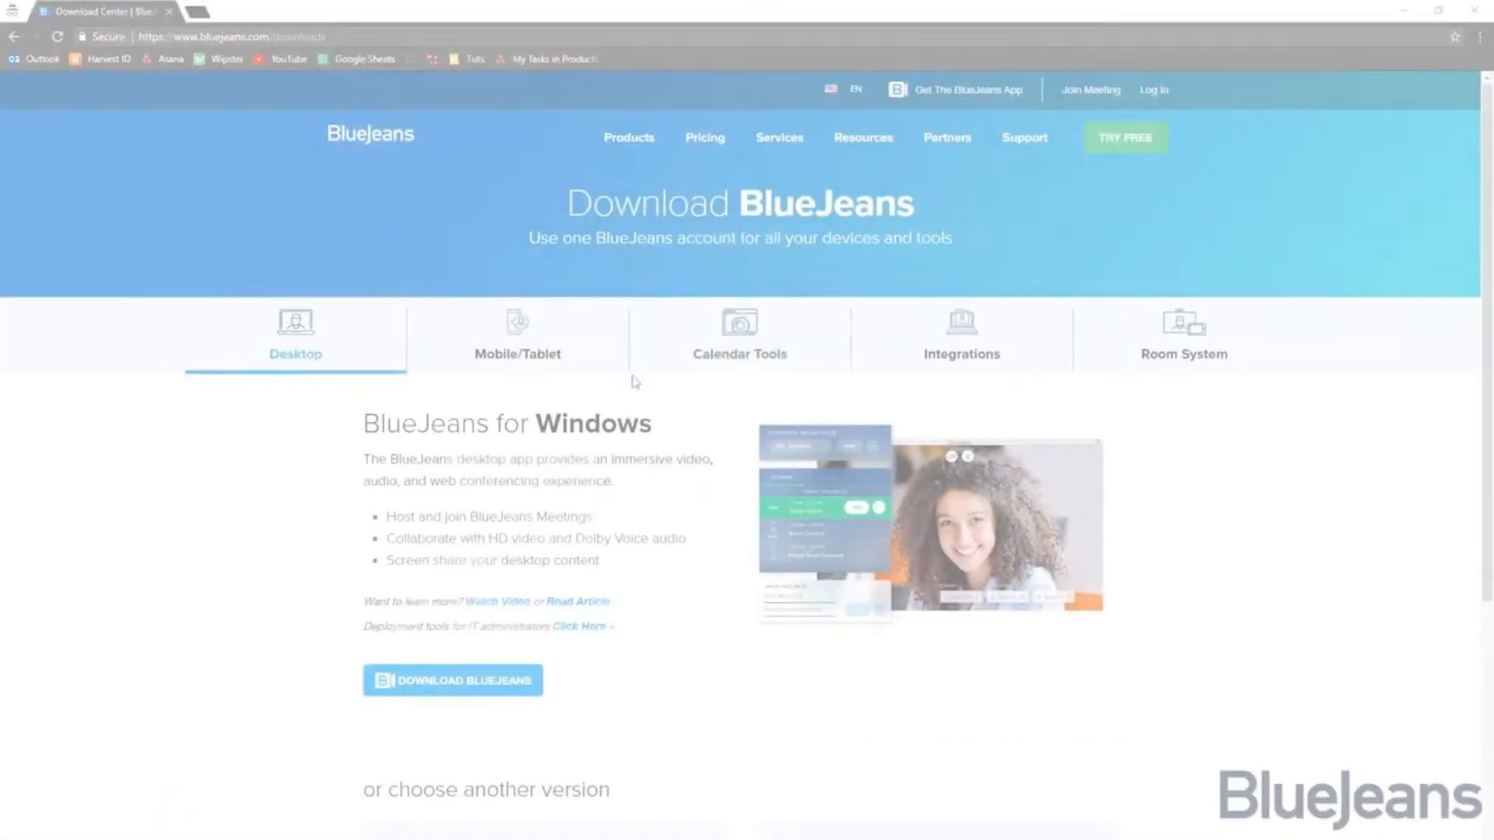
pyautogui.scroll(-3)
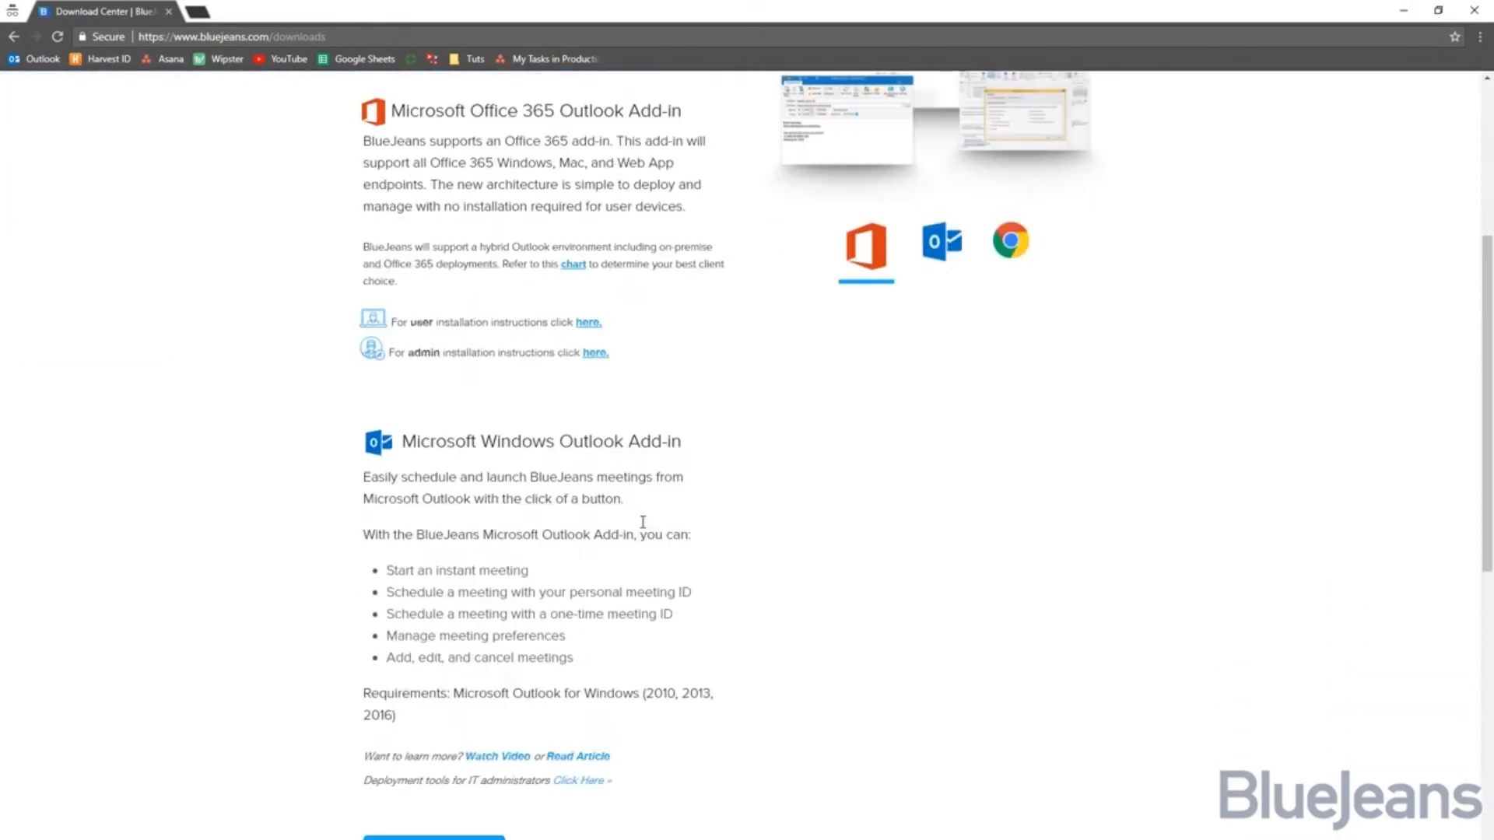
pyautogui.scroll(-3)
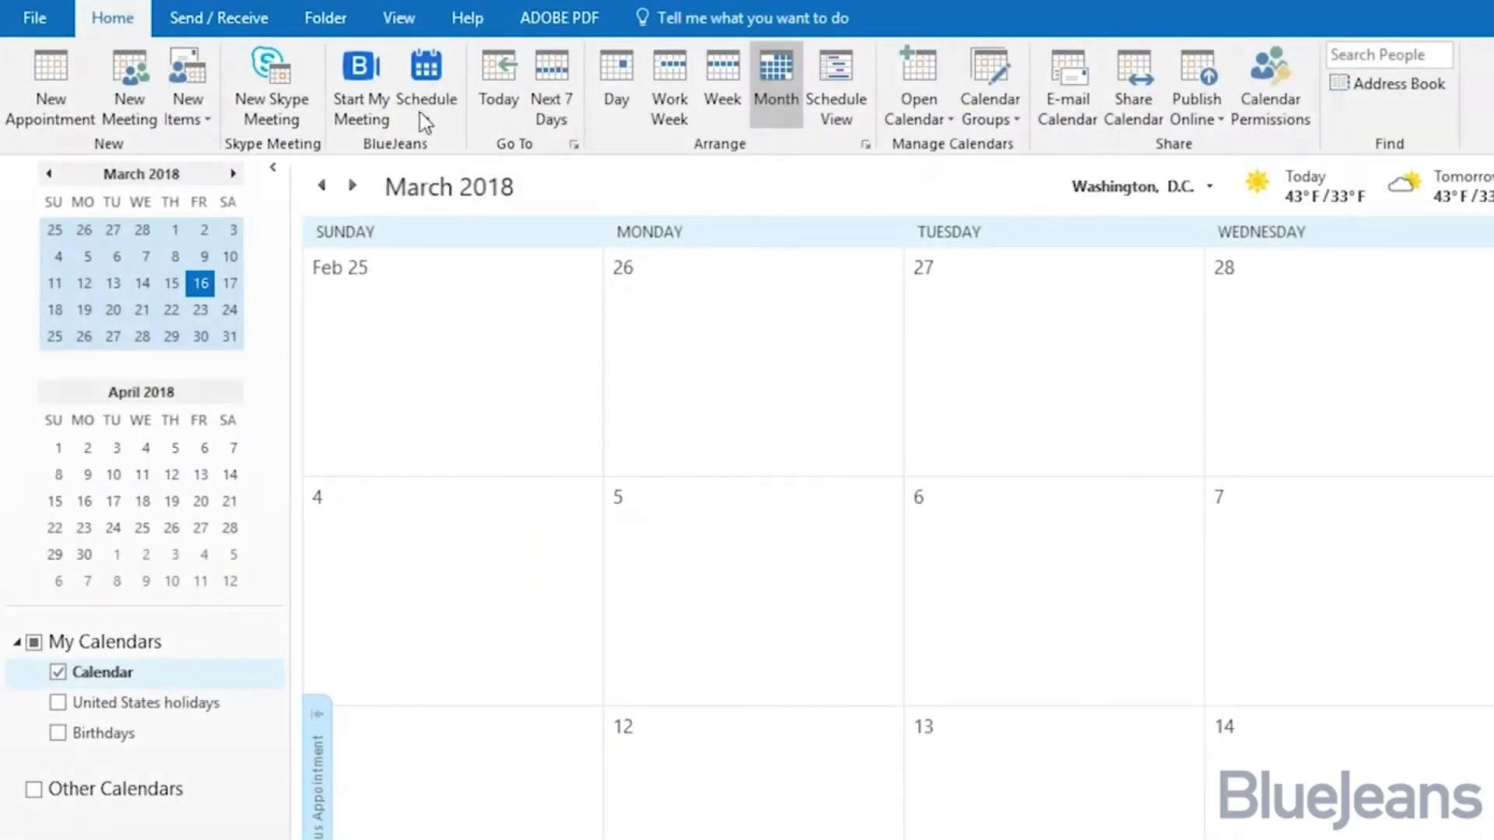
# Review BlueJeans default meeting settings on the Personal Meeting and One-Time Meeting tabs.
pyautogui.click(425, 84)
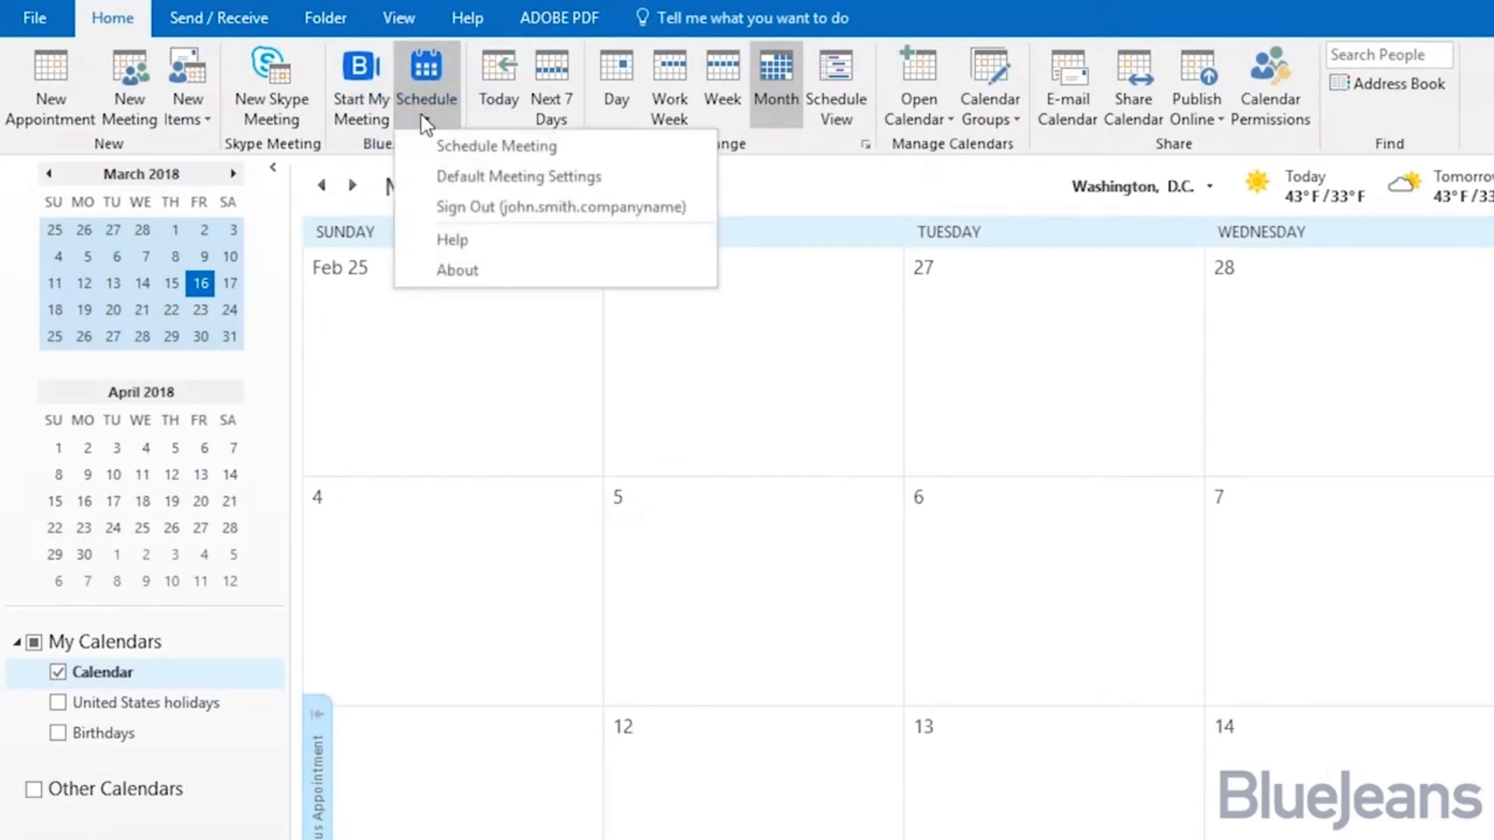
pyautogui.click(518, 177)
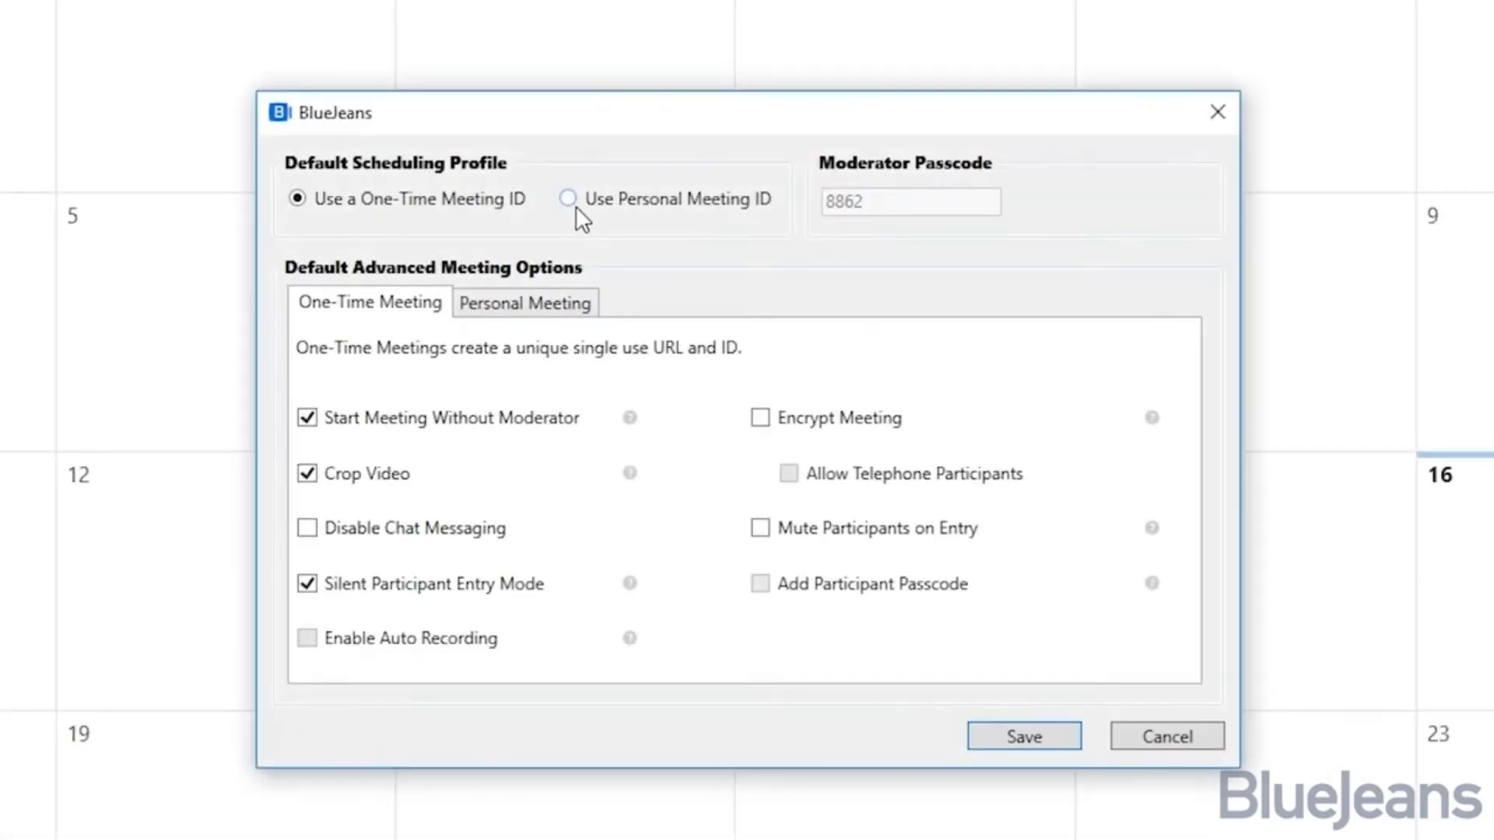
pyautogui.click(567, 198)
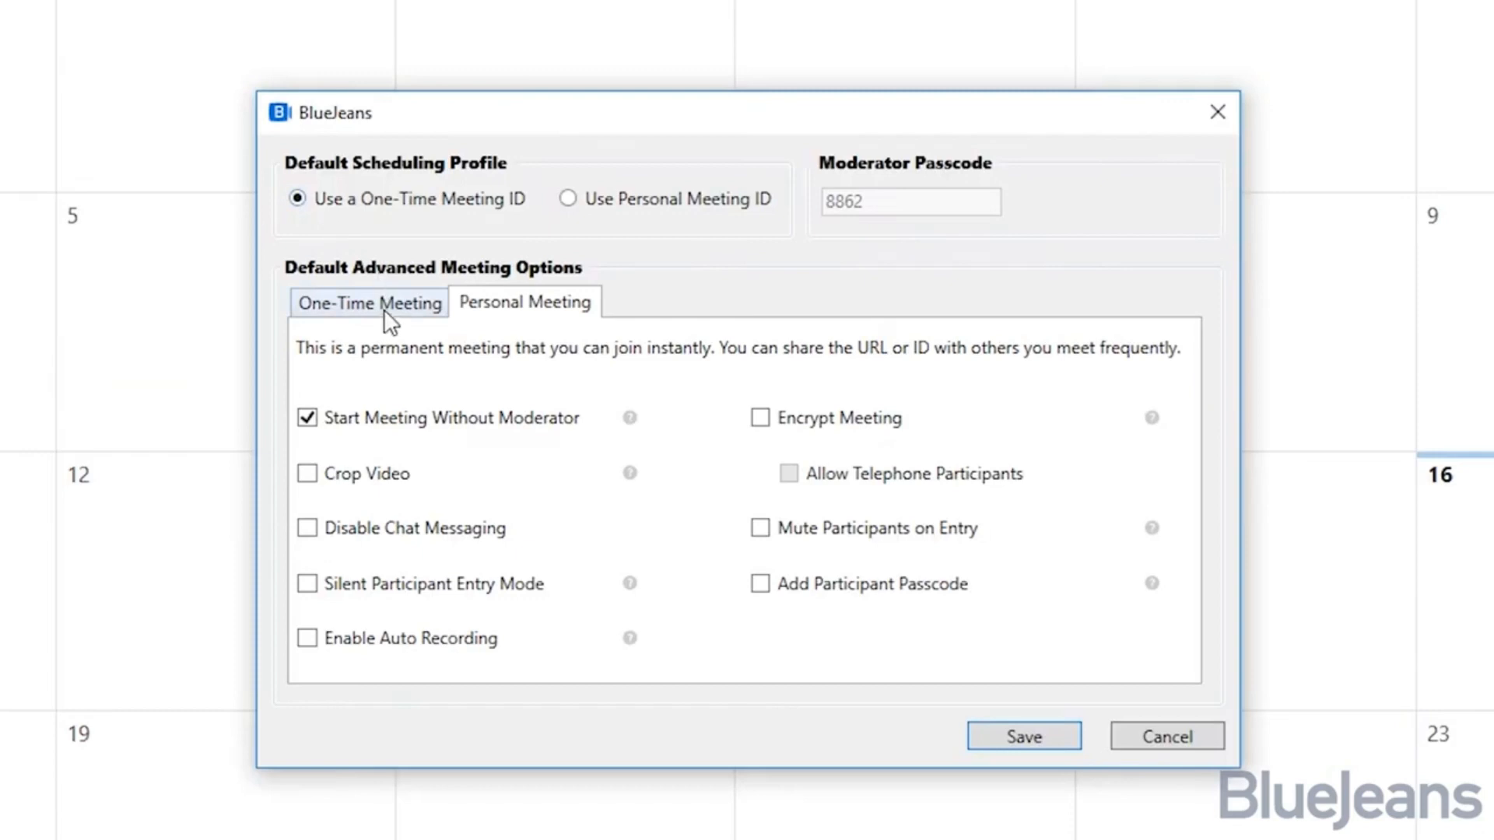
pyautogui.click(369, 302)
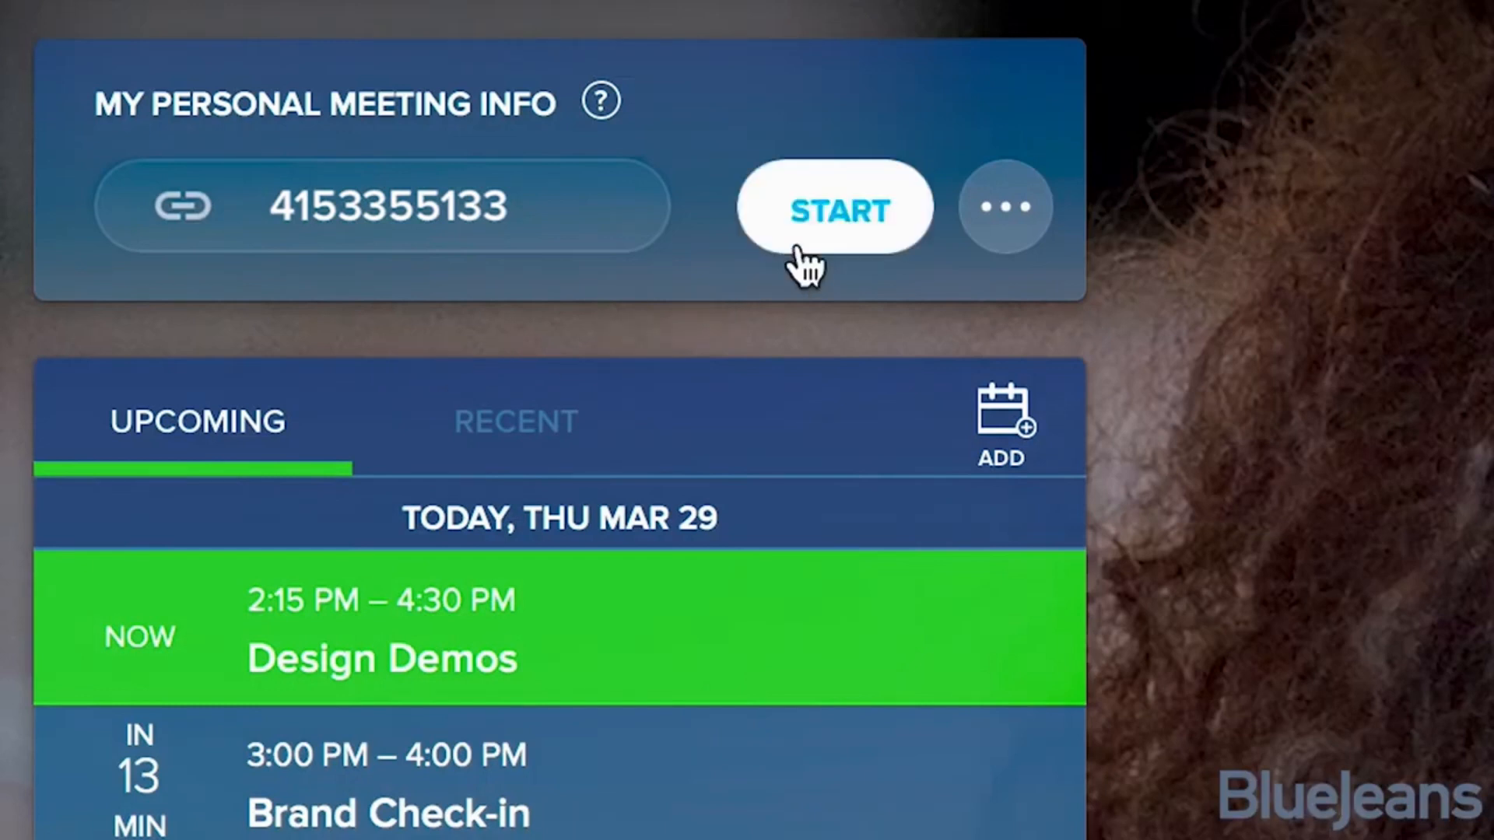
pyautogui.moveTo(729, 634)
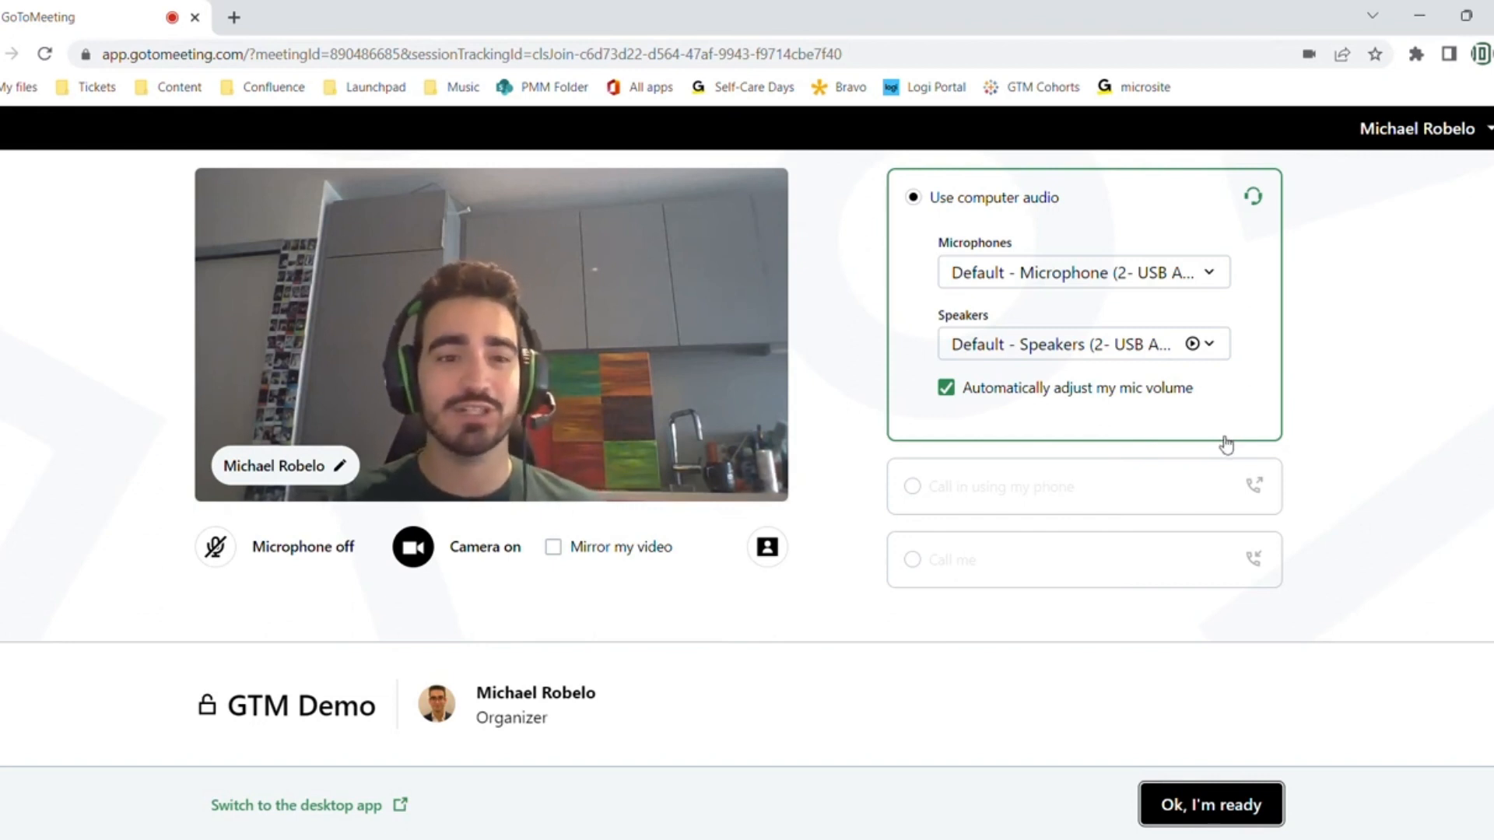
pyautogui.moveTo(1317, 501)
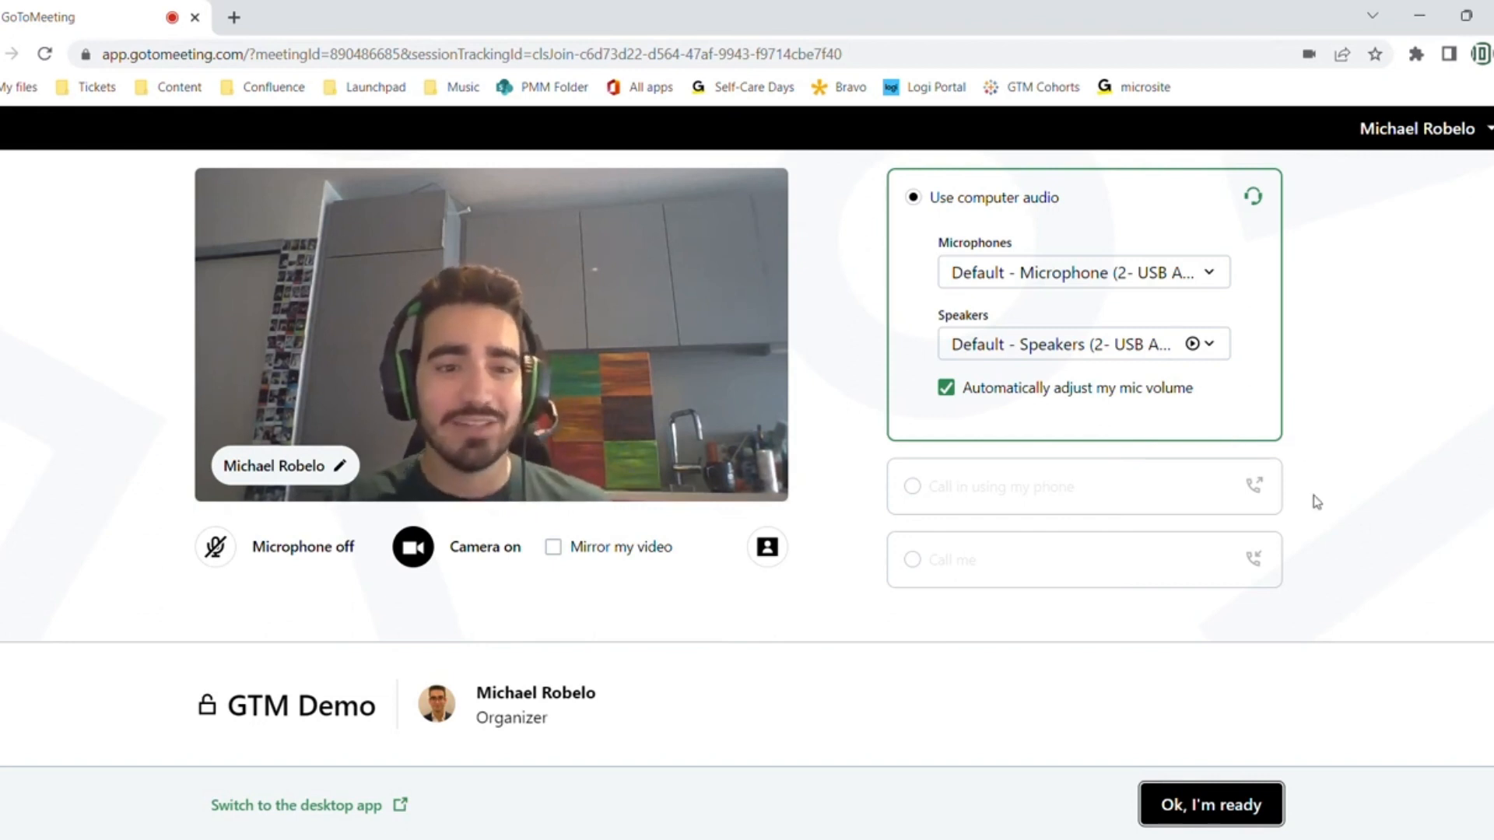
pyautogui.moveTo(1333, 497)
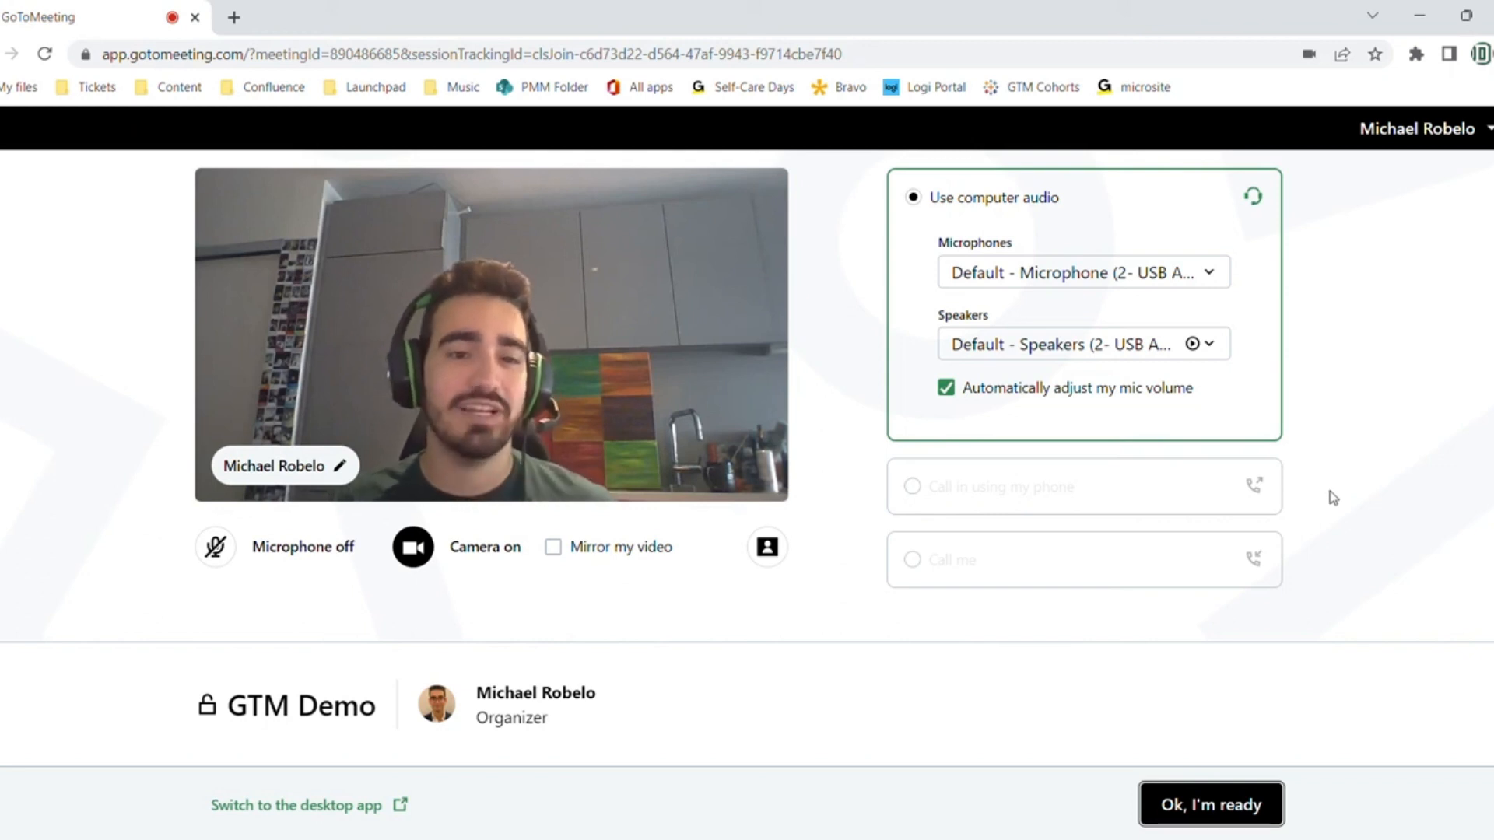
# Join the GTM Demo meeting with computer audio and keep a participant muted.
pyautogui.click(1211, 803)
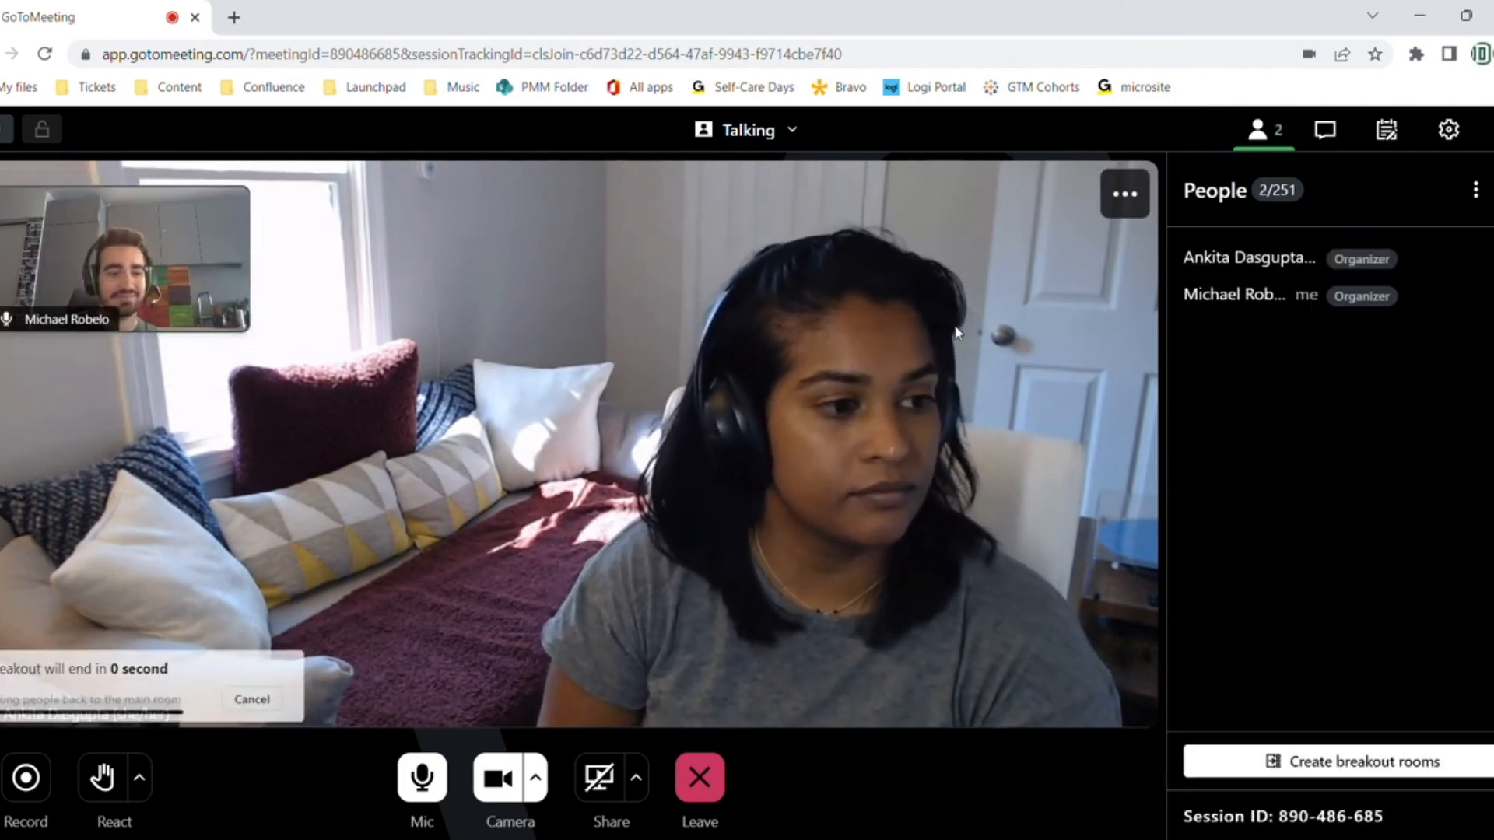
pyautogui.click(1239, 301)
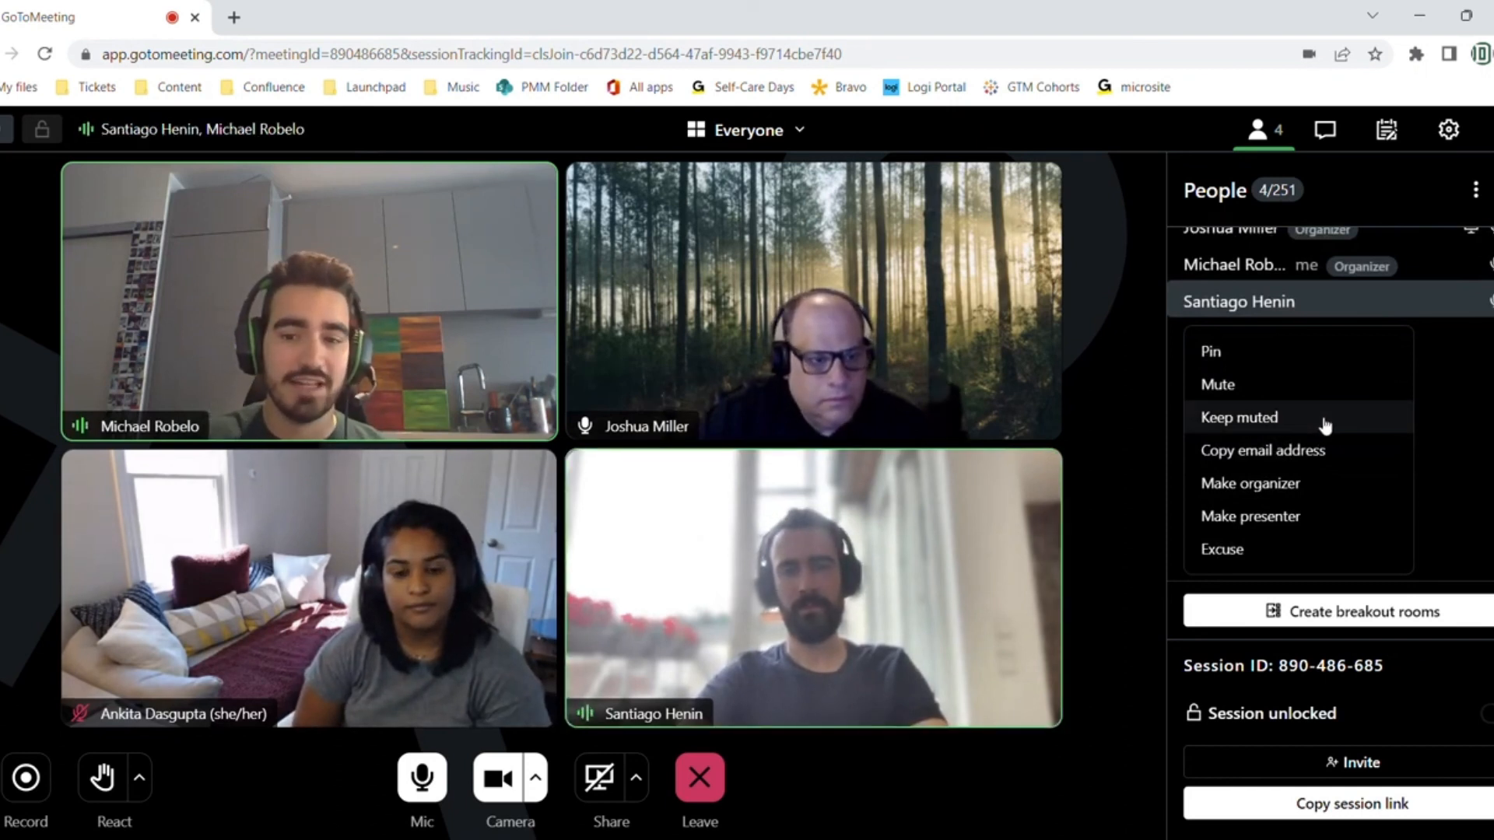
pyautogui.click(1238, 416)
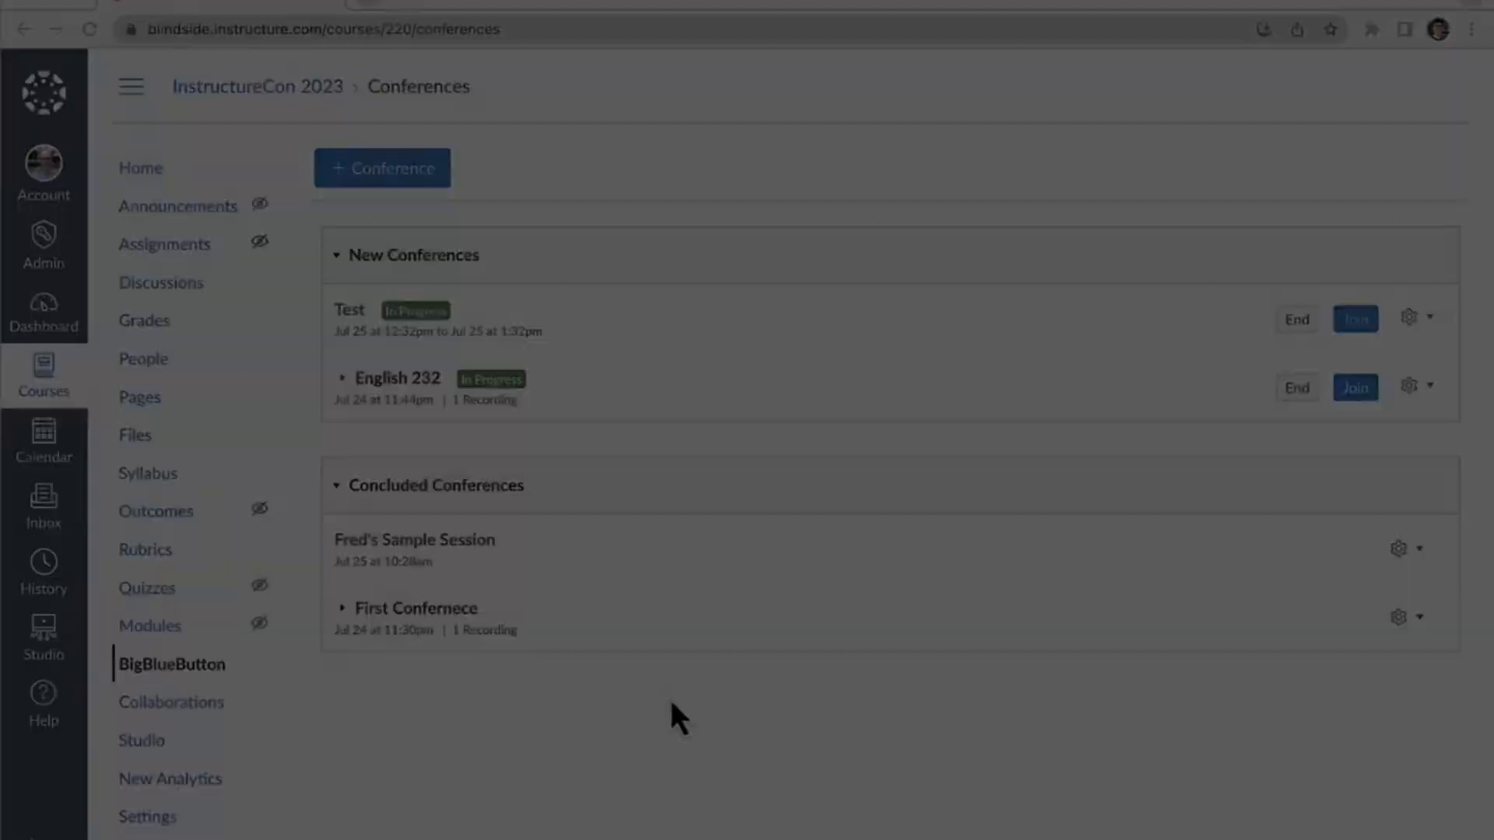
# Create a 'Test Class' BigBlueButton conference after checking attendees, then join it.
pyautogui.click(381, 168)
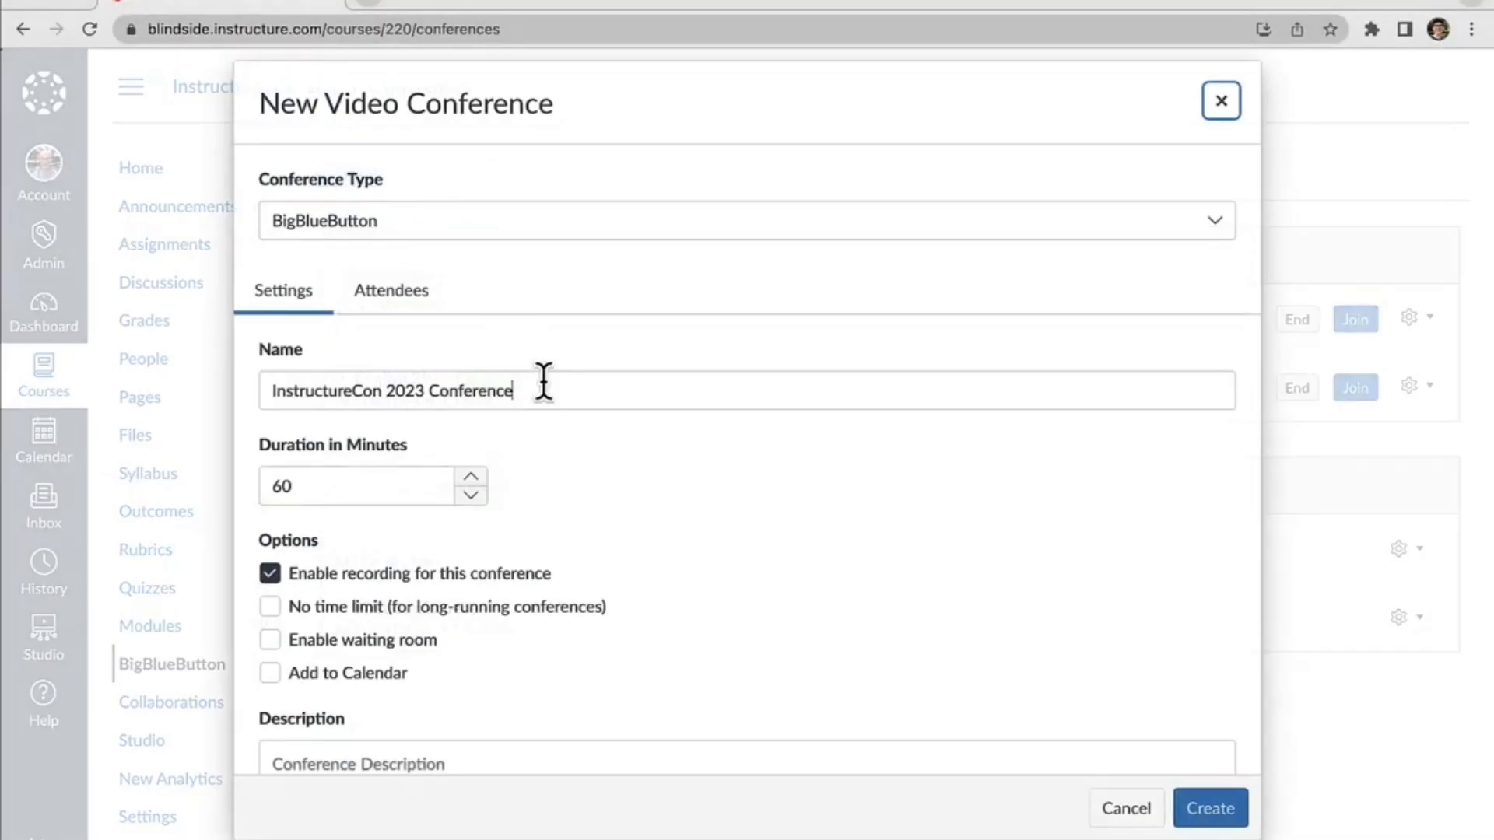
pyautogui.write('Test Cla')
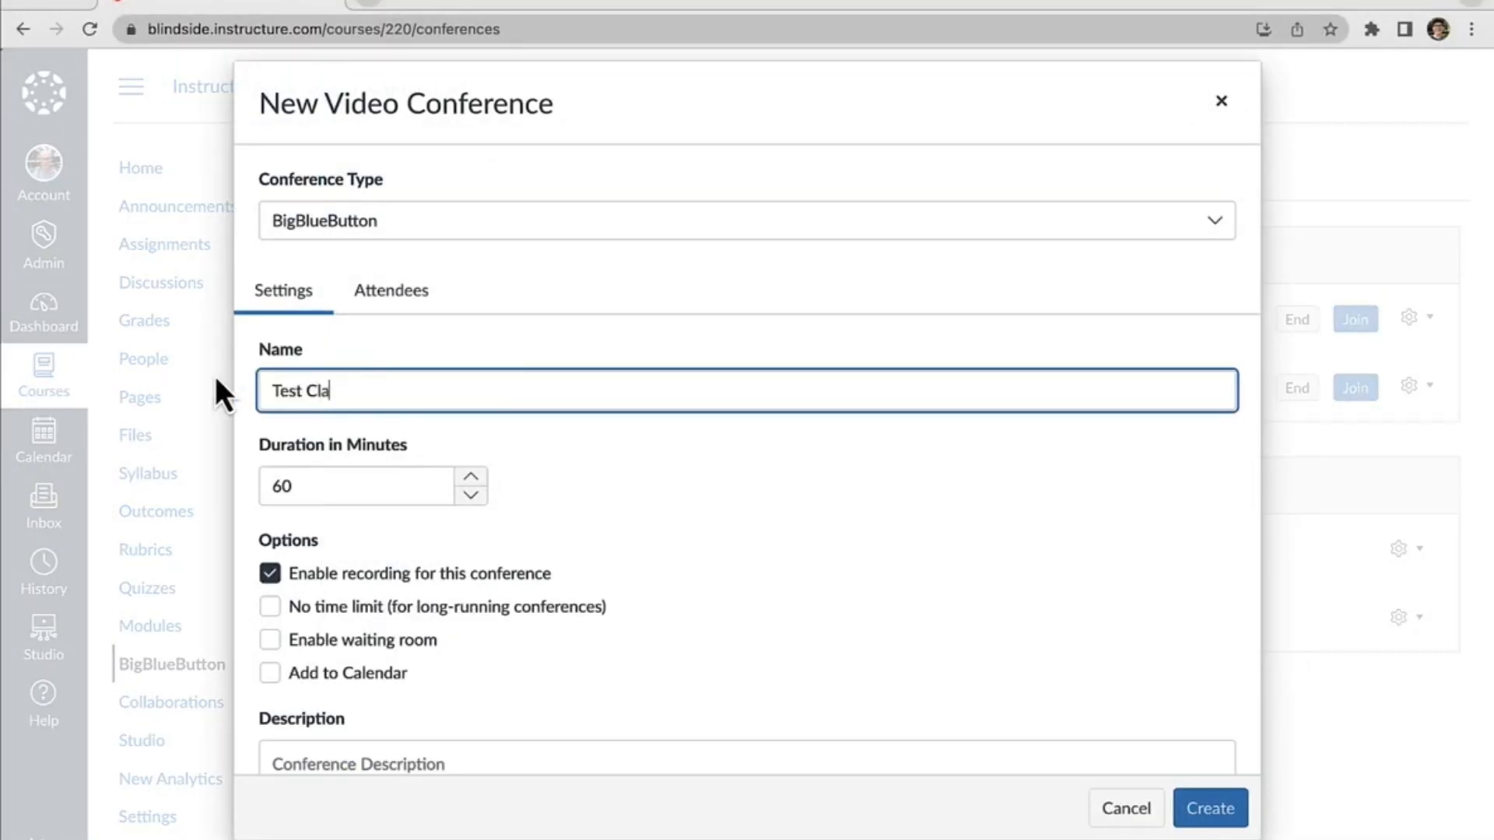
pyautogui.write('ss')
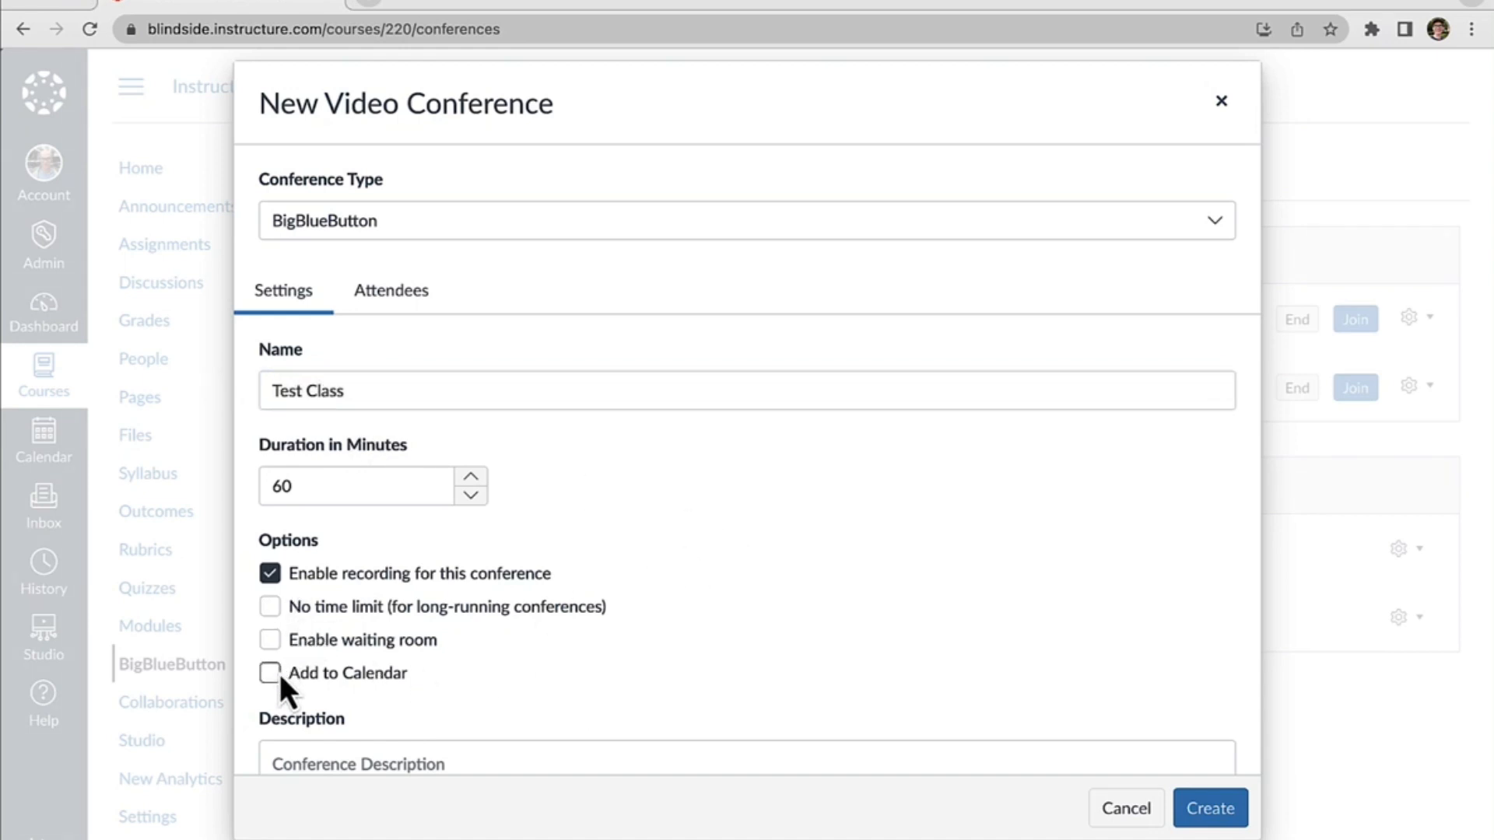
pyautogui.click(390, 290)
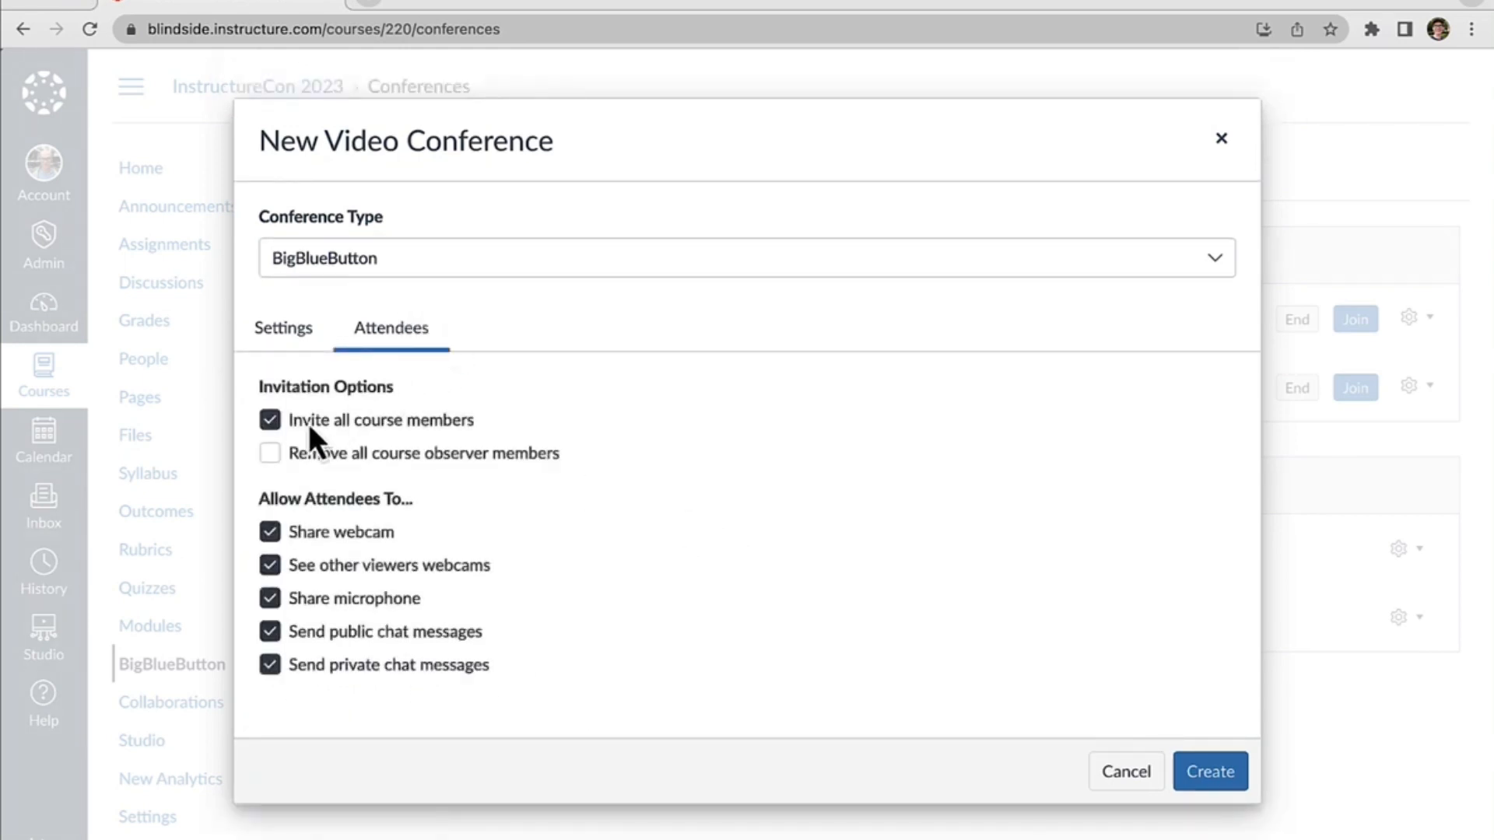
pyautogui.moveTo(346, 657)
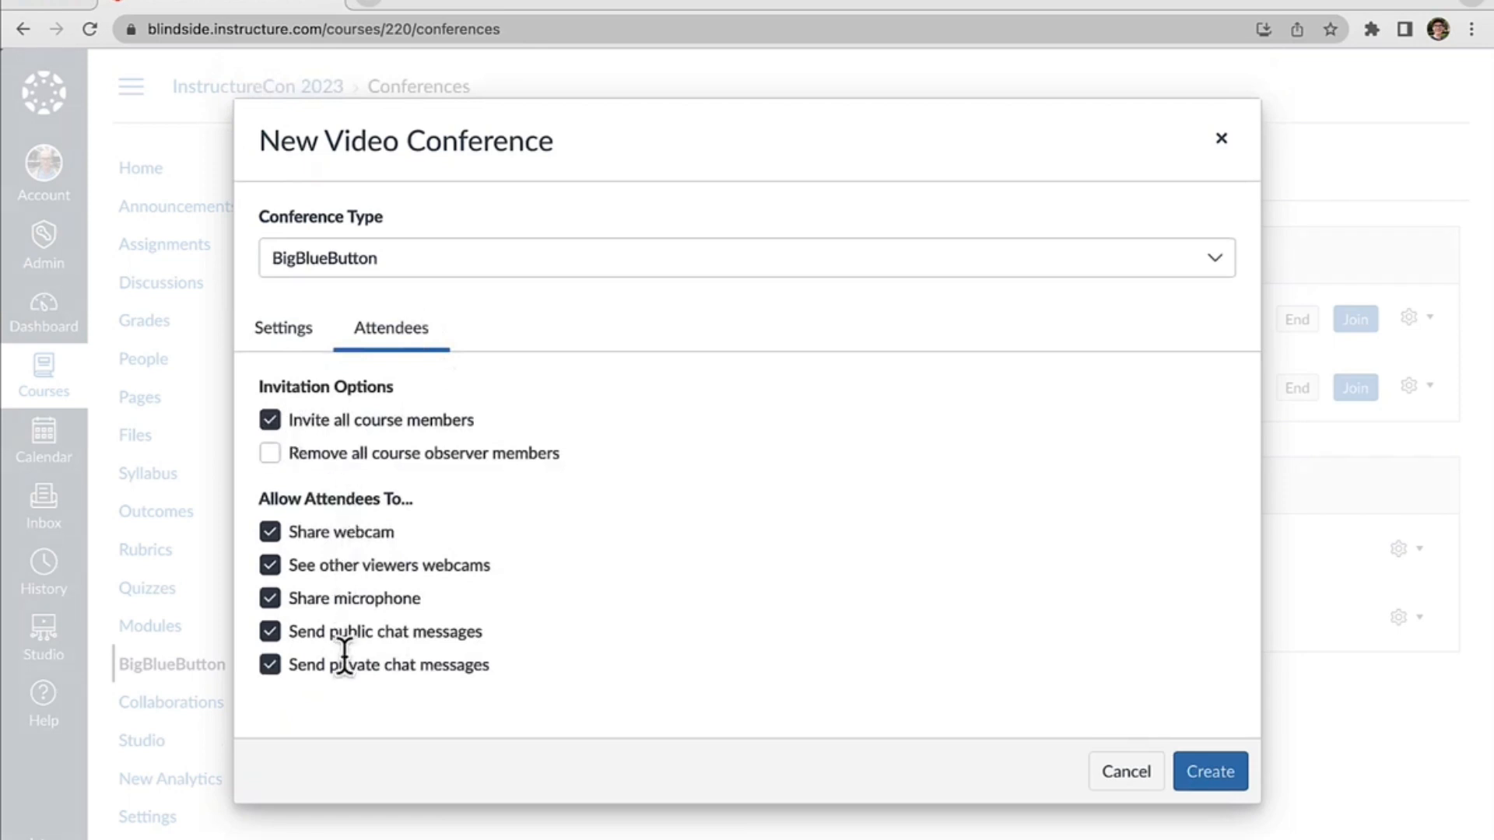
pyautogui.click(281, 327)
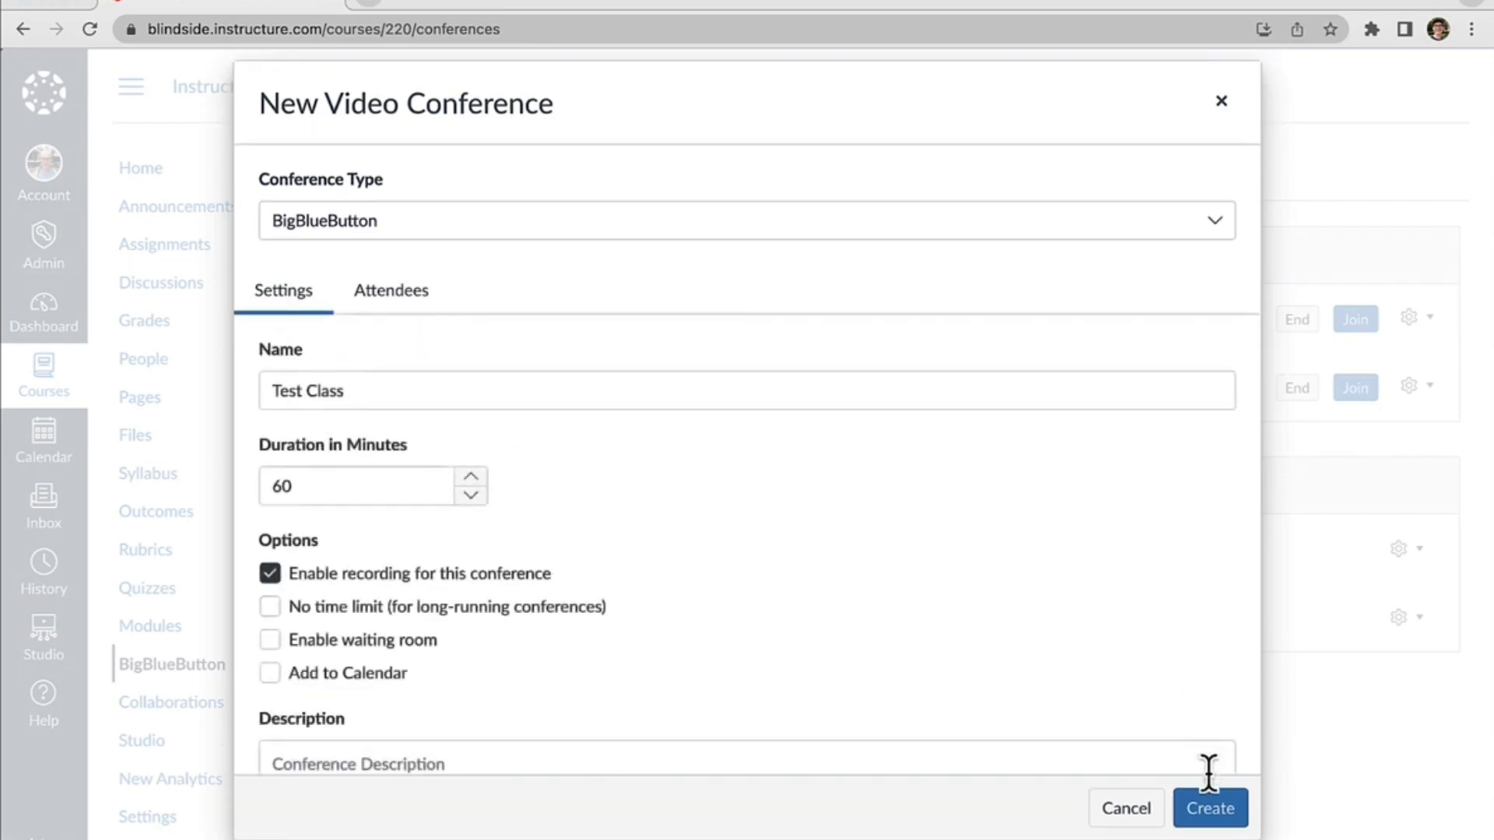
pyautogui.click(1210, 808)
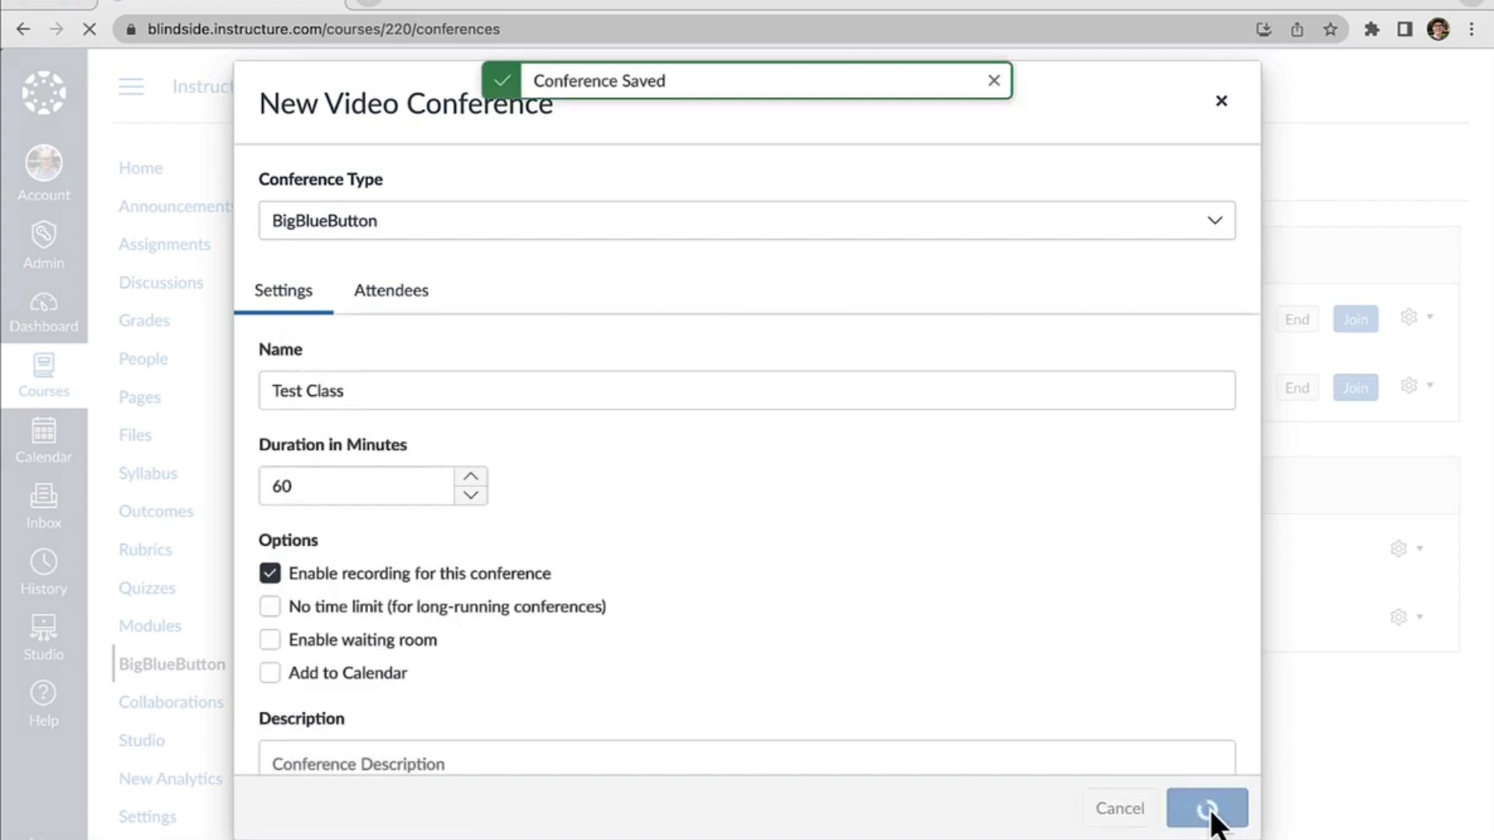
pyautogui.click(1206, 809)
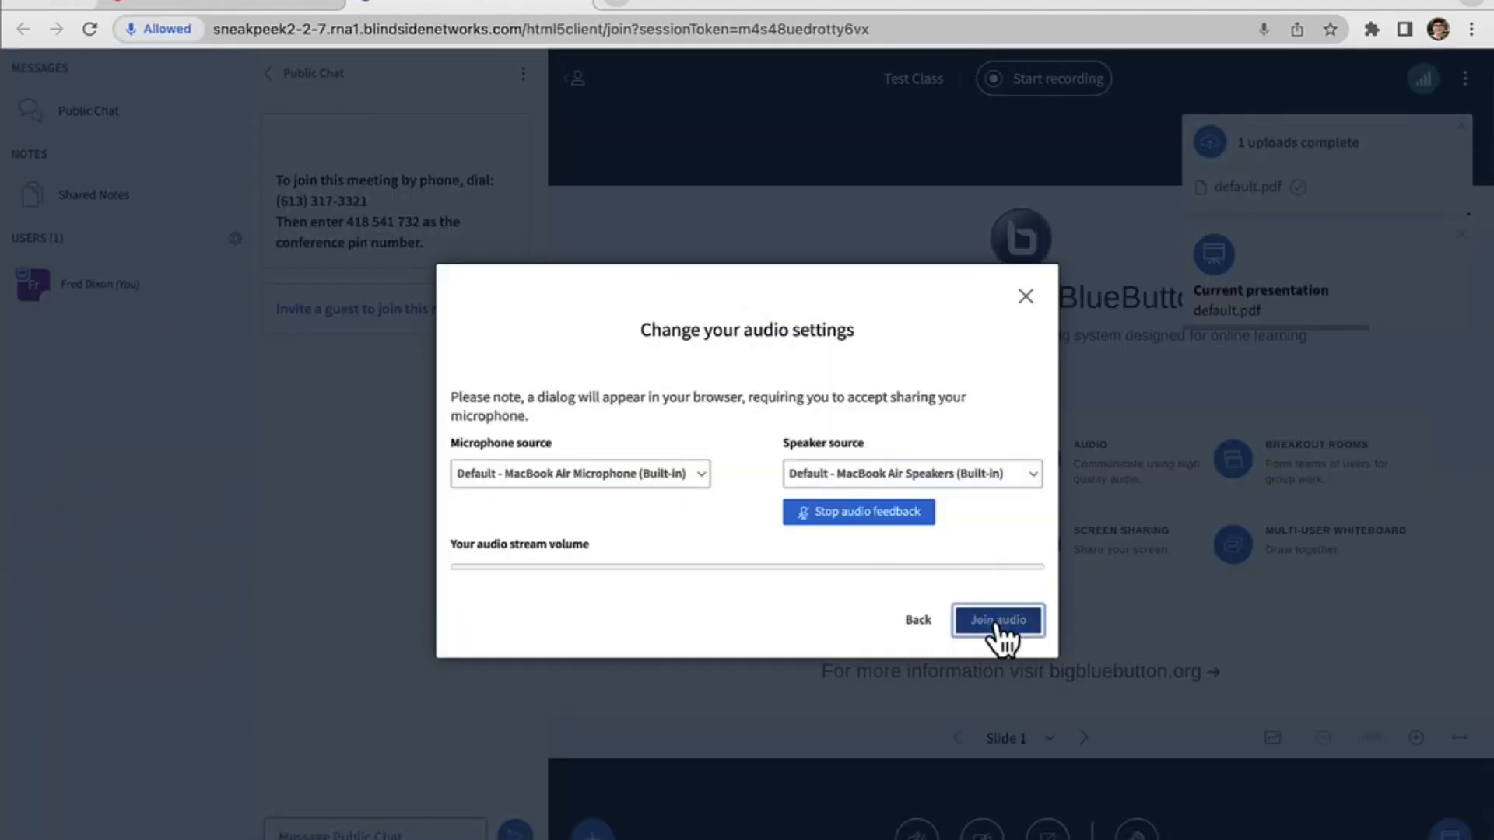
# Join Test Class audio, start recording with confirmation, and open the public chat.
pyautogui.click(998, 620)
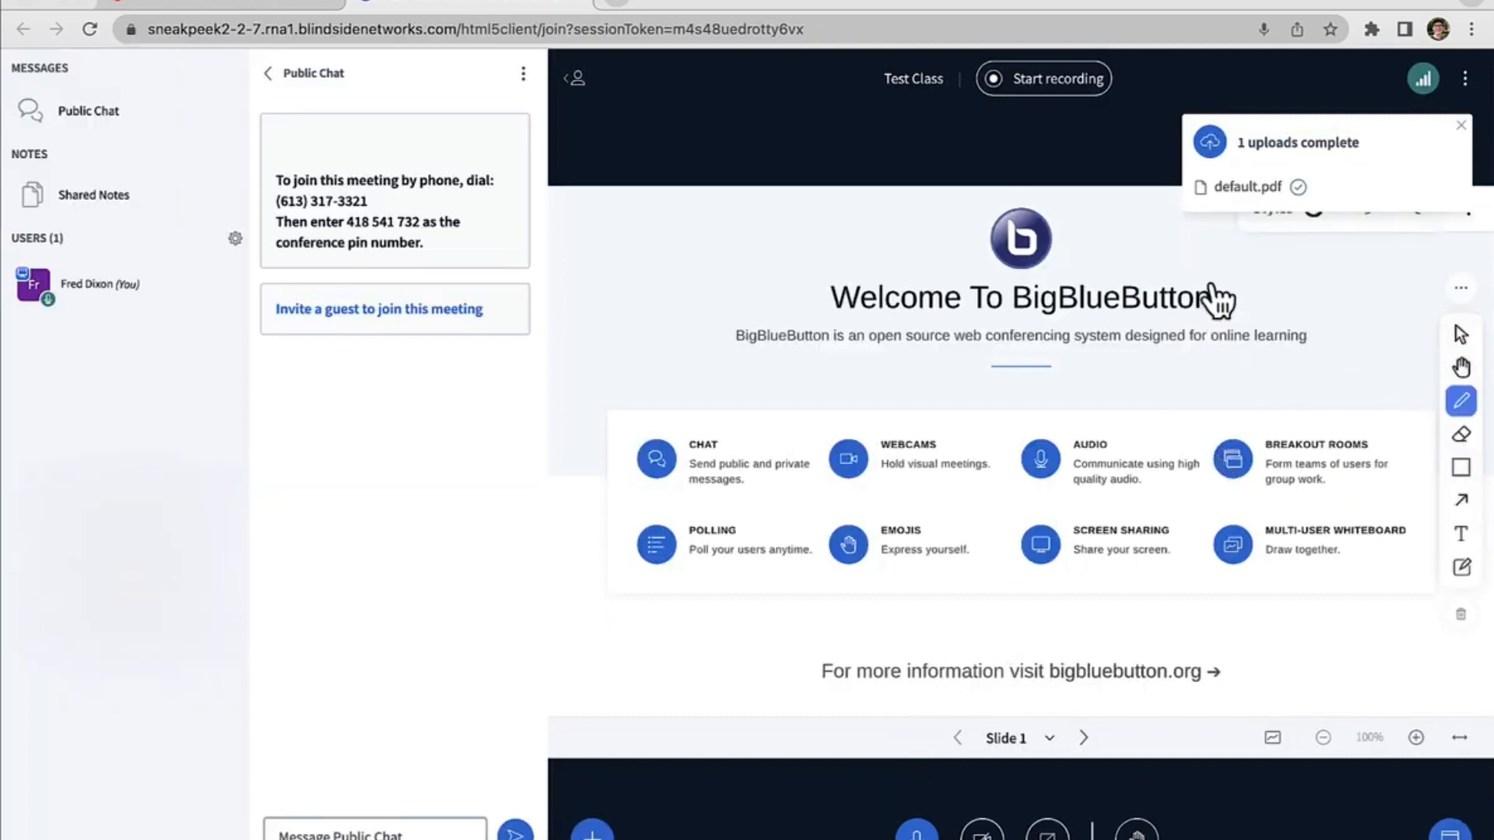
pyautogui.click(1043, 78)
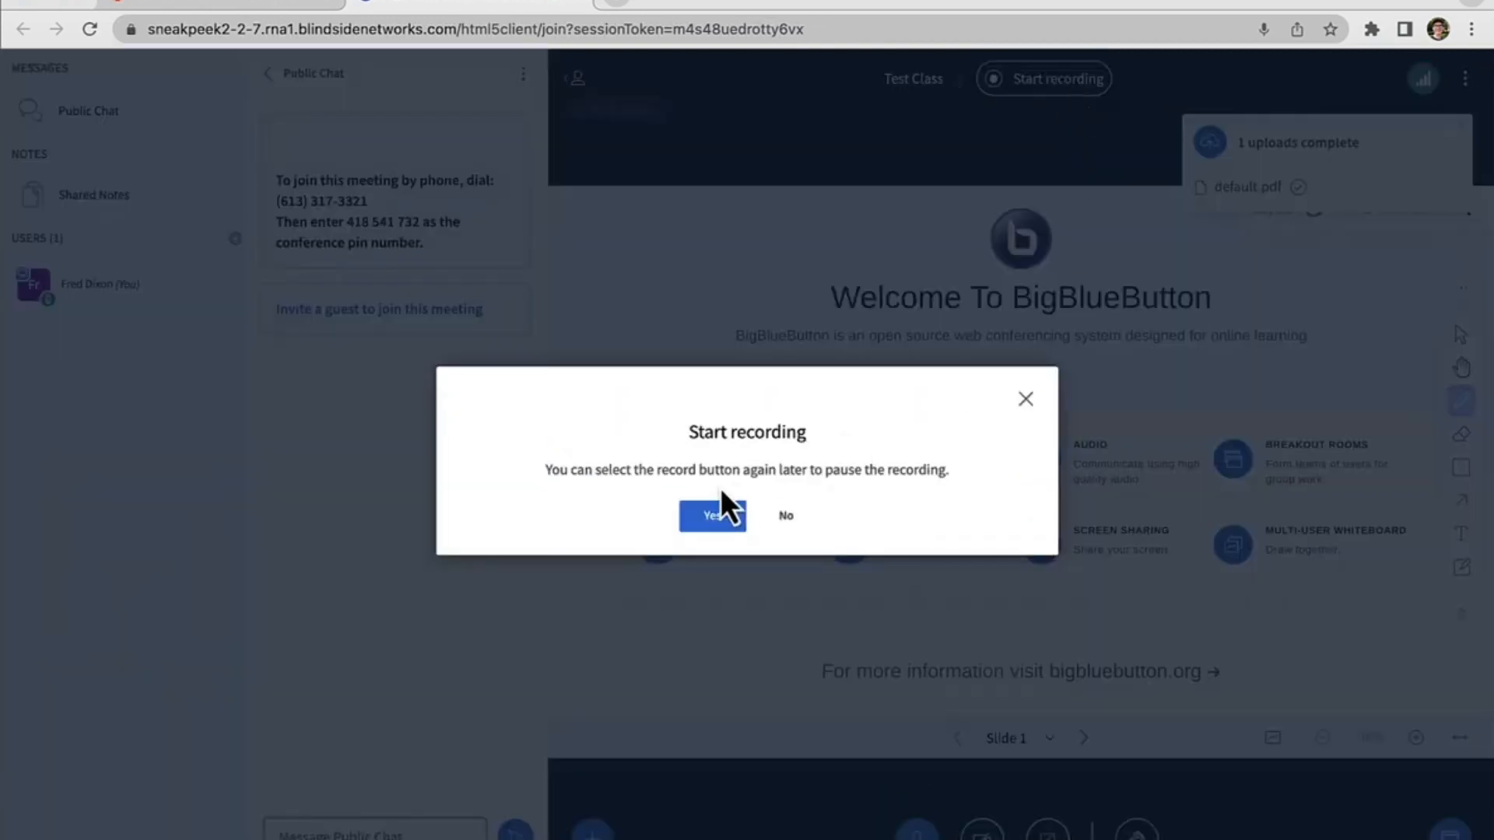
pyautogui.click(710, 515)
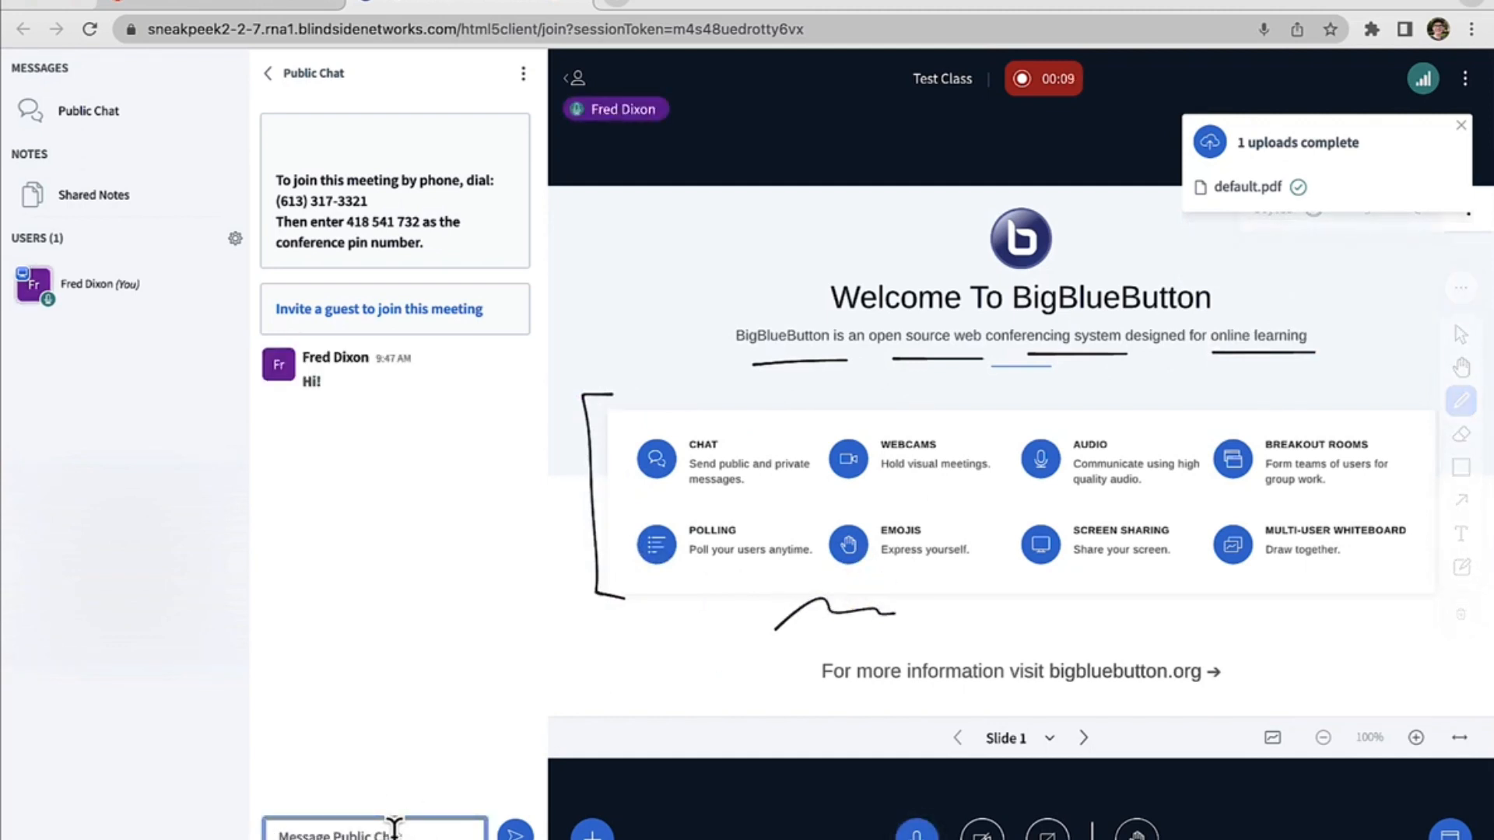
pyautogui.click(1465, 78)
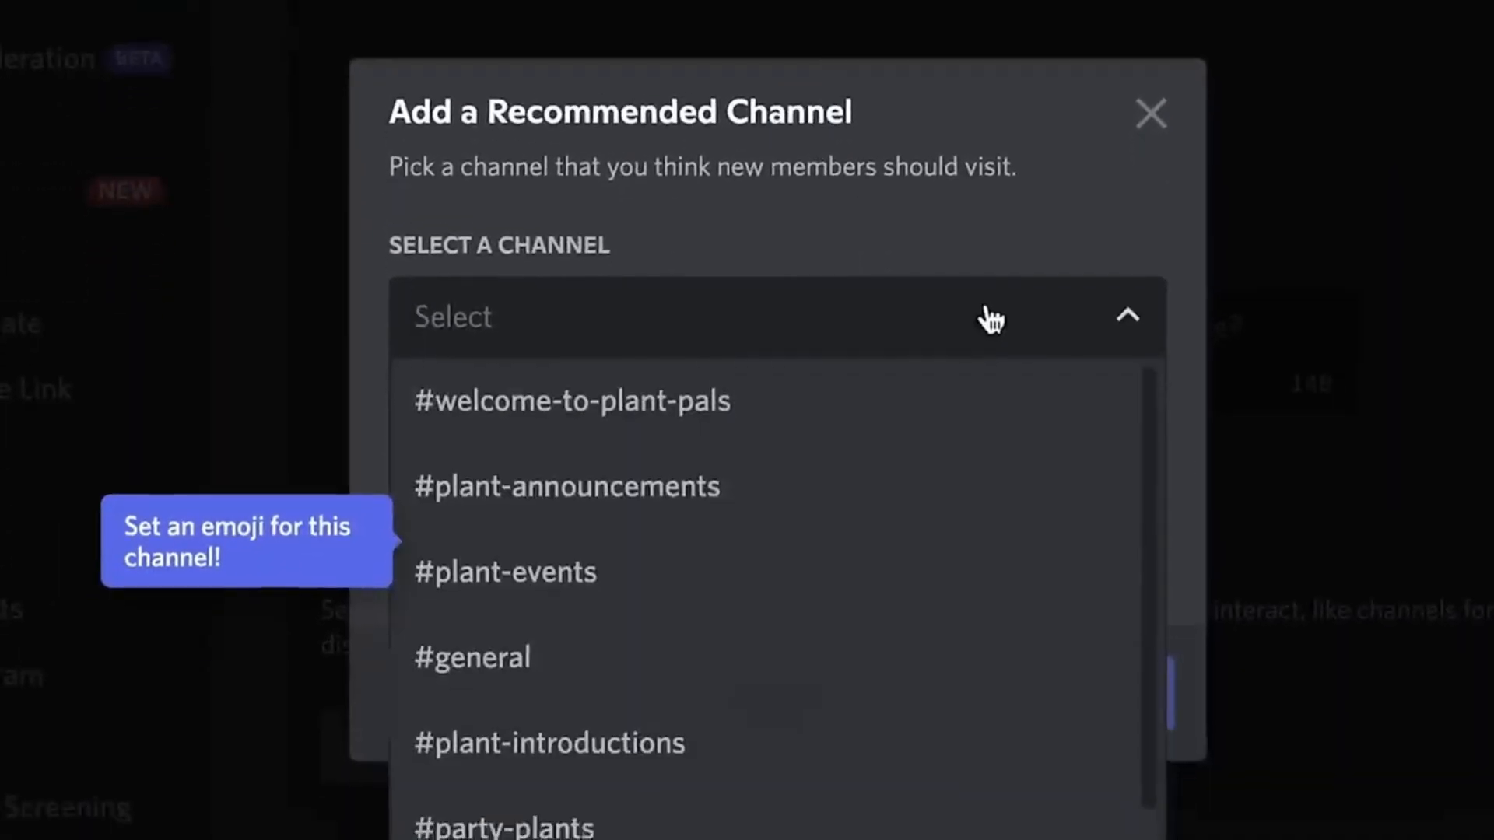
# Recommend #welcome-to-plant-pals, enable the welcome screen, and create the plant-introductions channel.
pyautogui.click(569, 400)
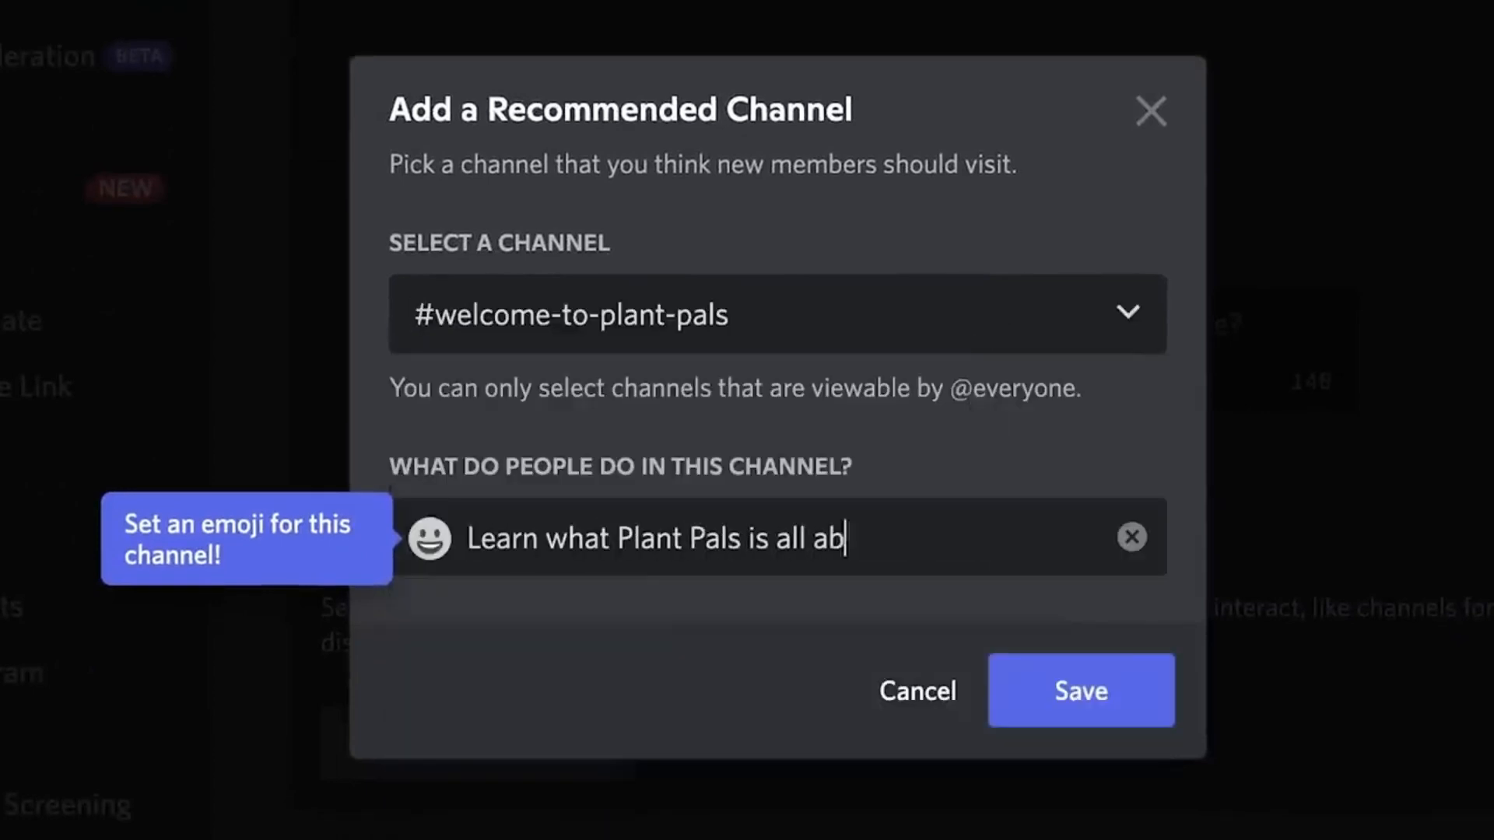
pyautogui.click(1079, 691)
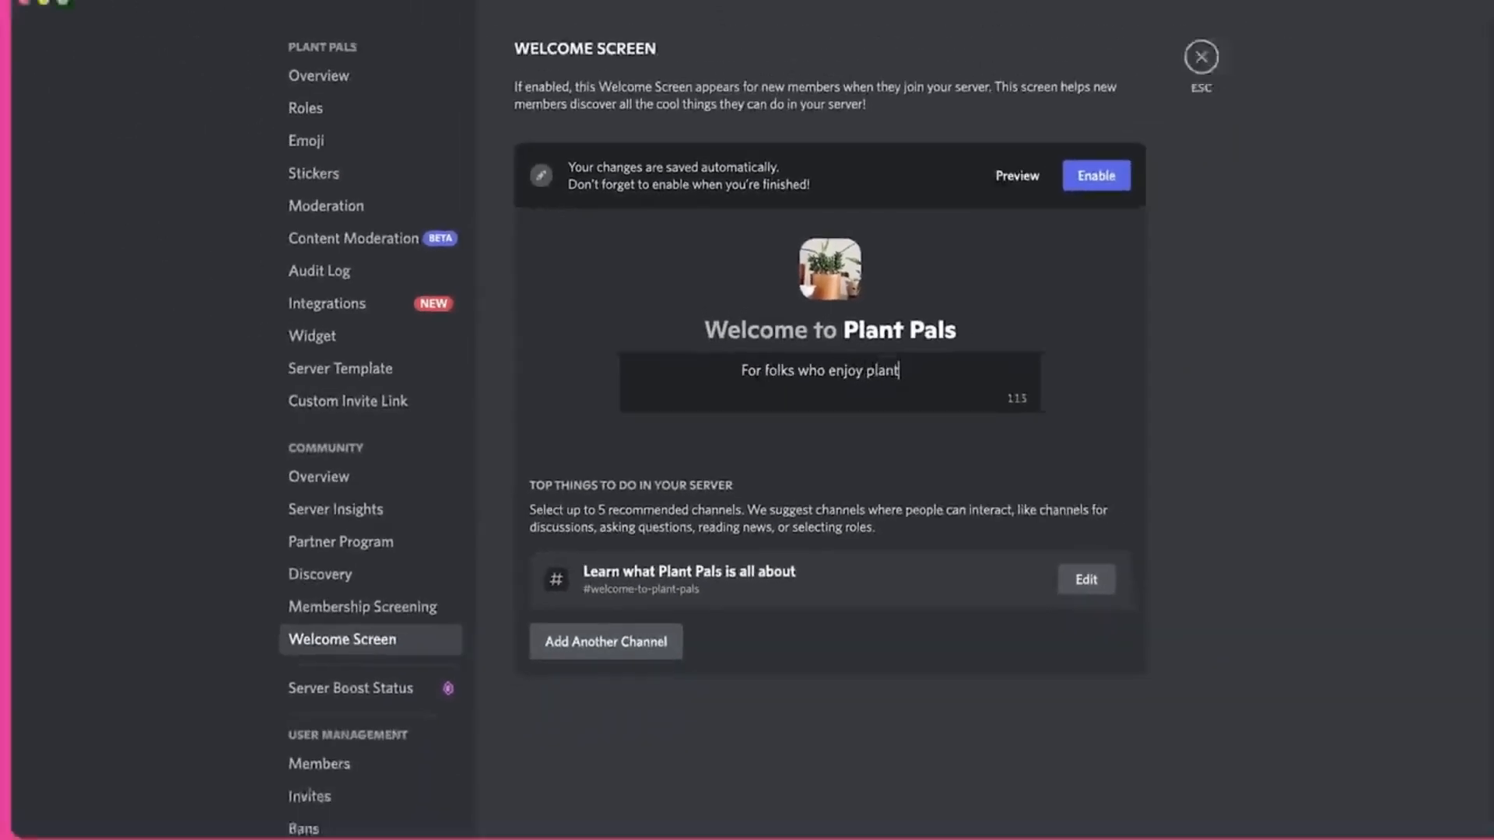
pyautogui.click(1095, 176)
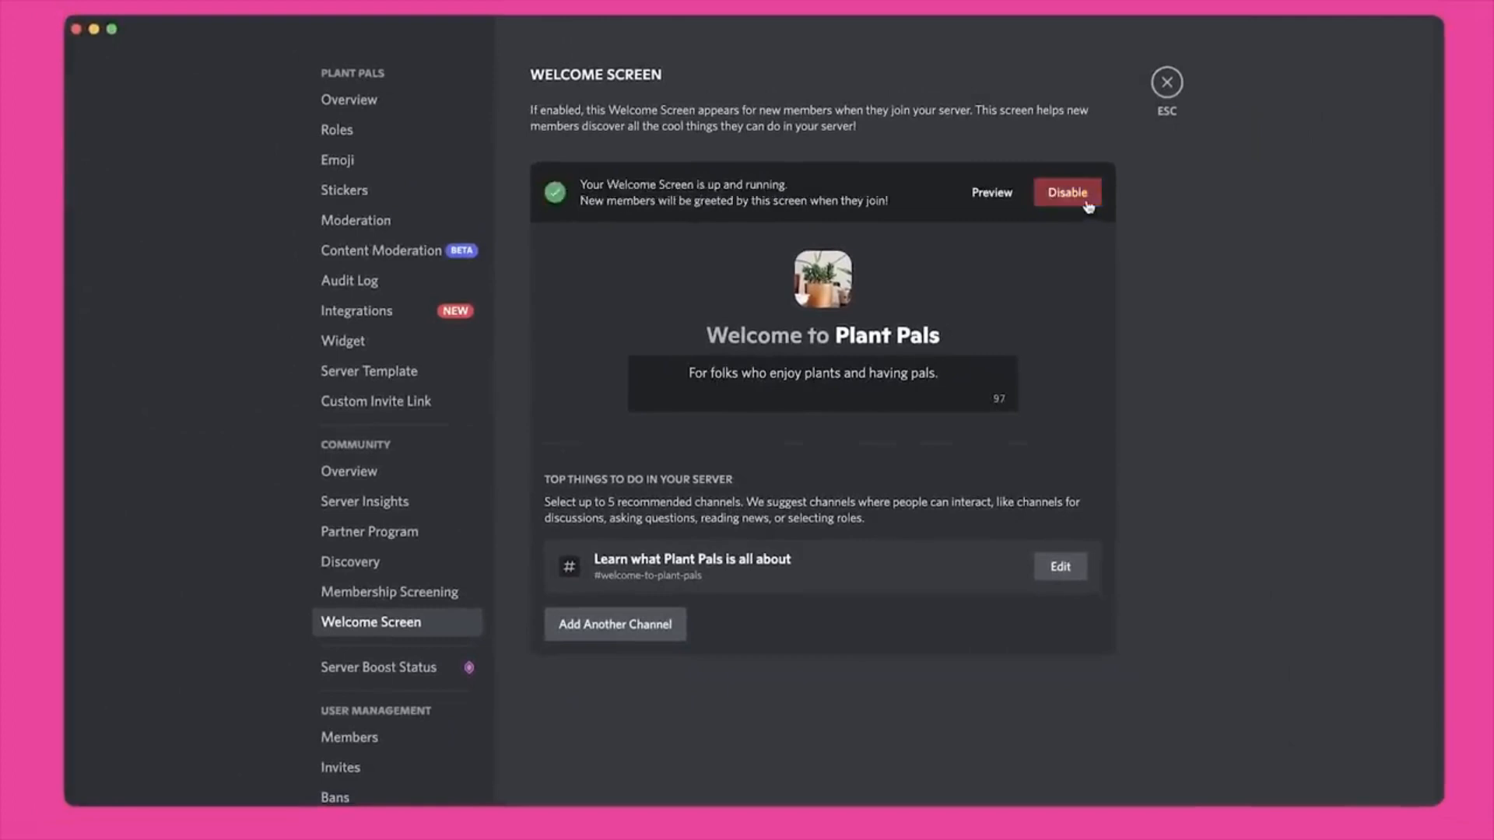
pyautogui.click(1166, 81)
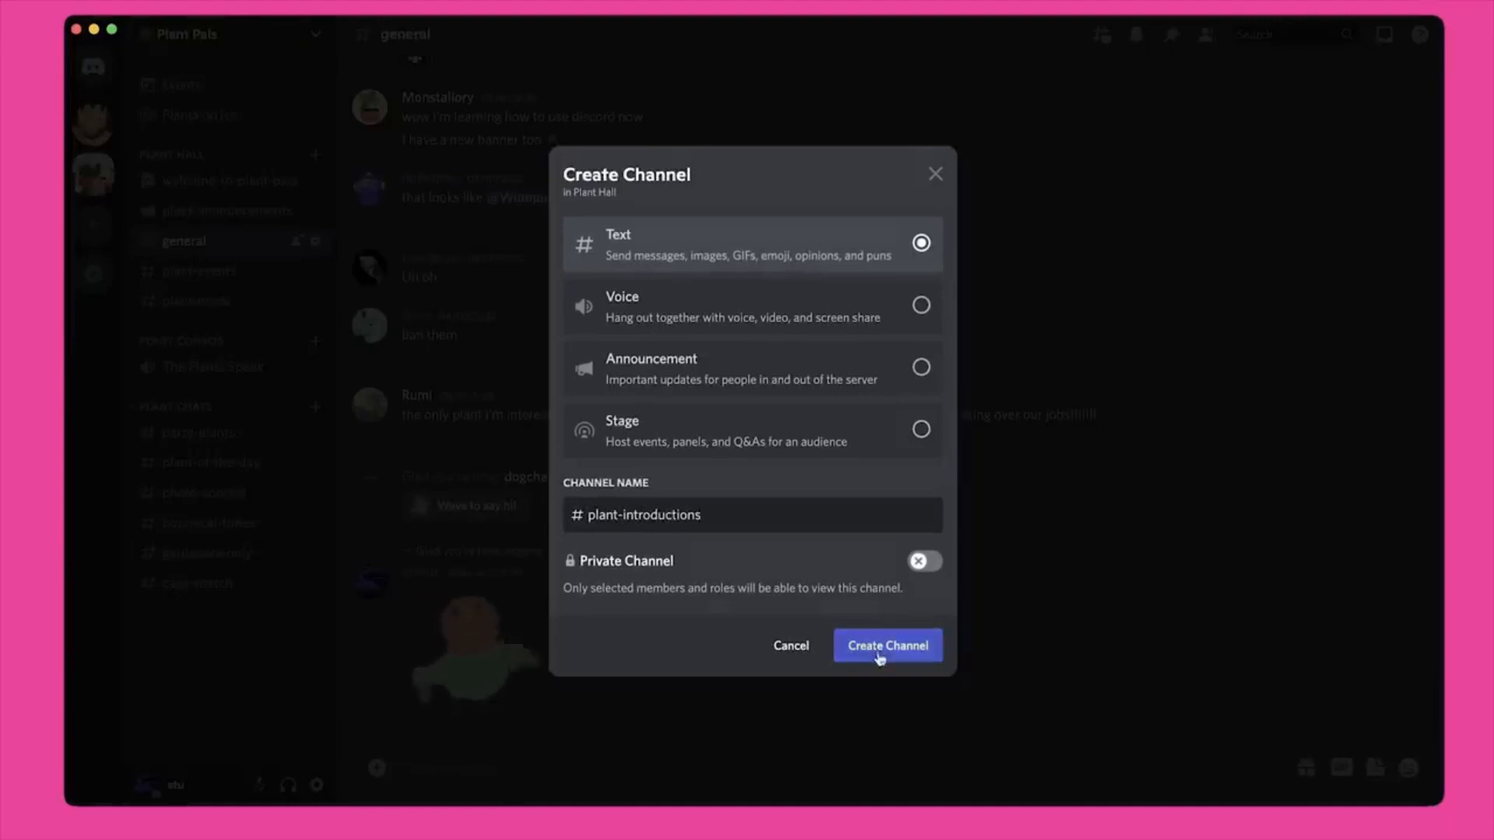
pyautogui.click(886, 645)
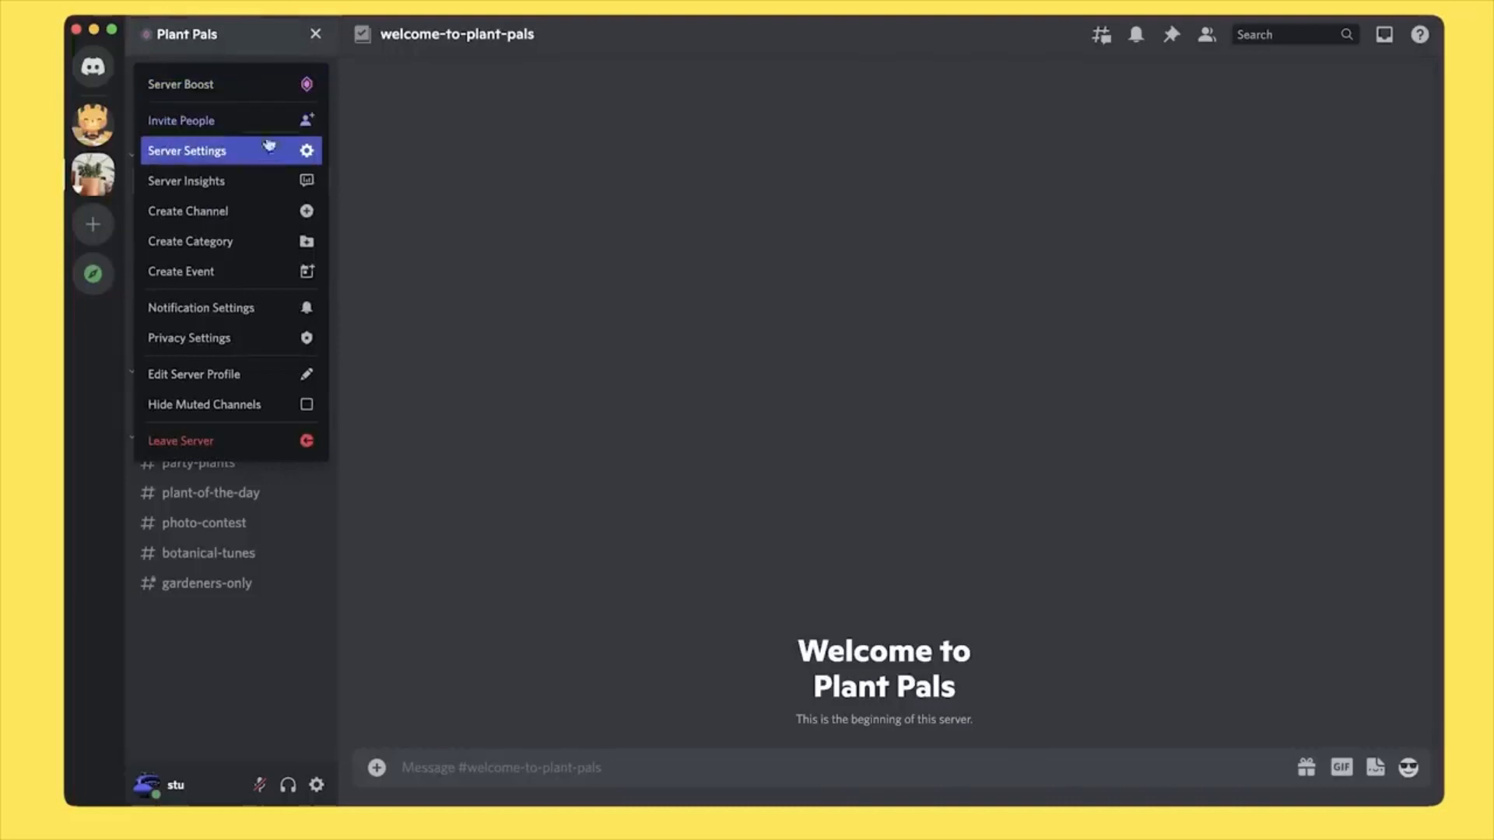
# Create a yellow 'bonesaw' role in Server Settings and begin adding members to it.
pyautogui.click(187, 150)
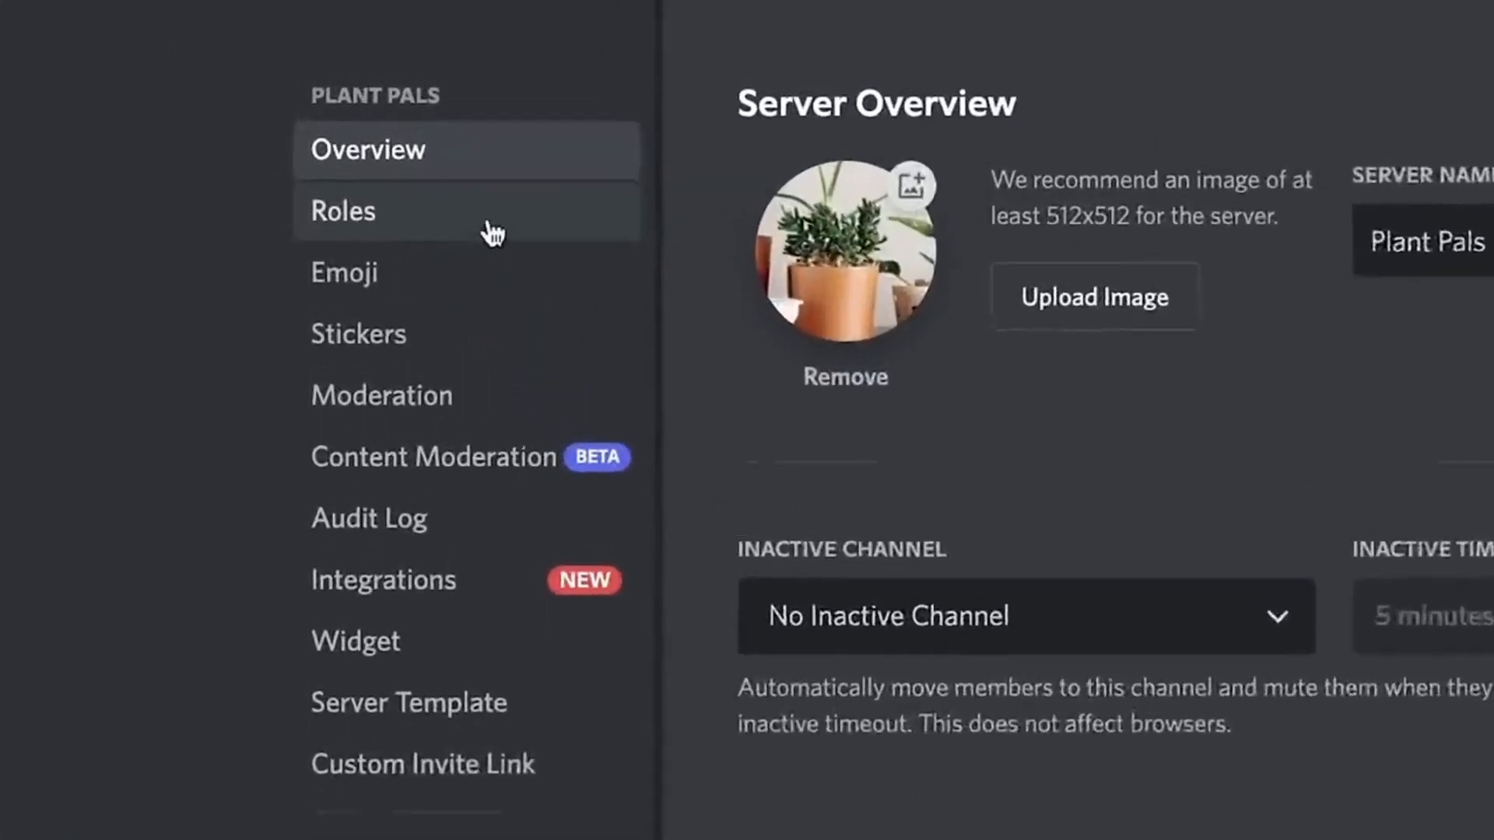
pyautogui.click(344, 211)
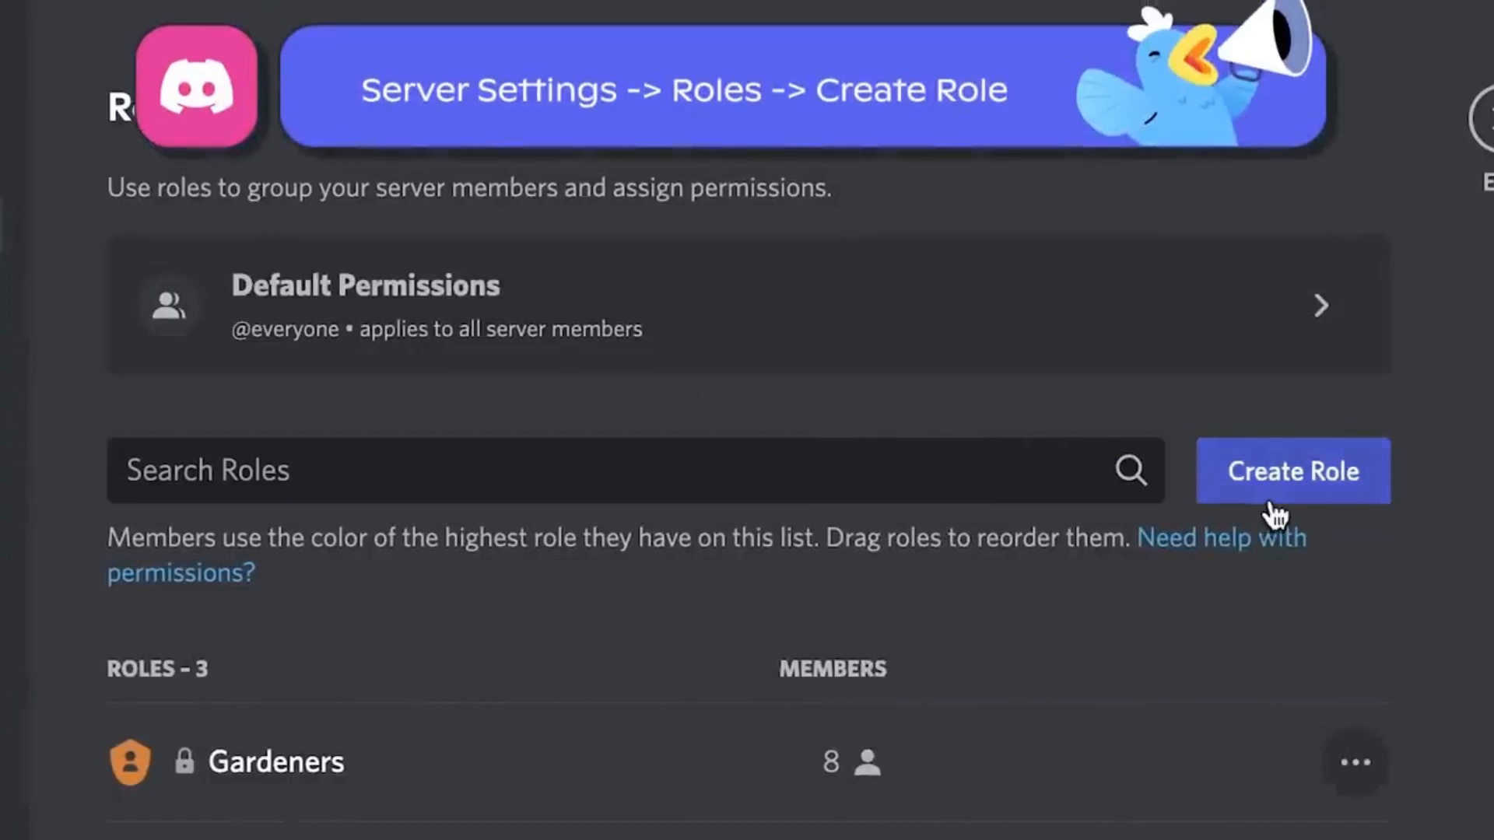
pyautogui.click(1291, 470)
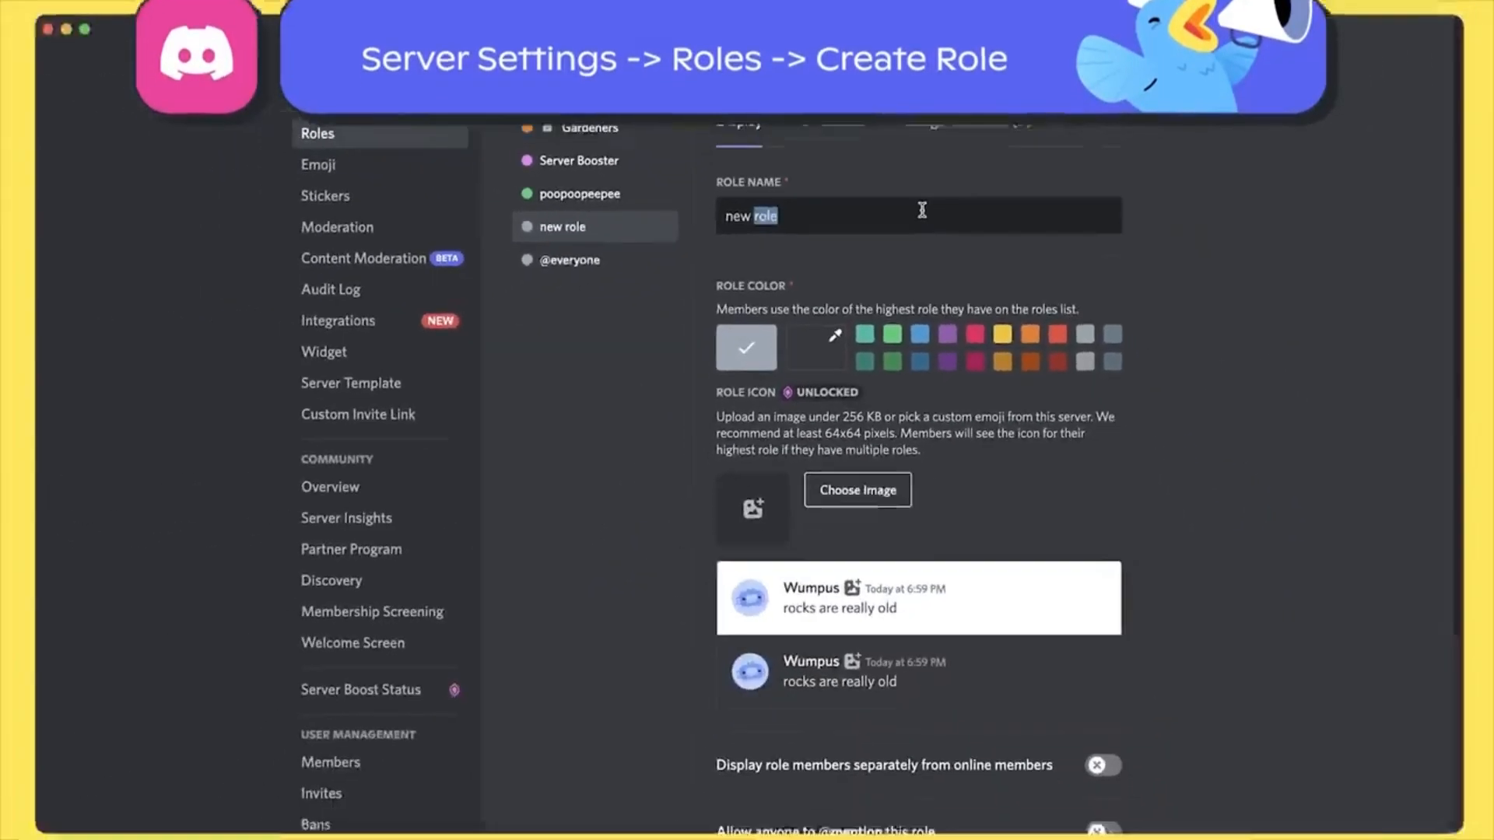
pyautogui.write('b')
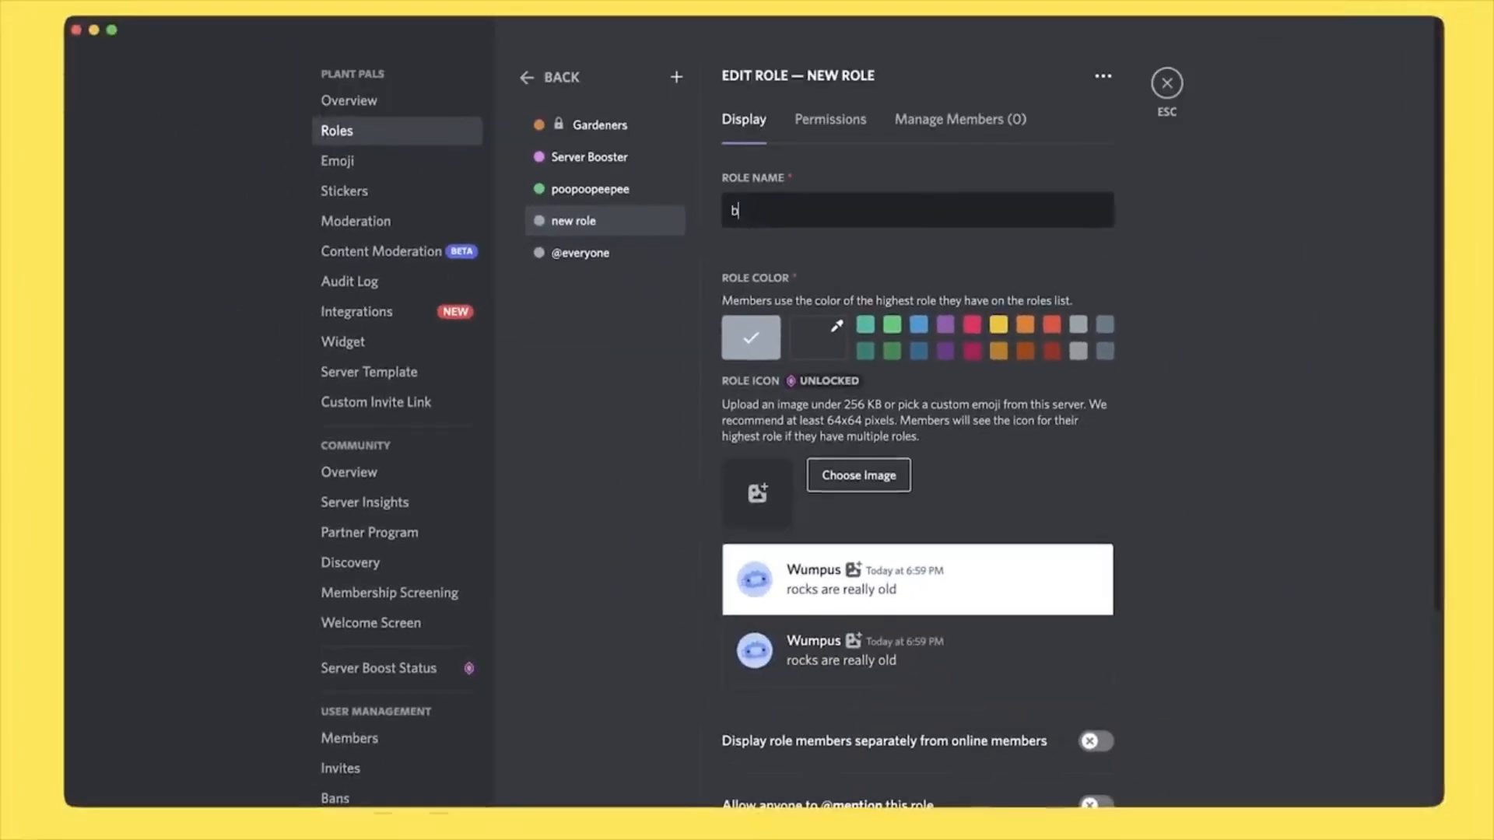
pyautogui.write('onesaw')
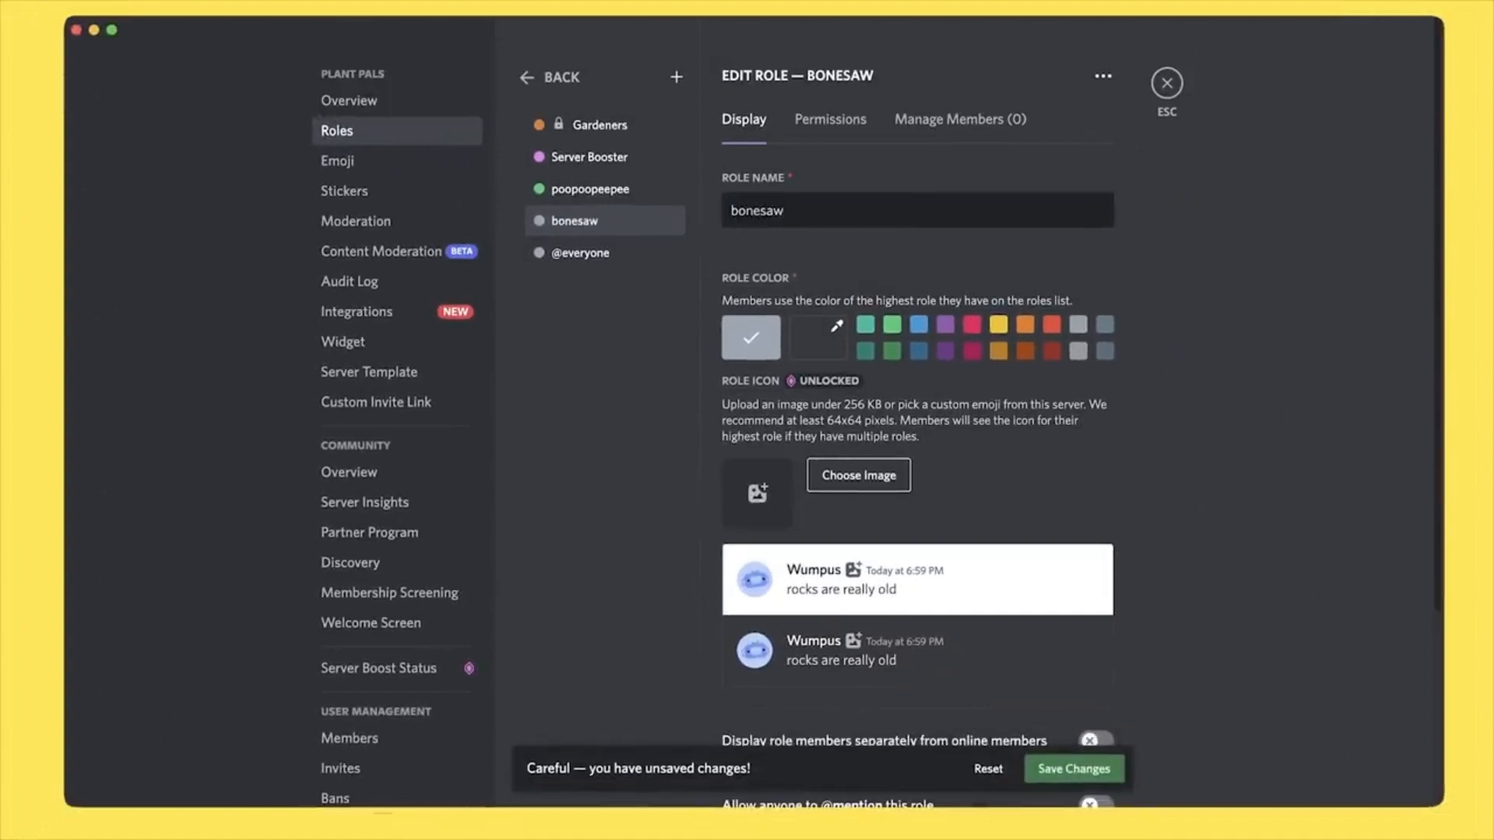
pyautogui.click(997, 336)
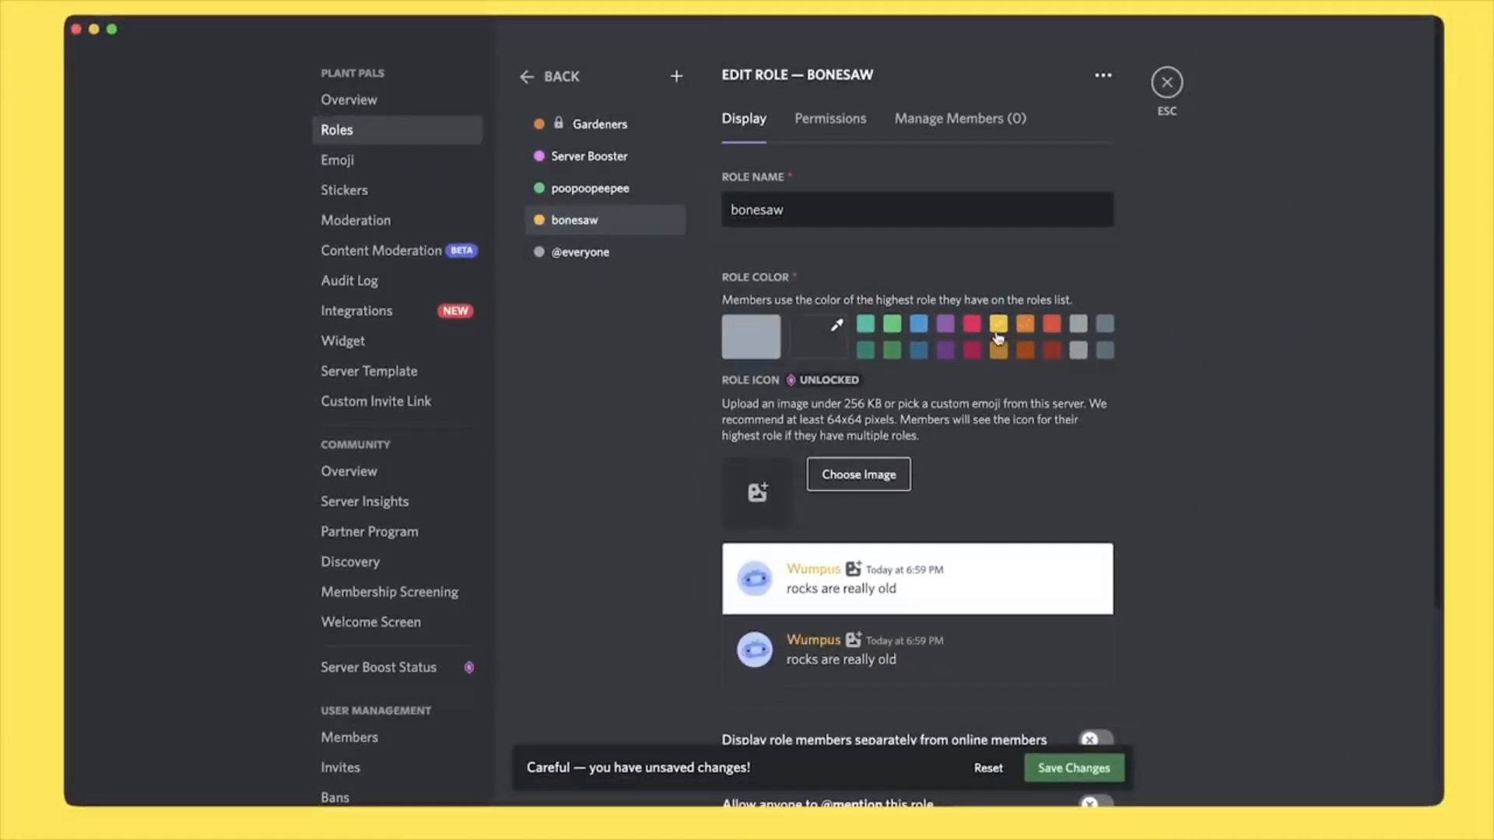
pyautogui.click(959, 118)
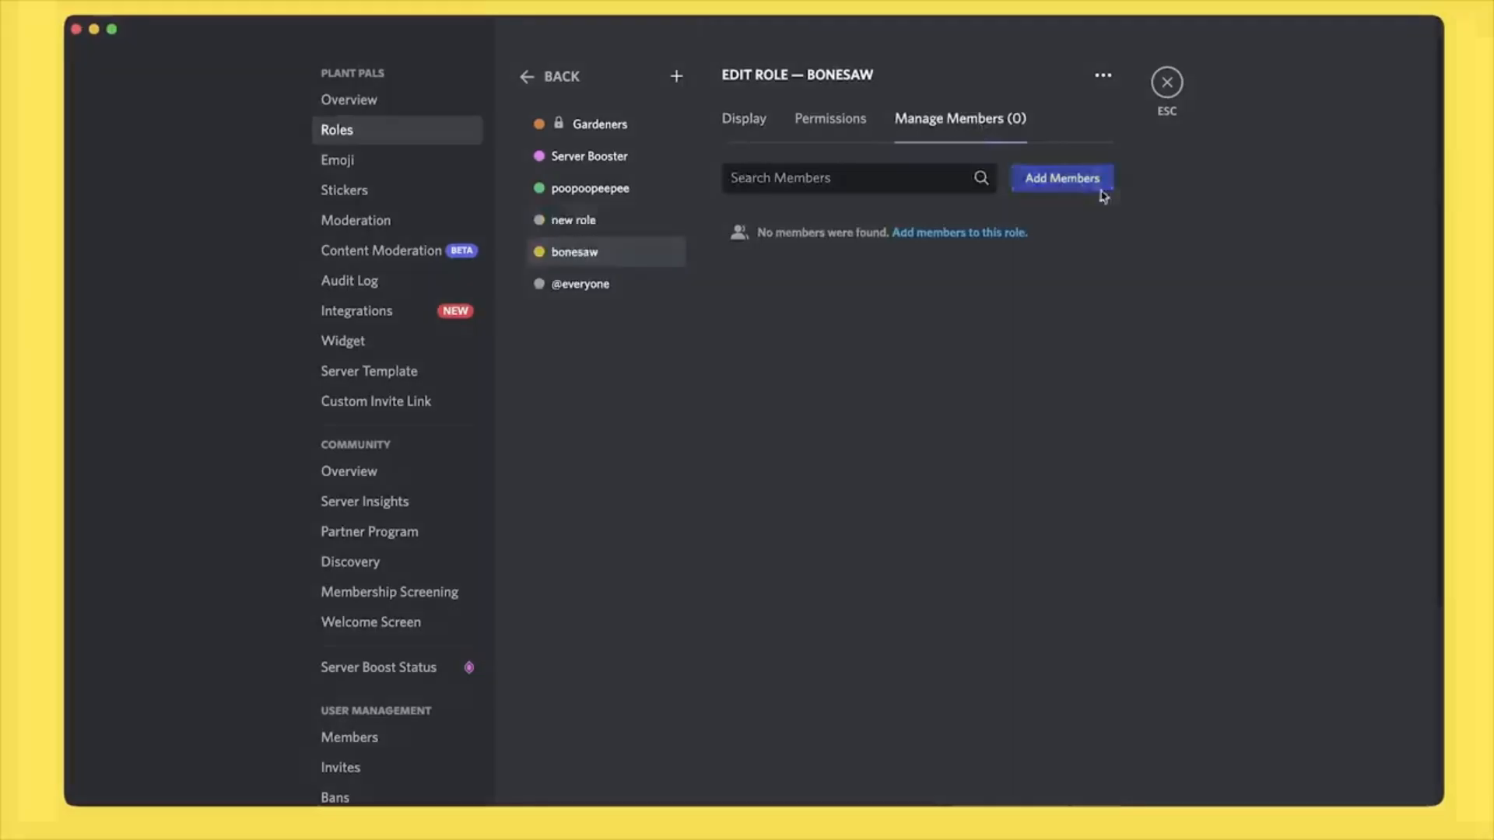
pyautogui.click(1061, 179)
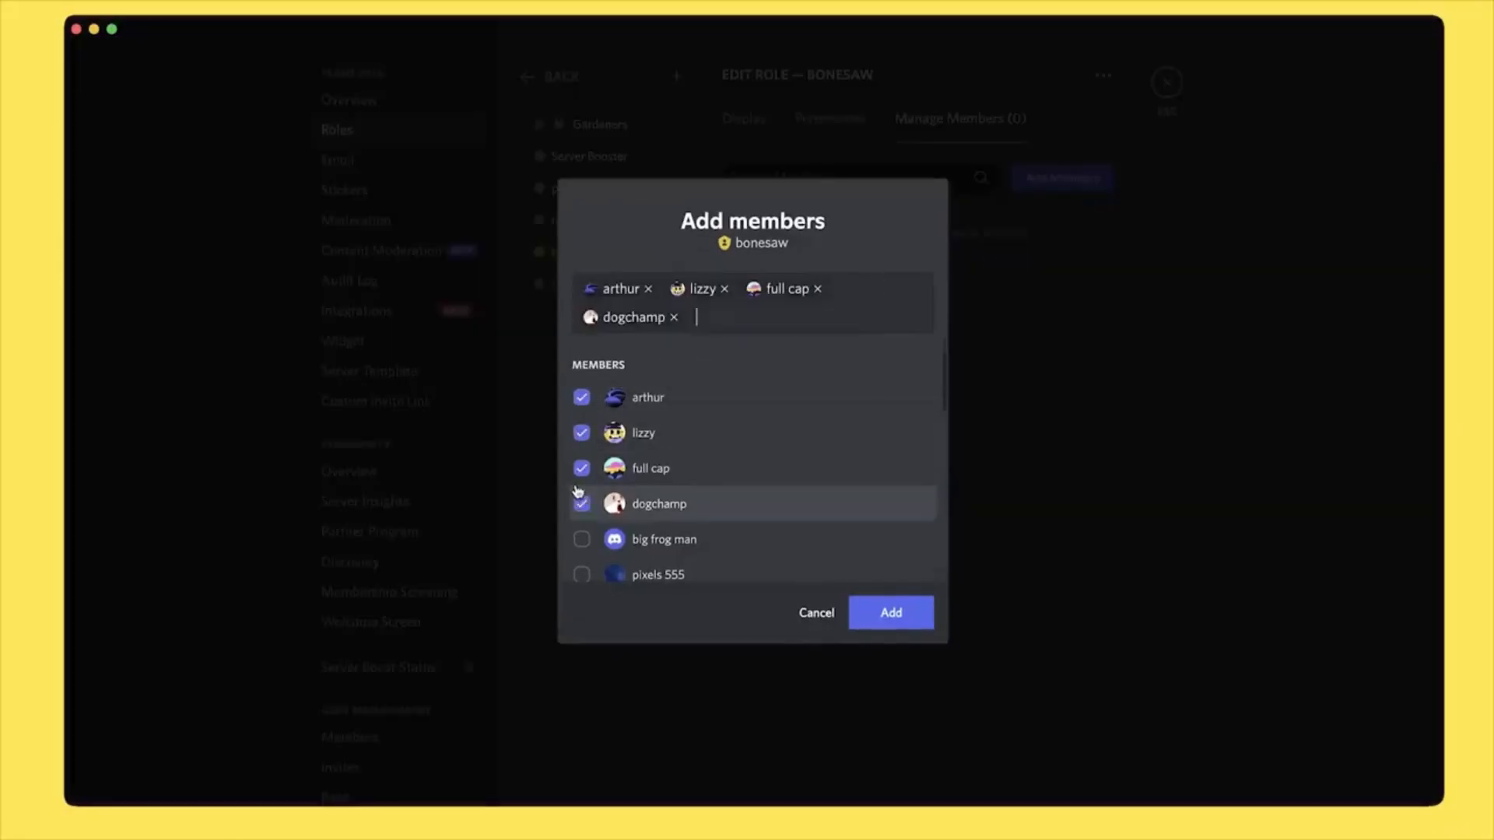